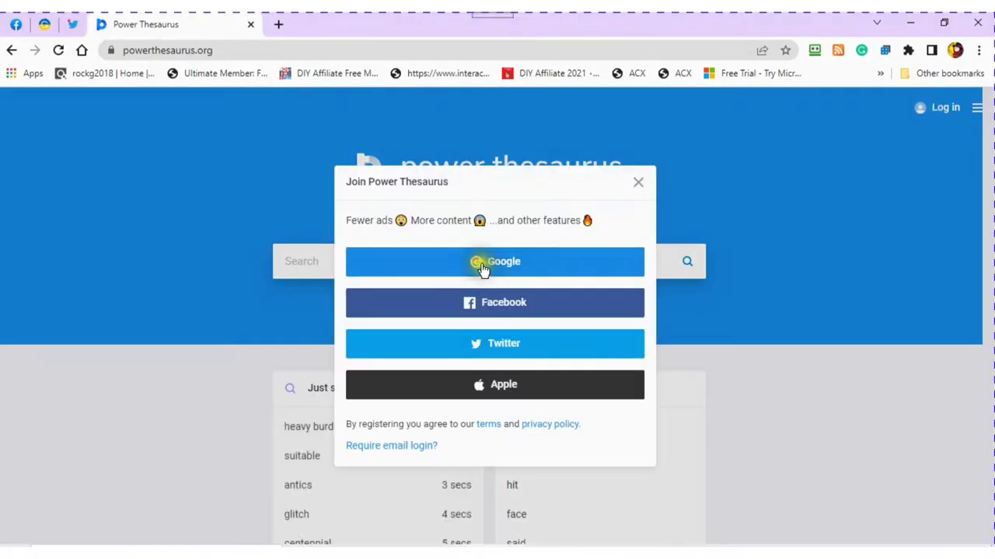
pyautogui.moveTo(360, 200)
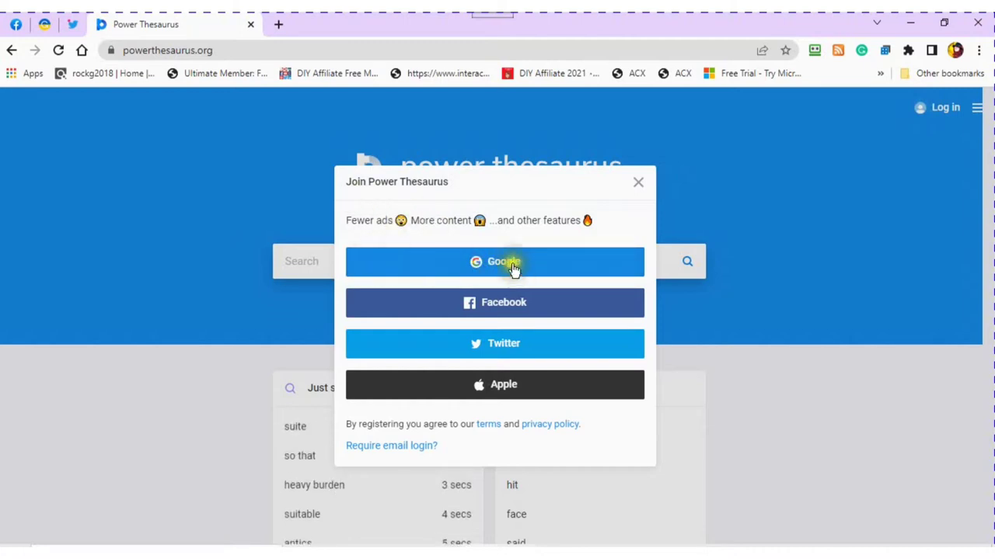
# Step: Log in with Google and close the account chooser after 'Successfully logged in' appears
pyautogui.click(494, 261)
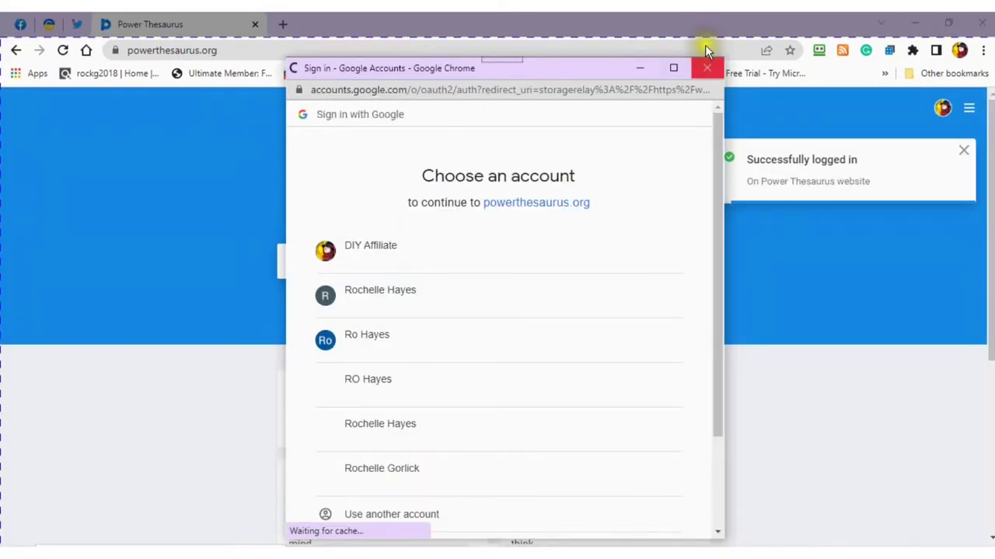
pyautogui.moveTo(707, 68)
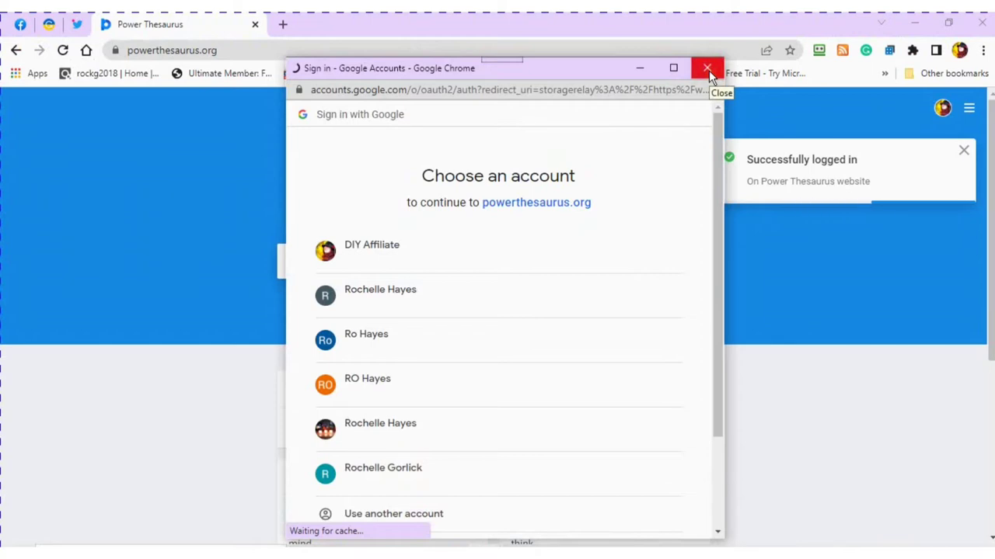
pyautogui.click(707, 69)
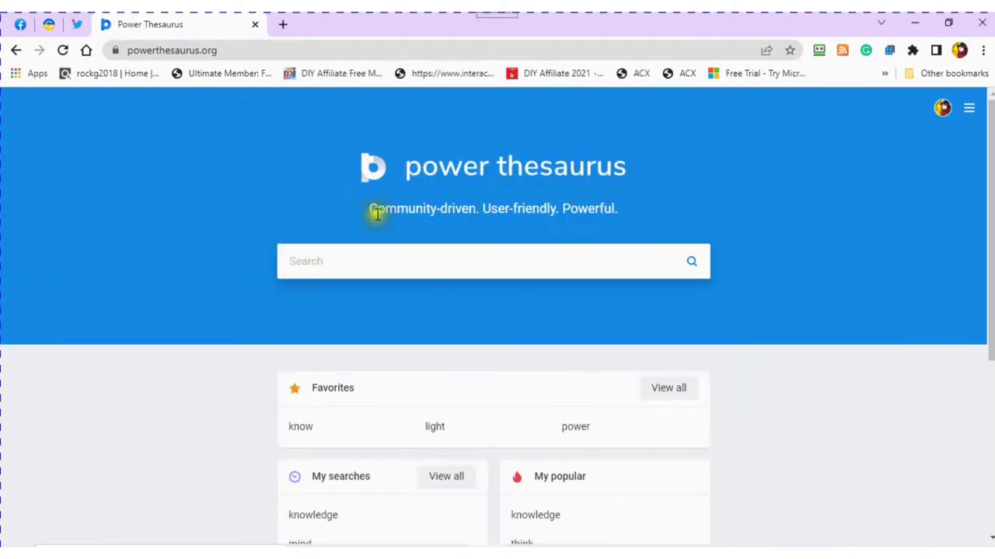
pyautogui.moveTo(656, 207)
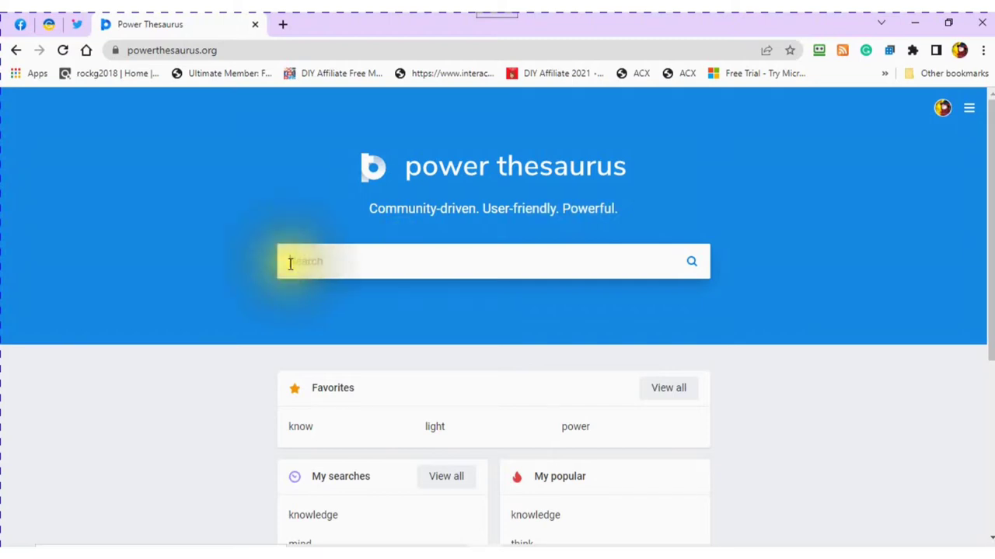
# Step: Search 'knowledge' and preview its 1,649 synonyms and 671 antonyms among the suggestions
pyautogui.click(493, 261)
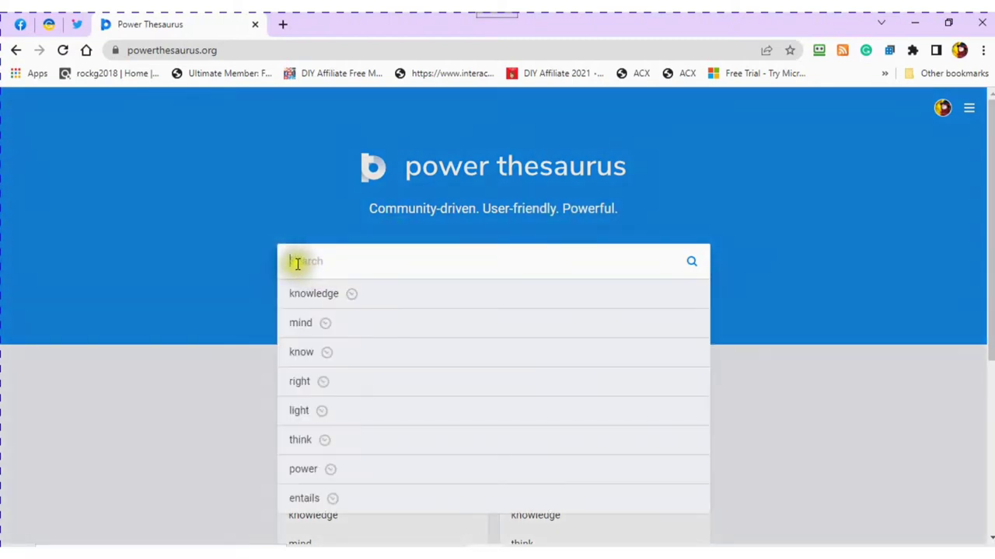
pyautogui.write('knowledge')
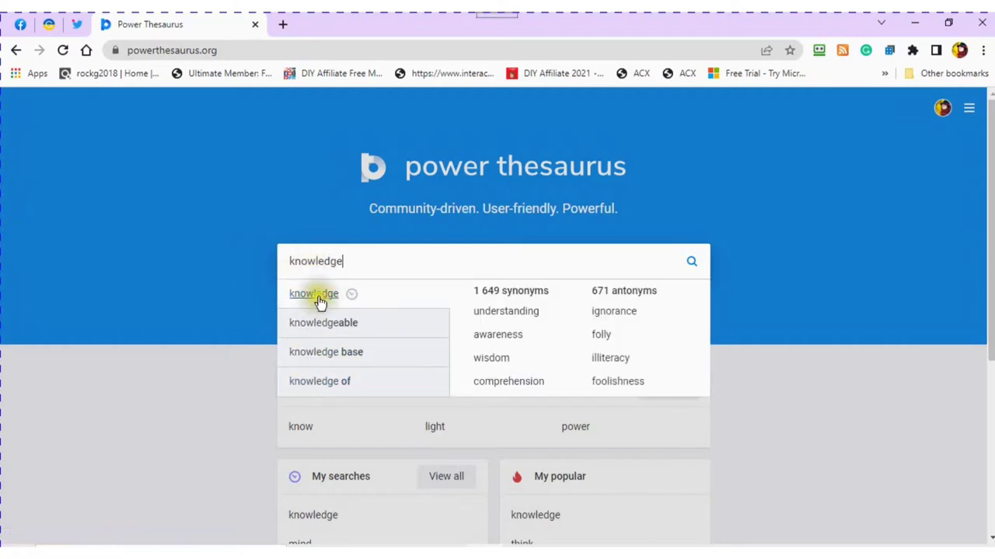
pyautogui.moveTo(506, 310)
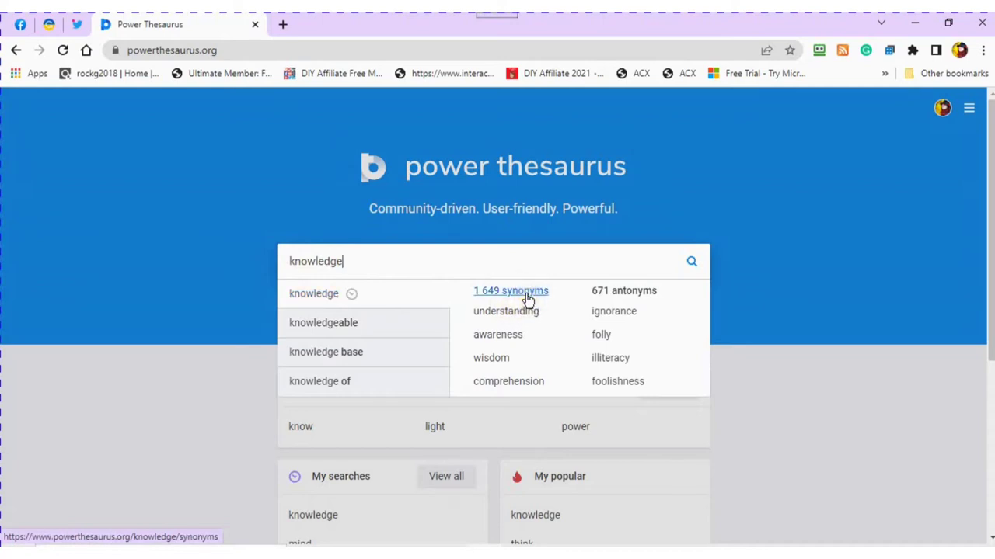
pyautogui.moveTo(624, 291)
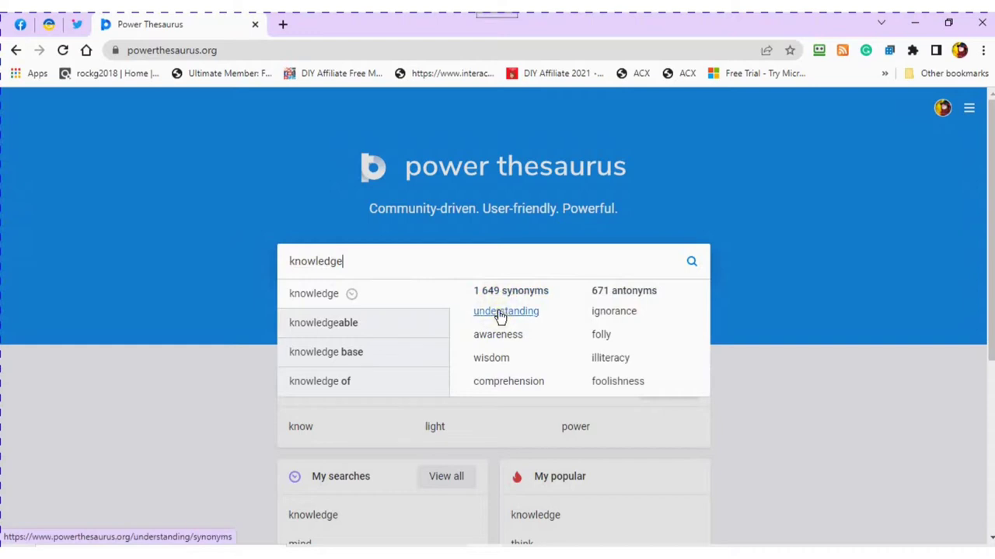
pyautogui.scroll(-3)
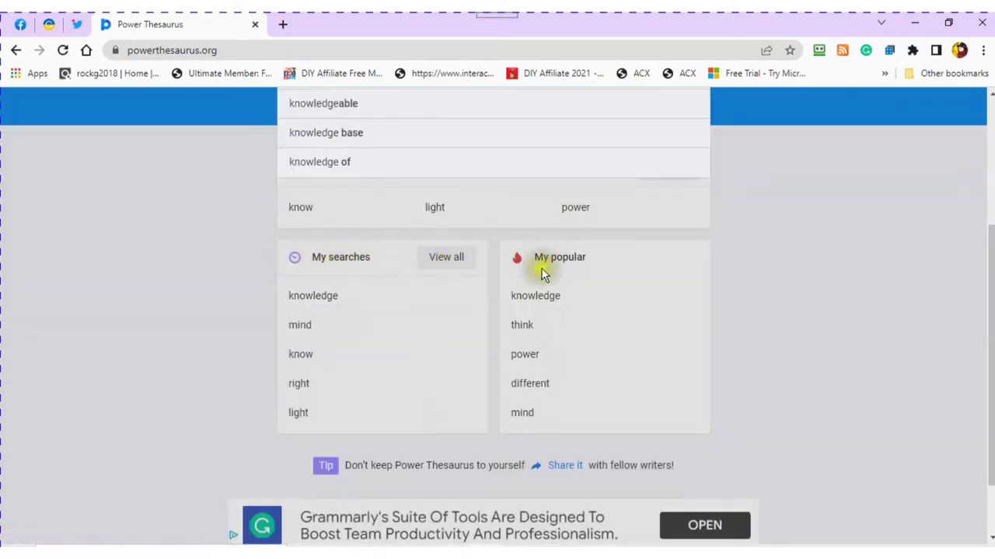
pyautogui.moveTo(552, 268)
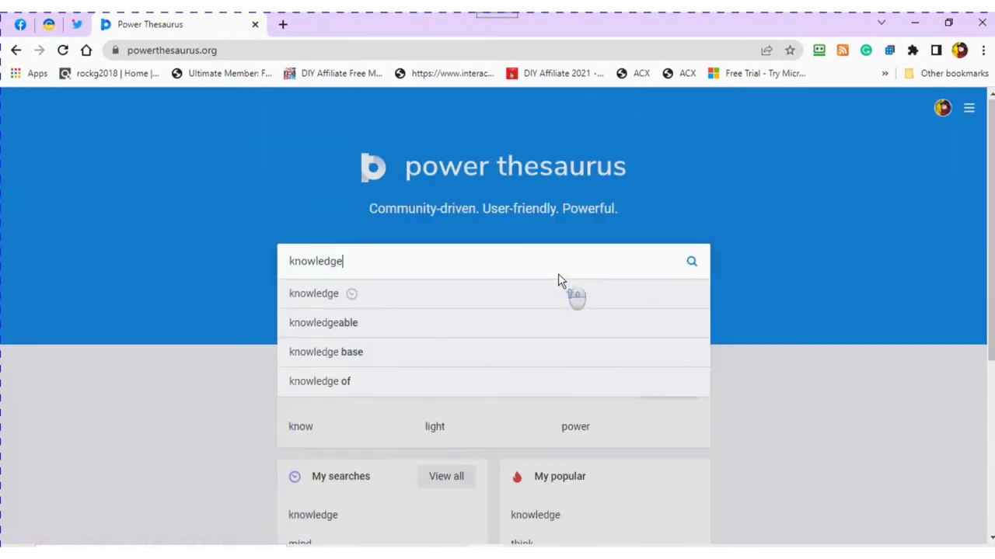
pyautogui.moveTo(891, 131)
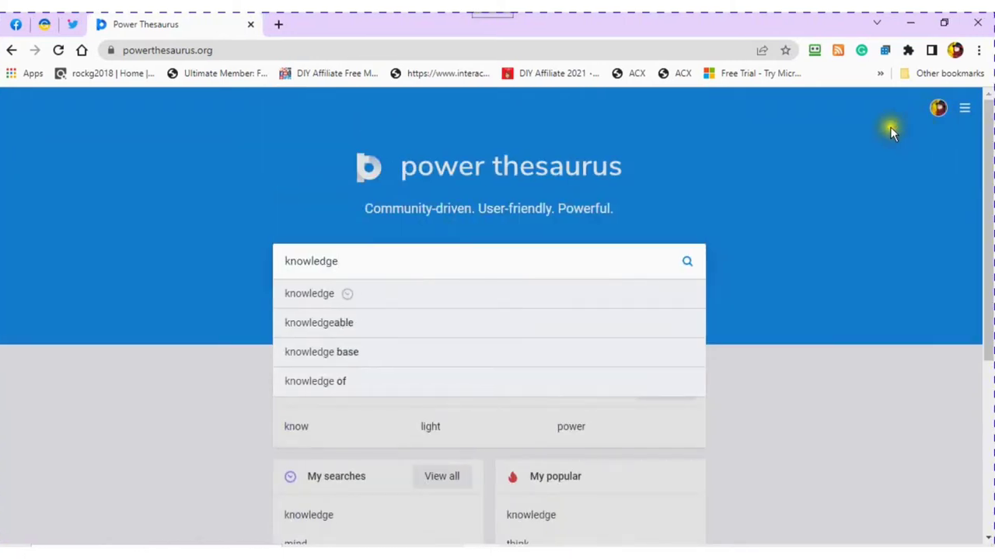
pyautogui.moveTo(937, 116)
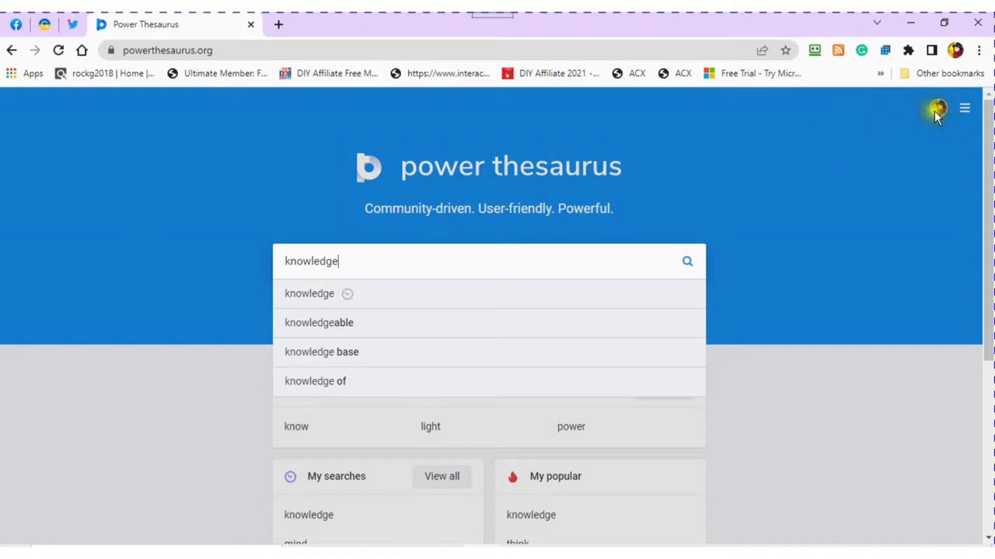
# Step: Open the account page listing favorites know, light and power, and show the profile menu
pyautogui.click(937, 107)
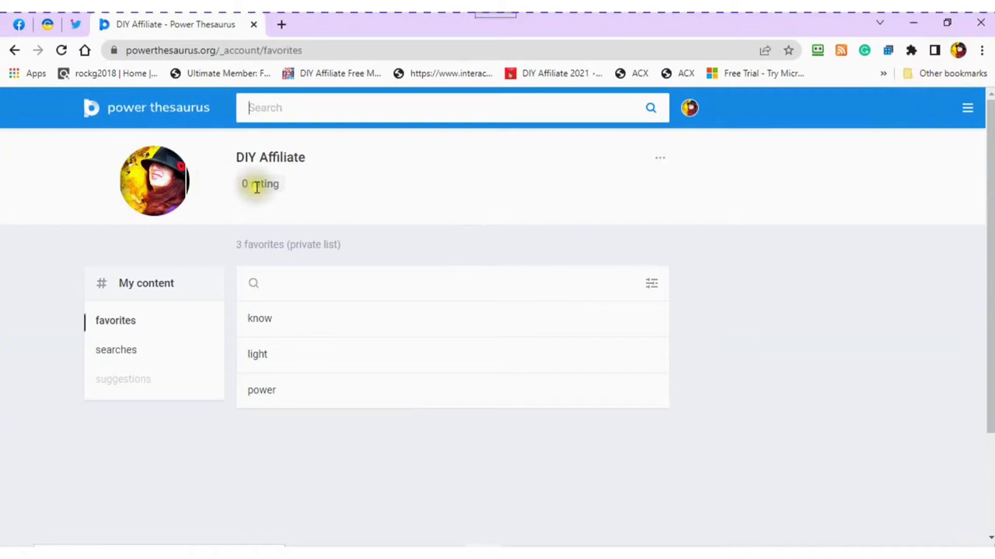
pyautogui.moveTo(167, 283)
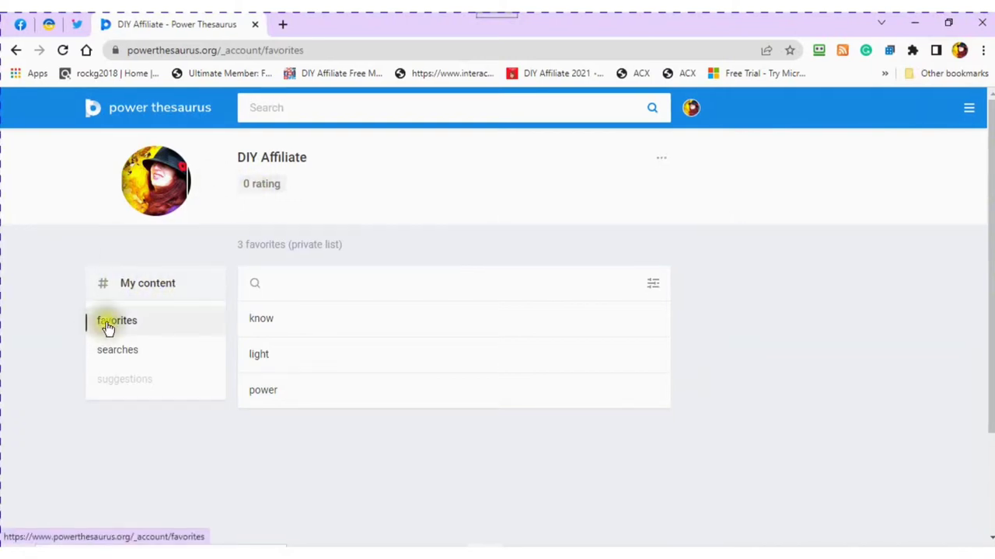
pyautogui.moveTo(118, 350)
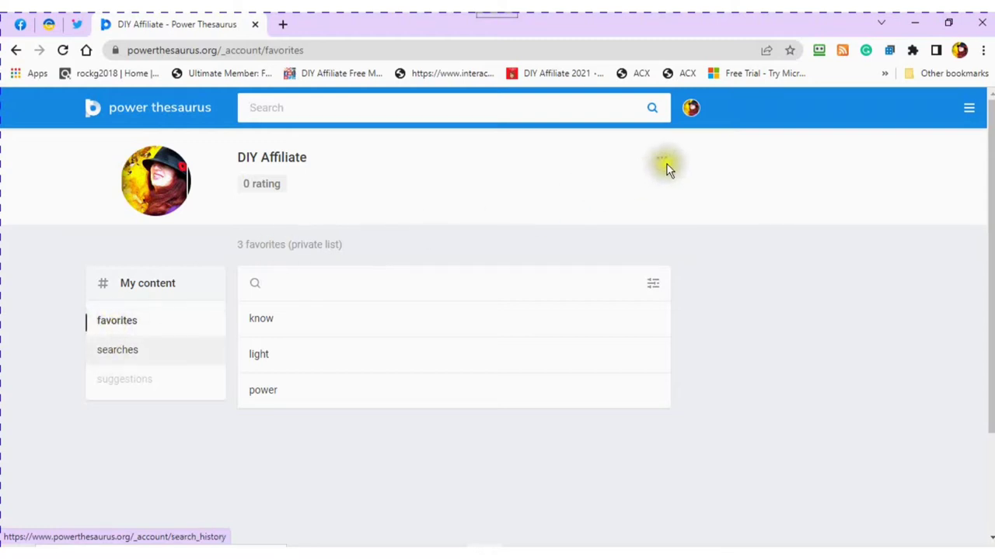
pyautogui.click(657, 163)
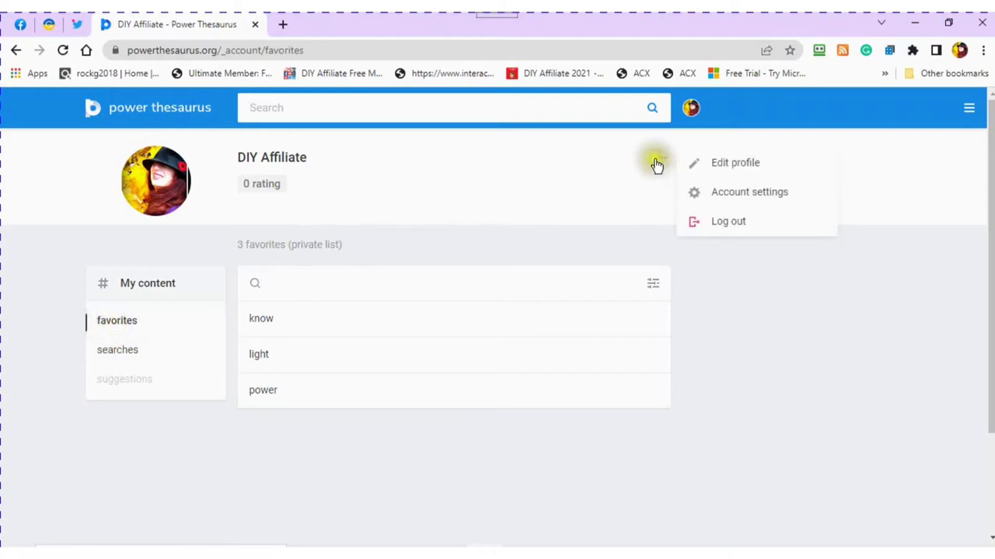
pyautogui.moveTo(730, 167)
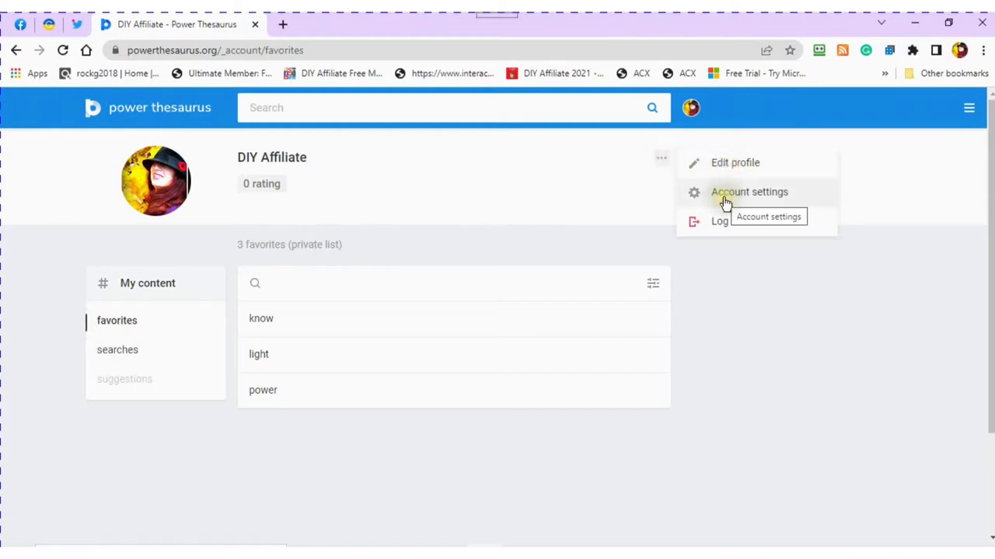
pyautogui.moveTo(728, 222)
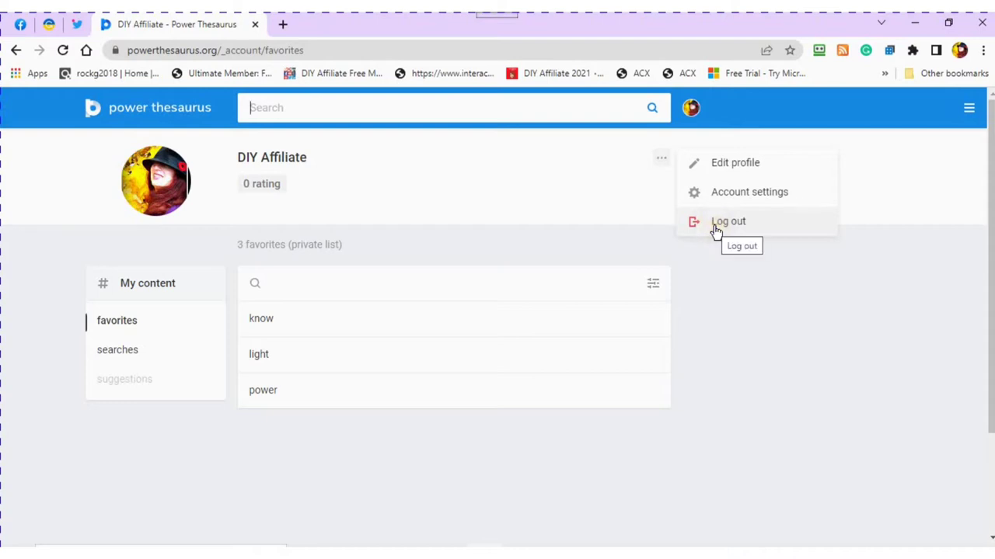
pyautogui.moveTo(721, 194)
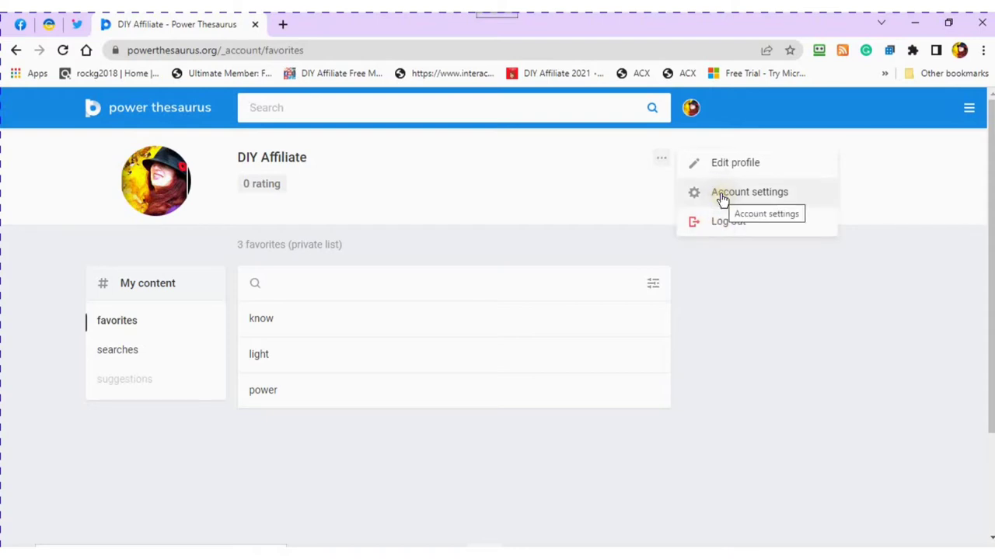
# Step: Choose Account settings to view connected accounts and search history saving turned on
pyautogui.click(748, 192)
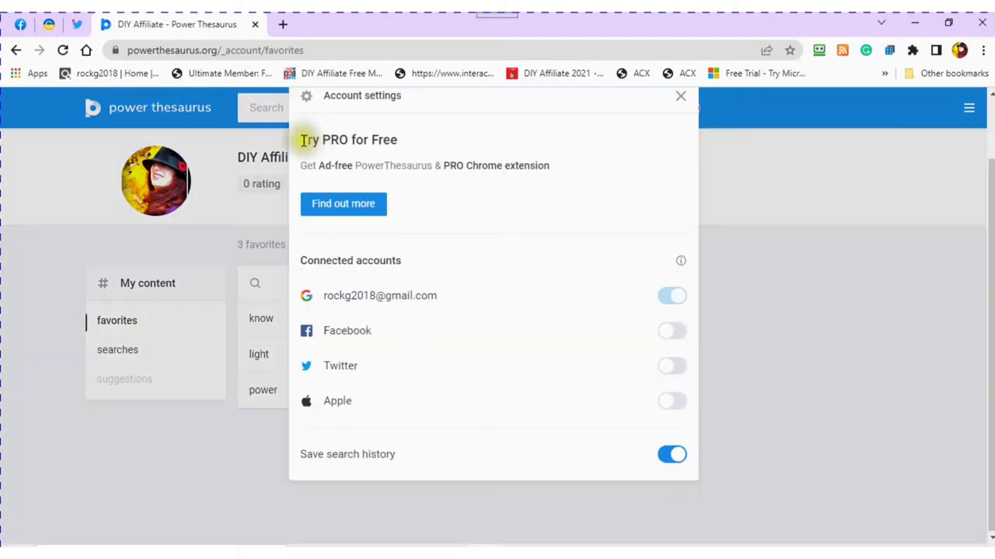
pyautogui.moveTo(410, 149)
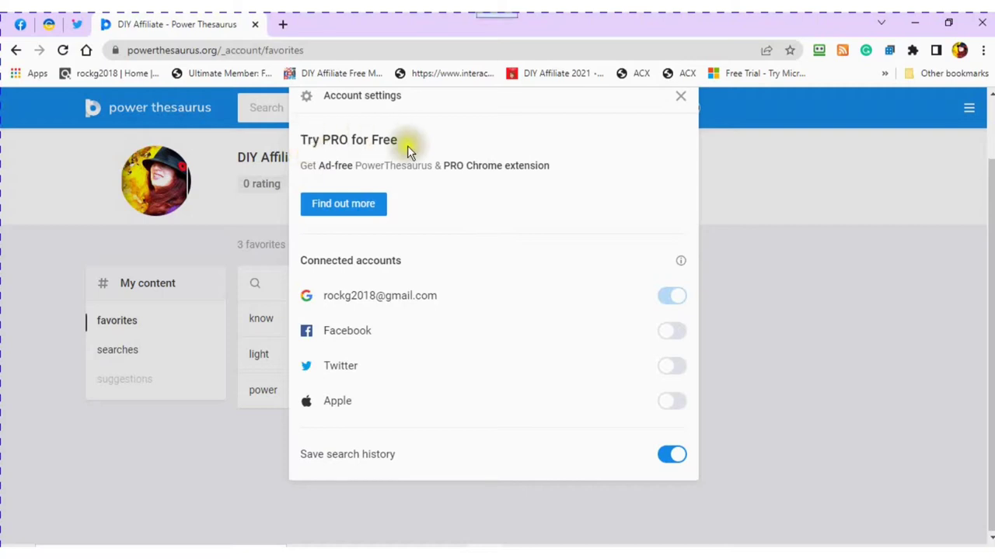
pyautogui.moveTo(396, 257)
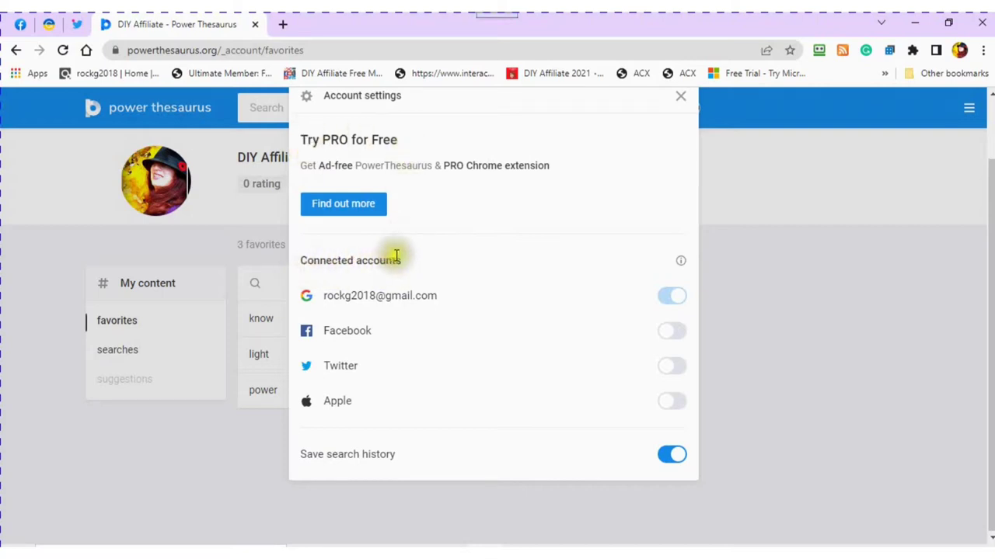
pyautogui.moveTo(488, 270)
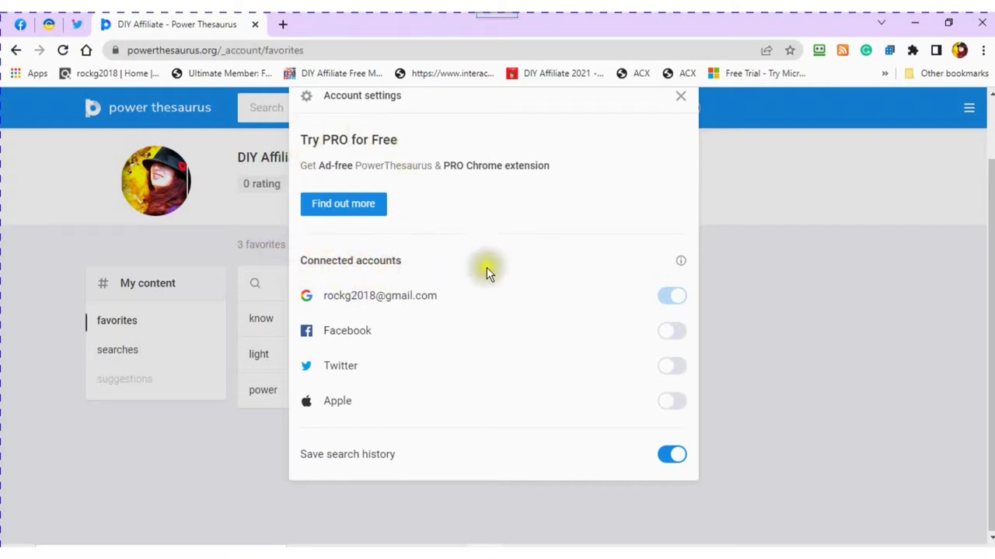
# Step: Close account settings and show the site menu with dark theme, about, examples and PRO
pyautogui.click(681, 96)
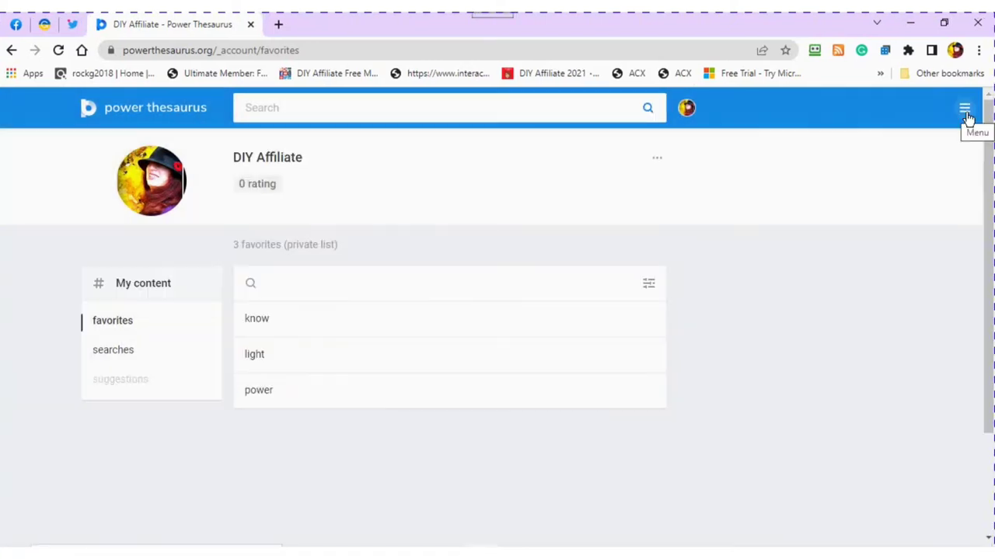
pyautogui.click(964, 108)
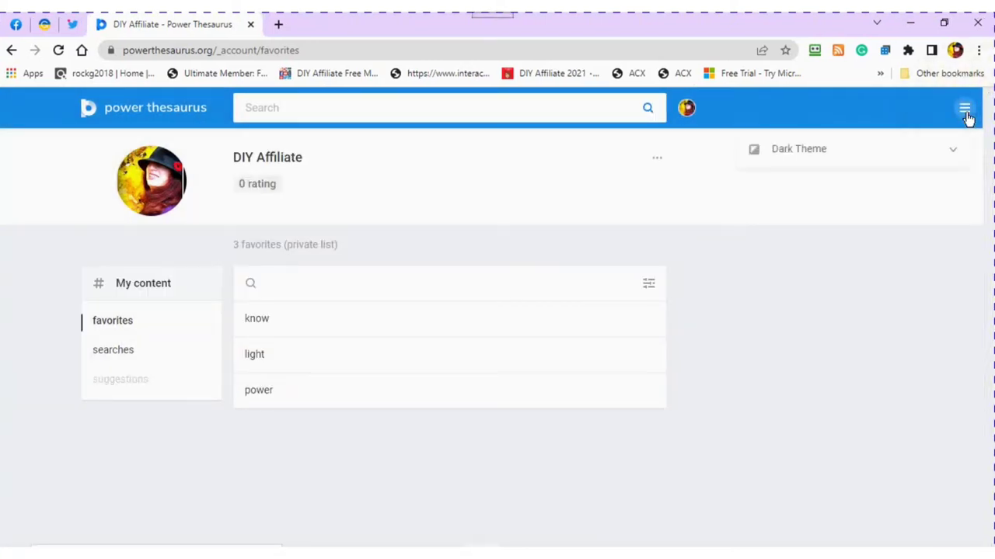
pyautogui.click(964, 108)
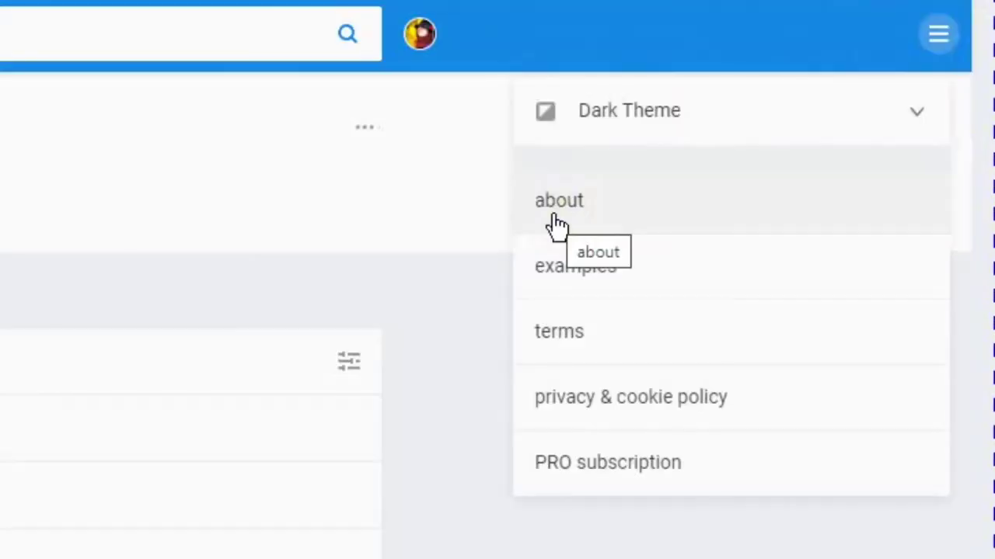
pyautogui.moveTo(558, 331)
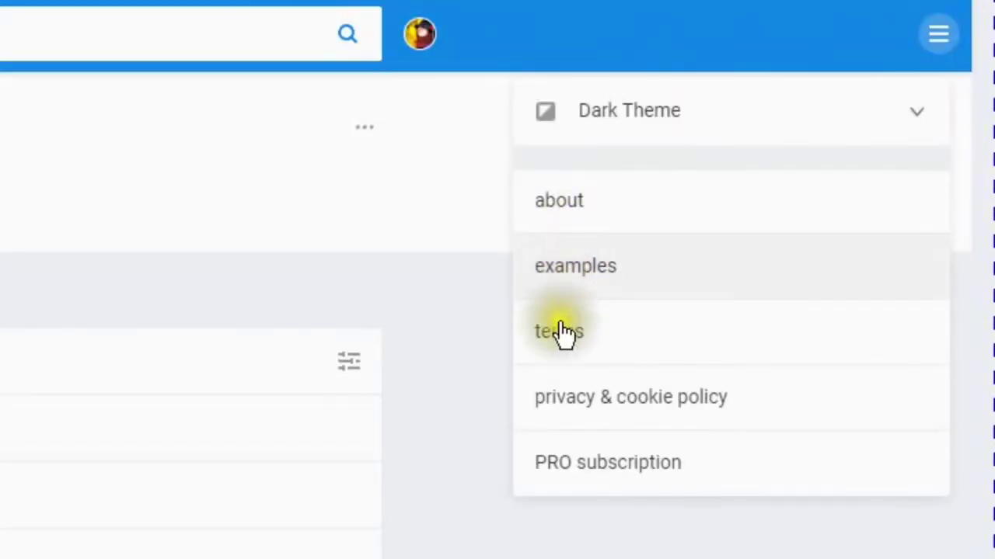
pyautogui.moveTo(567, 400)
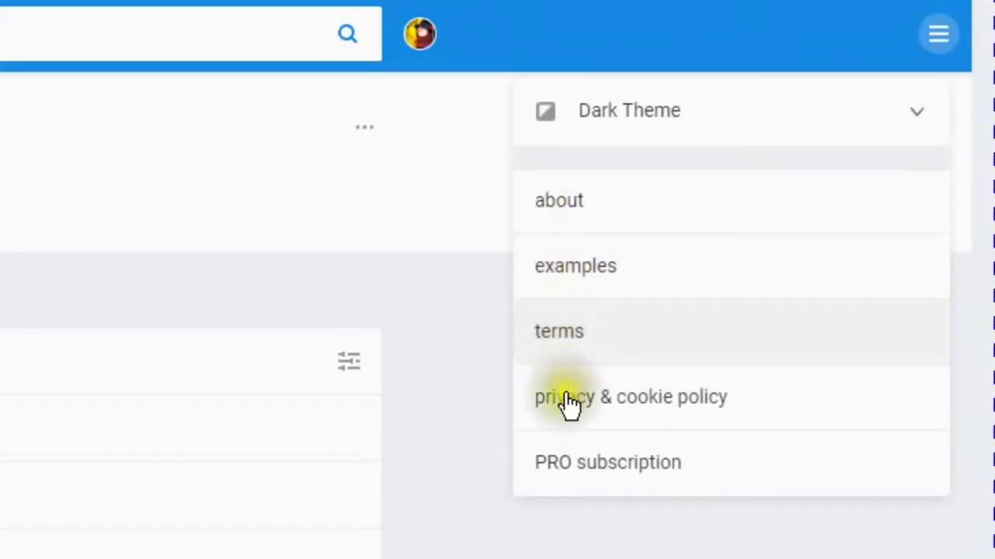
pyautogui.moveTo(571, 459)
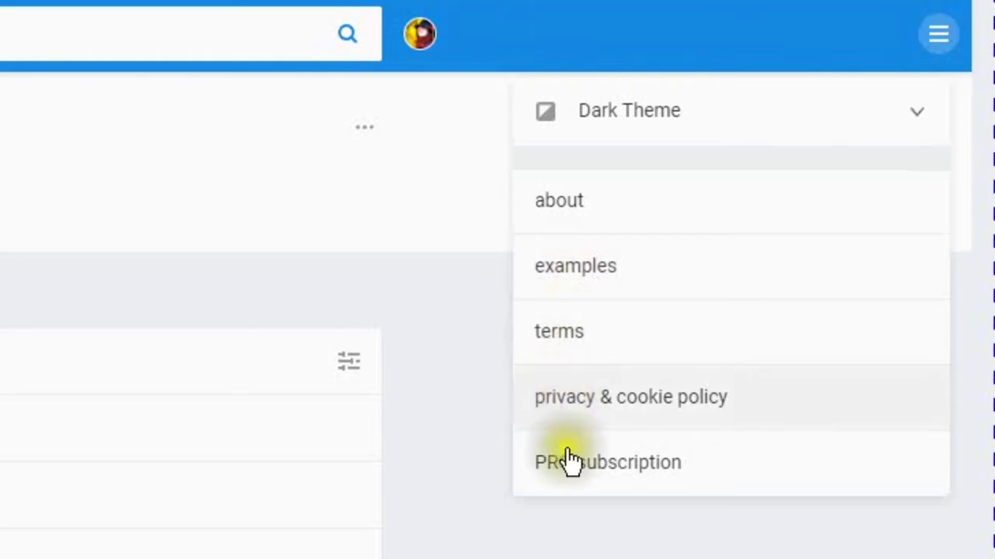
pyautogui.moveTo(573, 472)
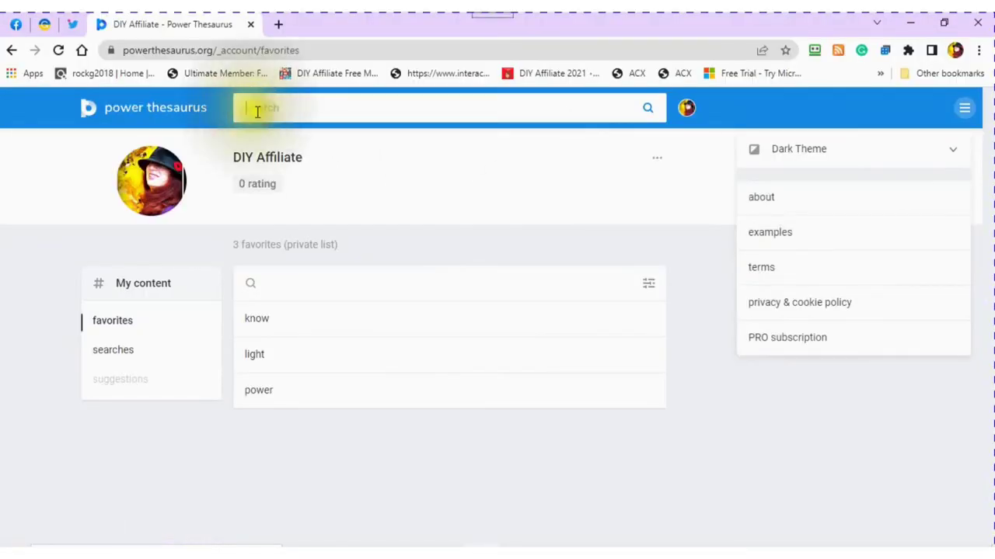
# Step: Enter 'watch' in the search bar, bringing up watching, watched and watchful
pyautogui.click(449, 107)
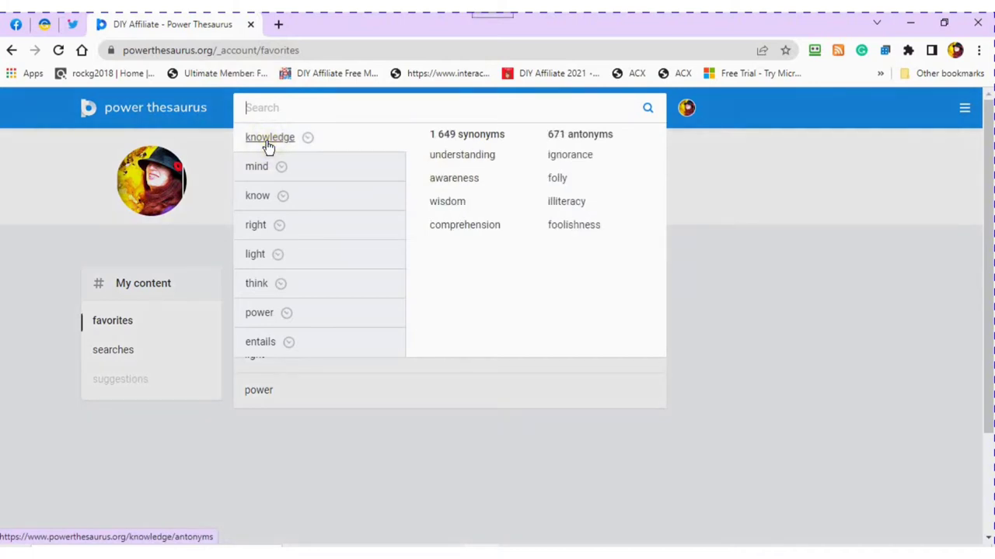
pyautogui.moveTo(260, 108)
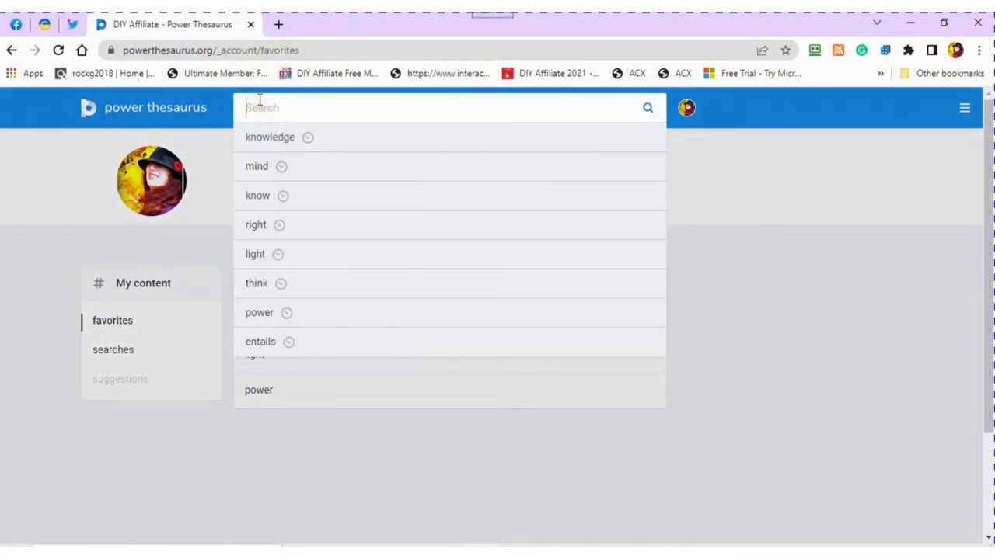
pyautogui.write('watch')
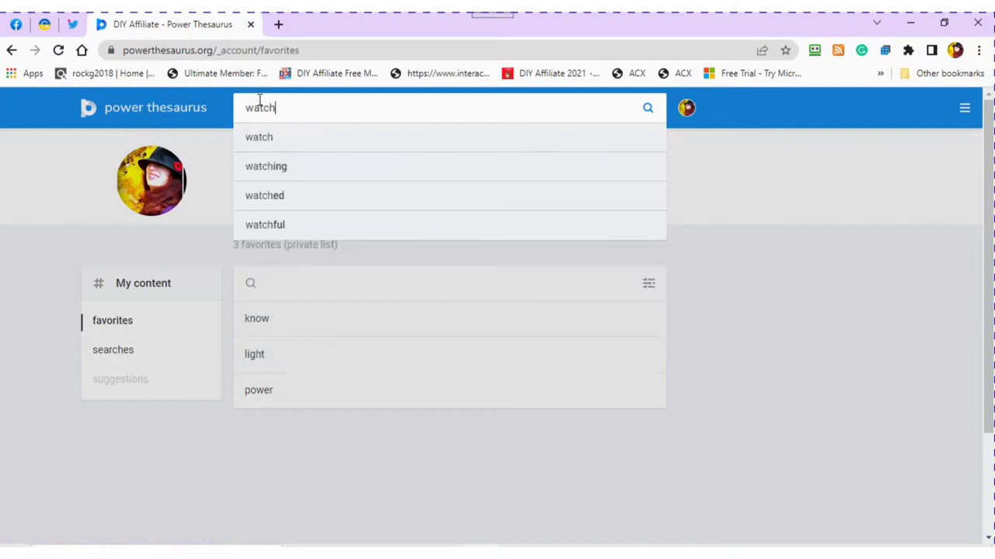
pyautogui.moveTo(259, 137)
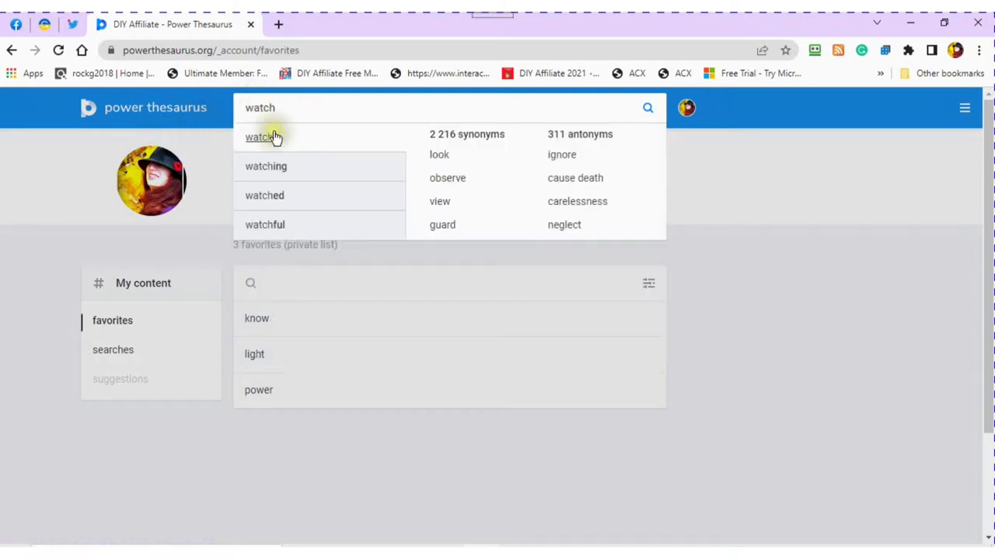
pyautogui.moveTo(265, 167)
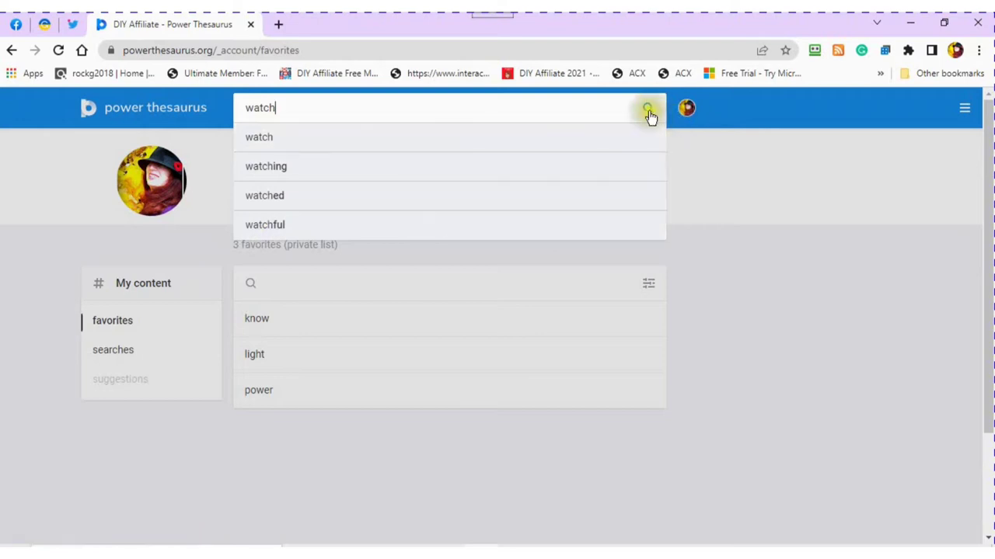
pyautogui.moveTo(648, 109)
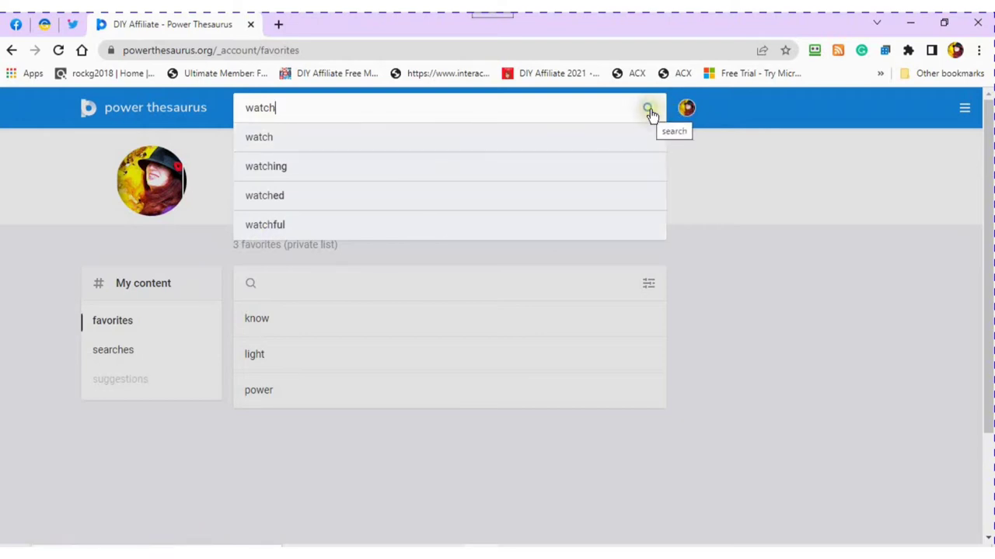
# Step: Run the 'watch' search and choose the antonyms list from the Lists sidebar
pyautogui.click(647, 108)
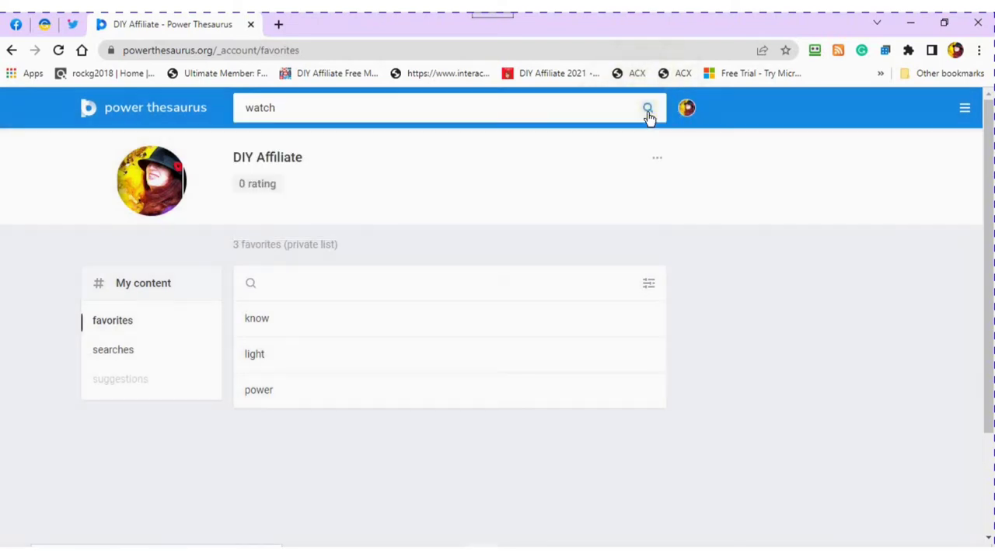
pyautogui.click(647, 108)
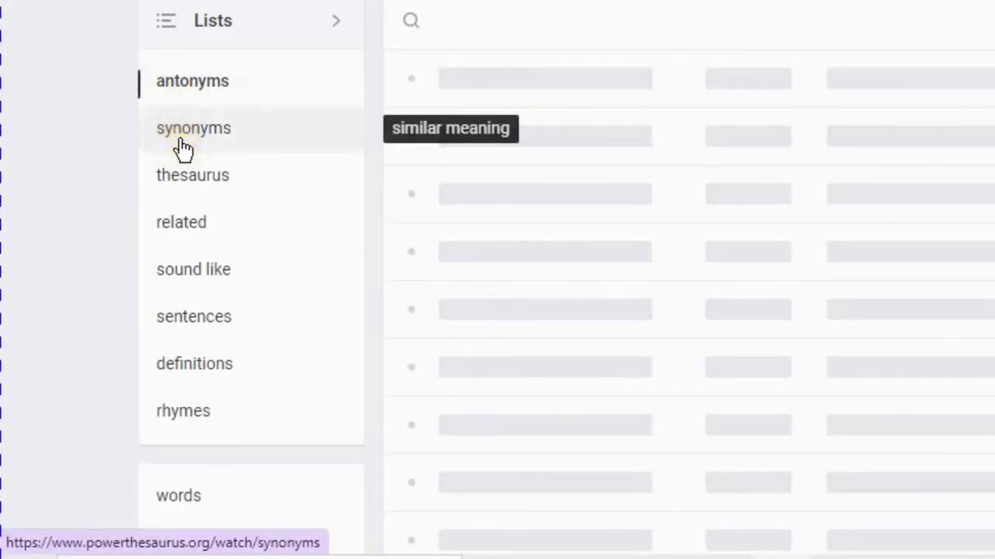
pyautogui.moveTo(182, 186)
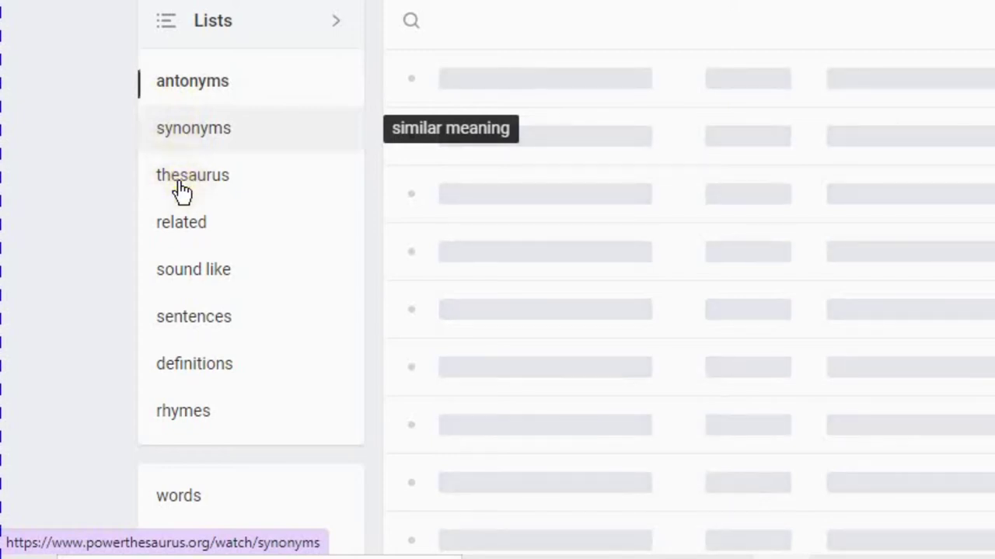
pyautogui.moveTo(192, 175)
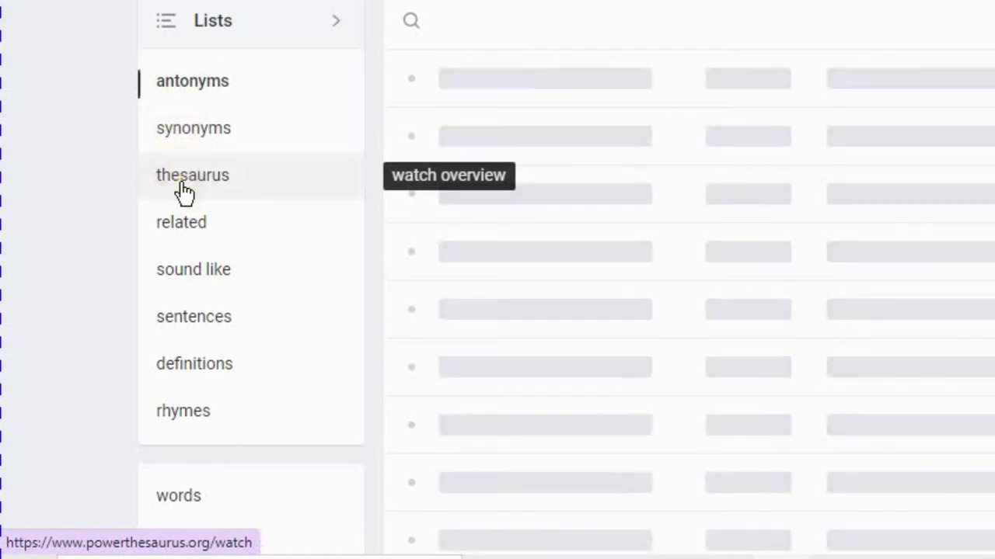
pyautogui.moveTo(181, 229)
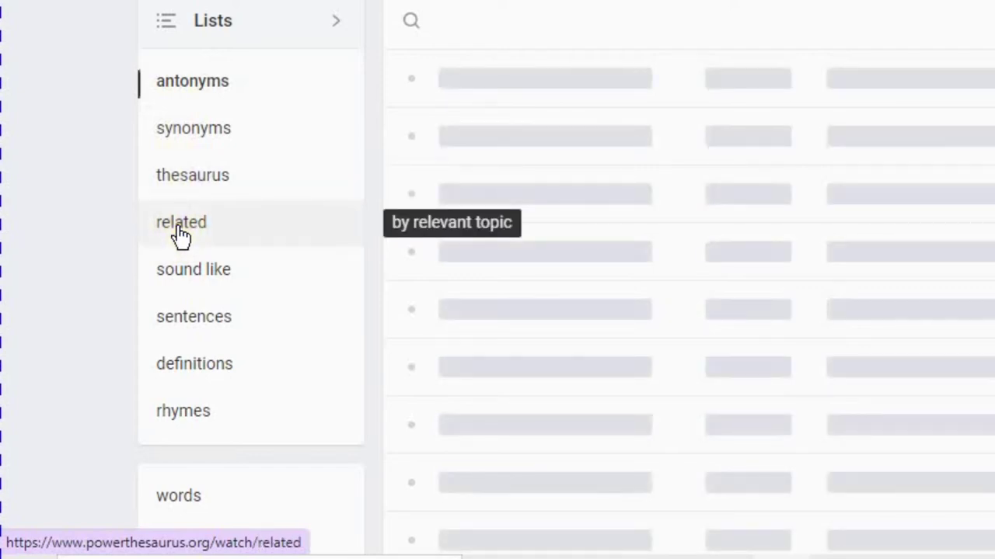
pyautogui.moveTo(193, 269)
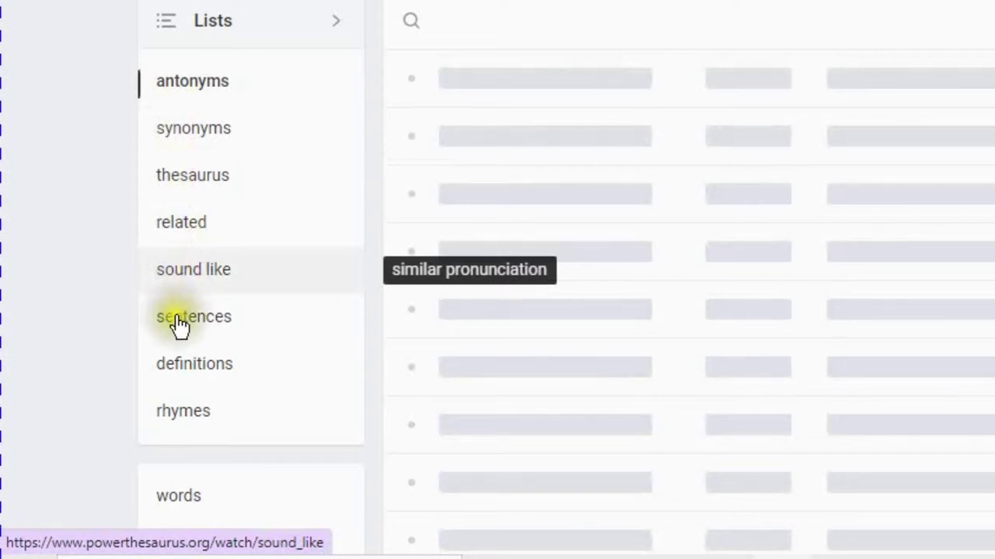
pyautogui.moveTo(194, 323)
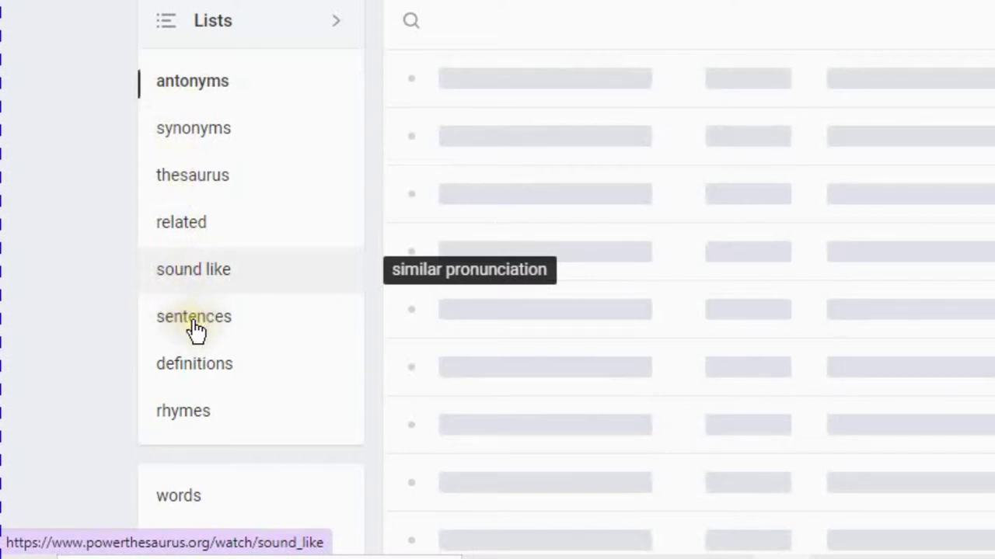
pyautogui.click(194, 317)
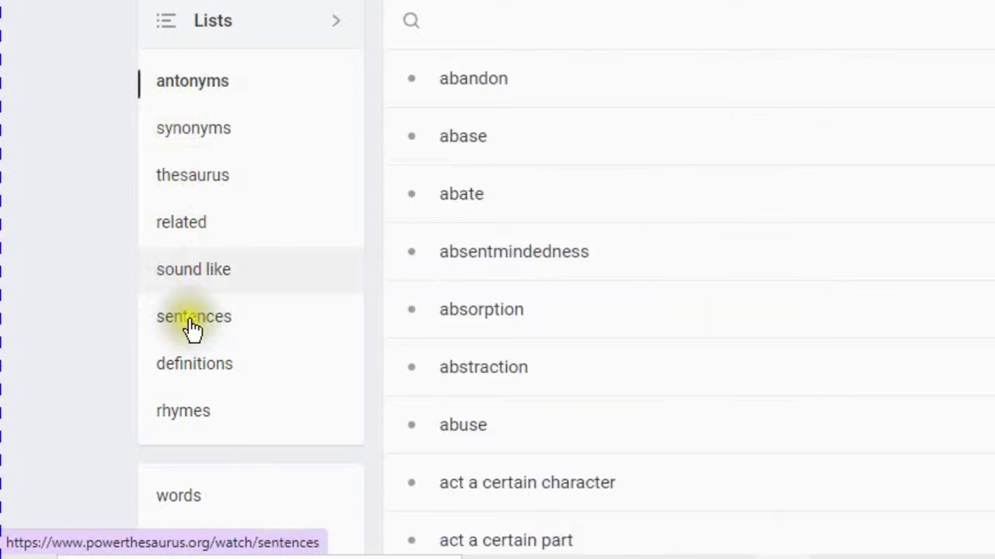
pyautogui.moveTo(193, 317)
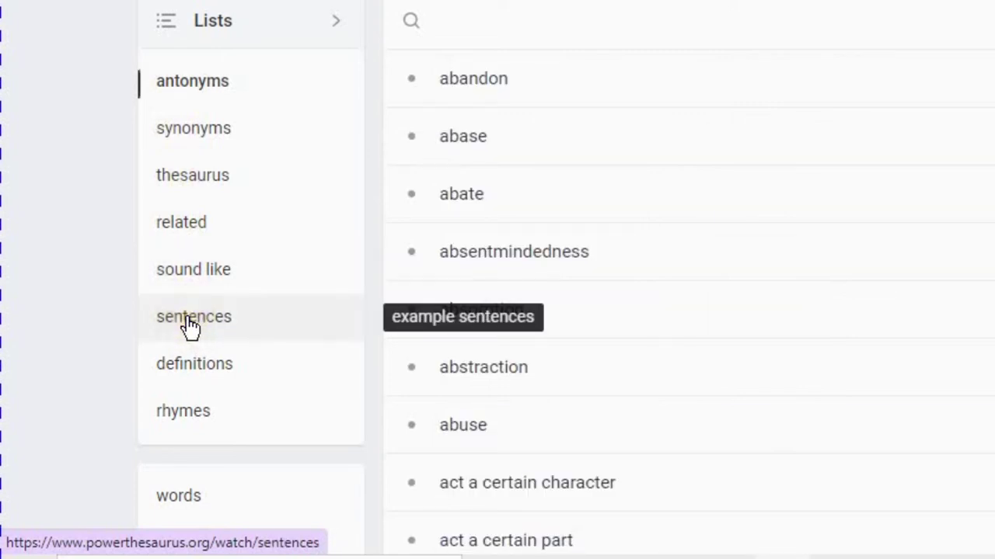
pyautogui.moveTo(191, 373)
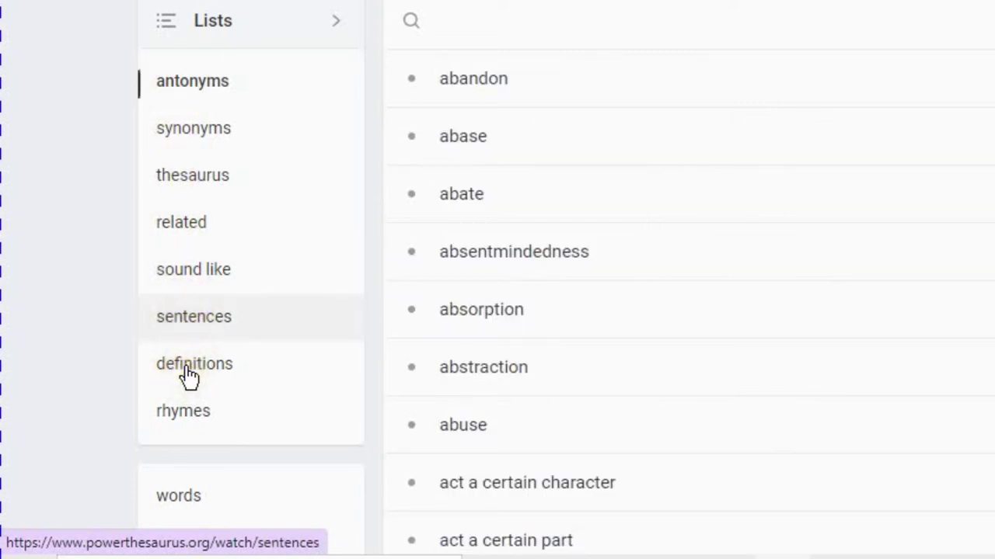
pyautogui.moveTo(194, 363)
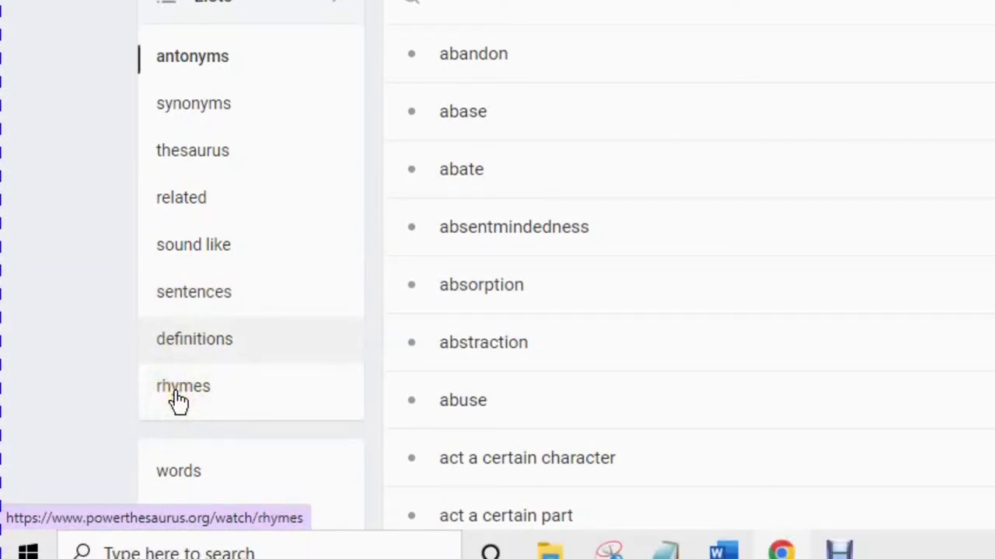
pyautogui.moveTo(183, 386)
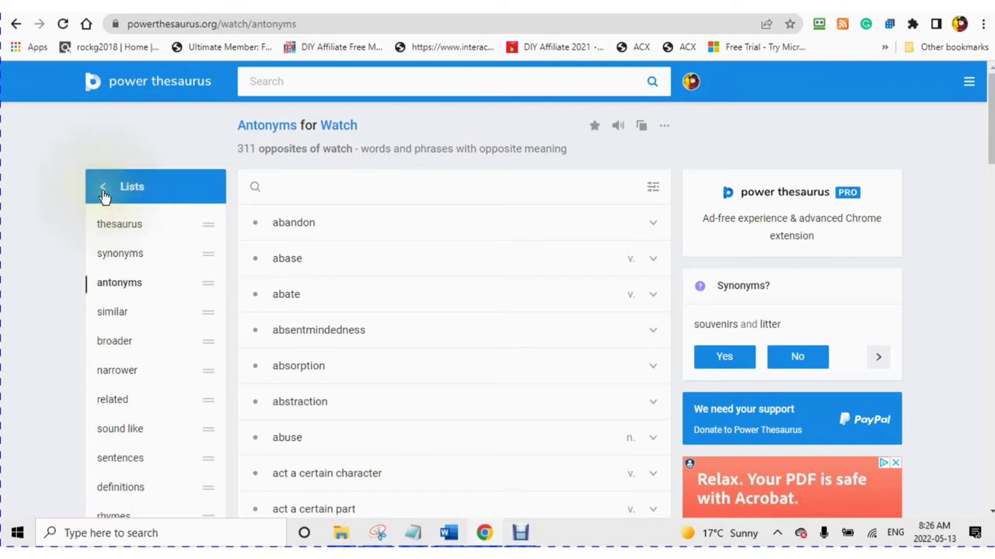
pyautogui.click(104, 187)
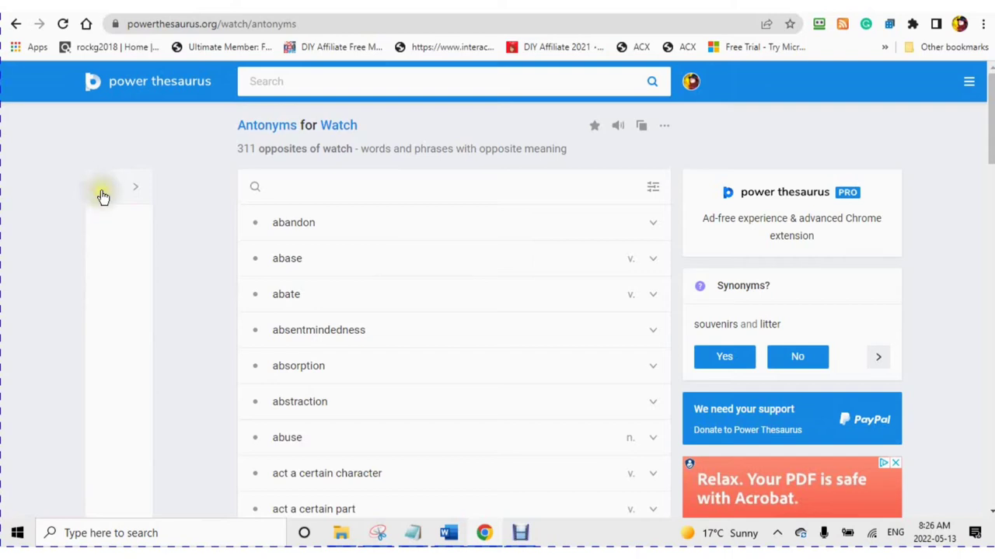
pyautogui.click(132, 186)
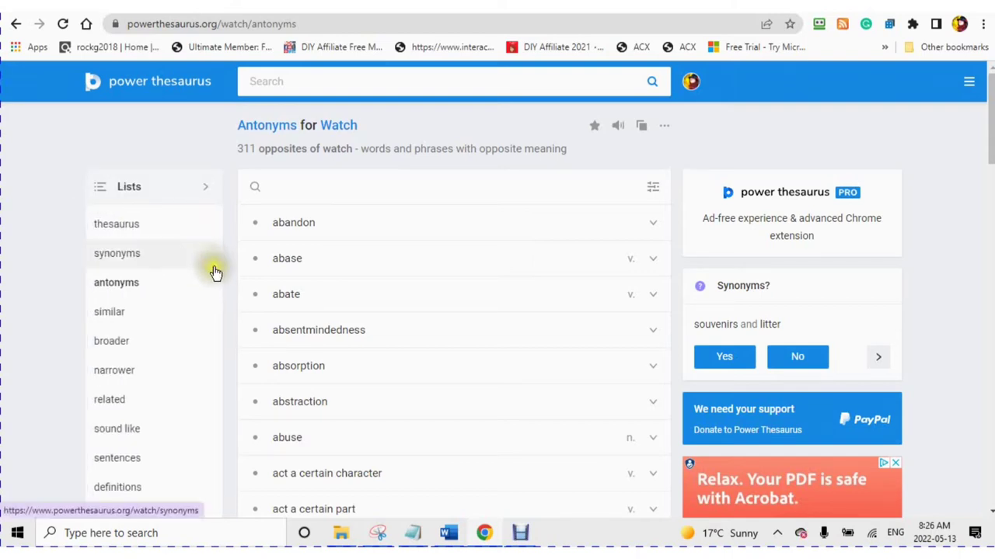
pyautogui.scroll(-3)
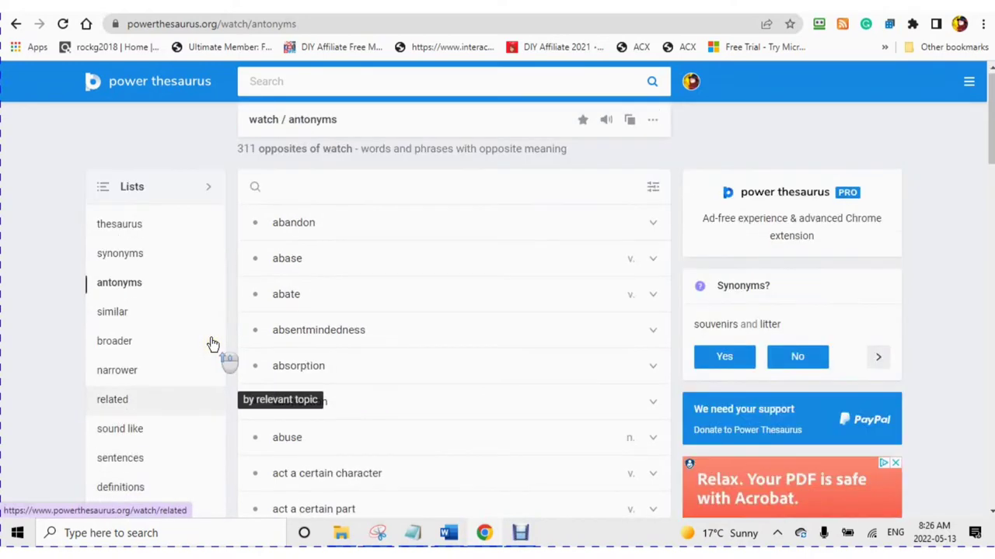
pyautogui.scroll(-3)
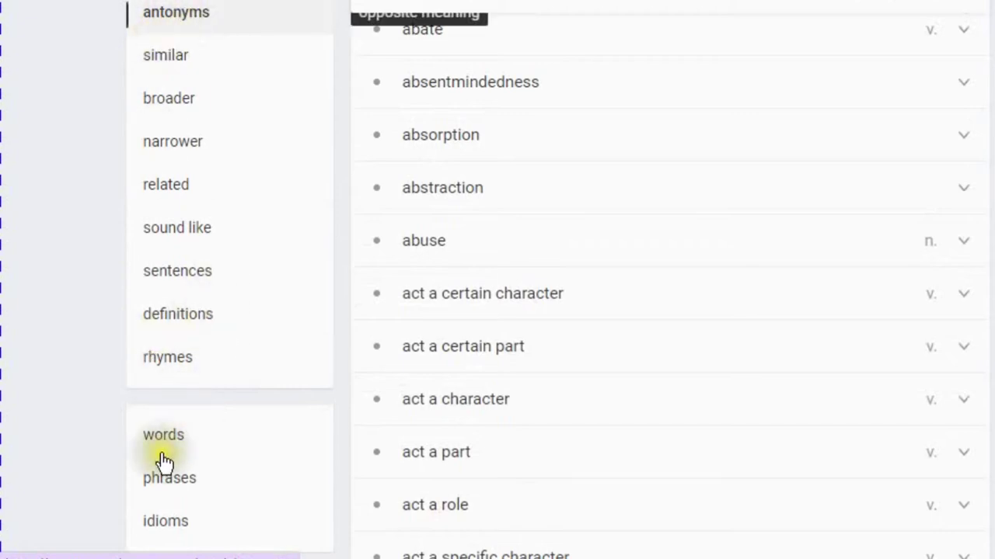
pyautogui.moveTo(163, 434)
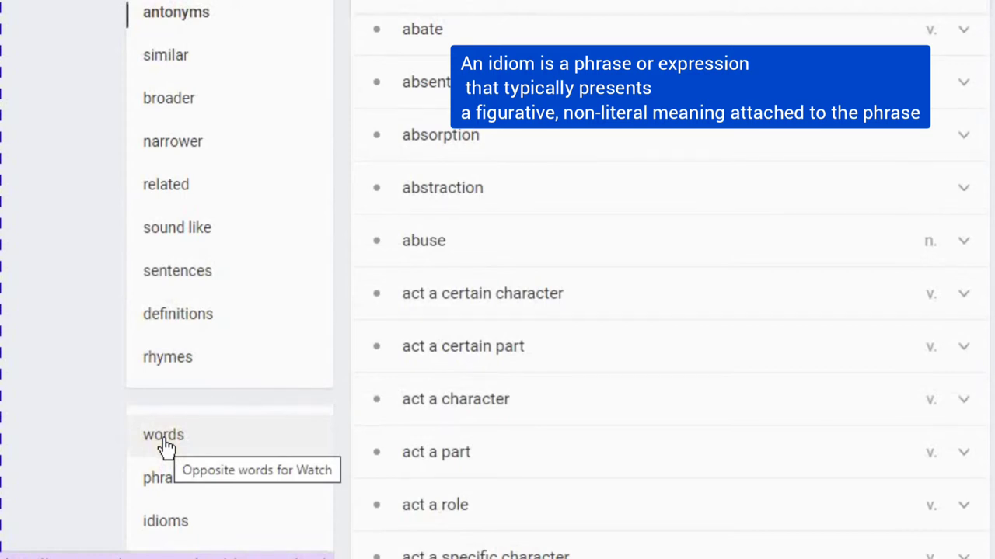
pyautogui.moveTo(179, 490)
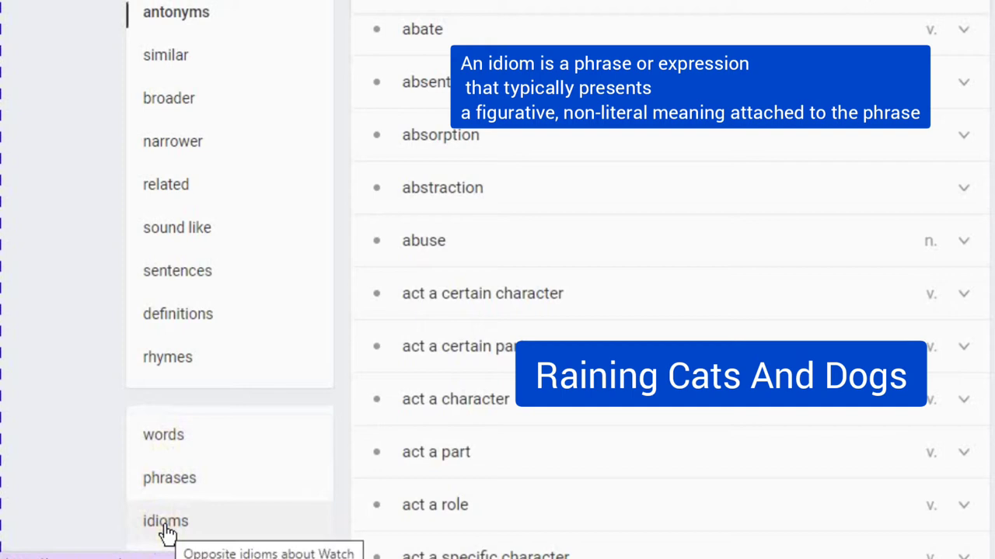
pyautogui.moveTo(178, 434)
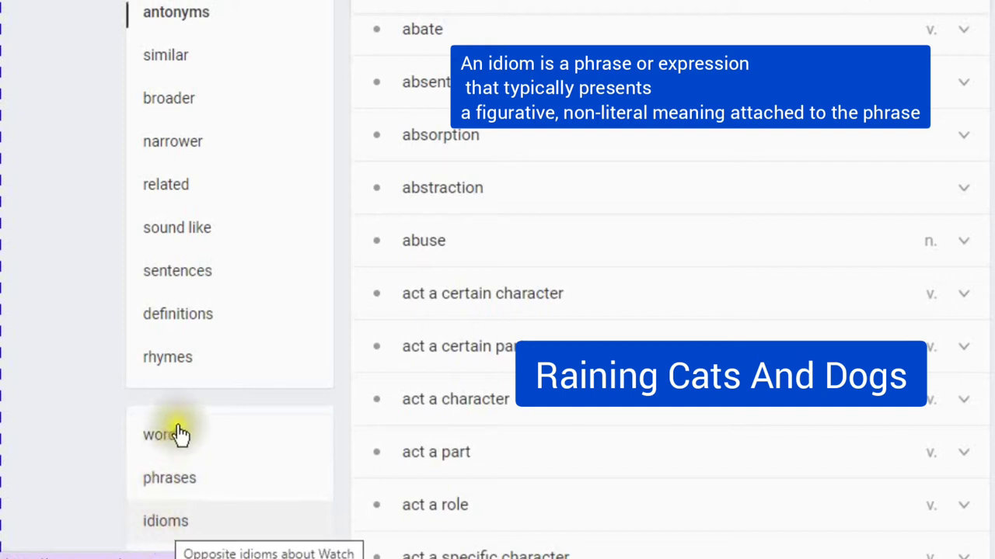
pyautogui.scroll(3)
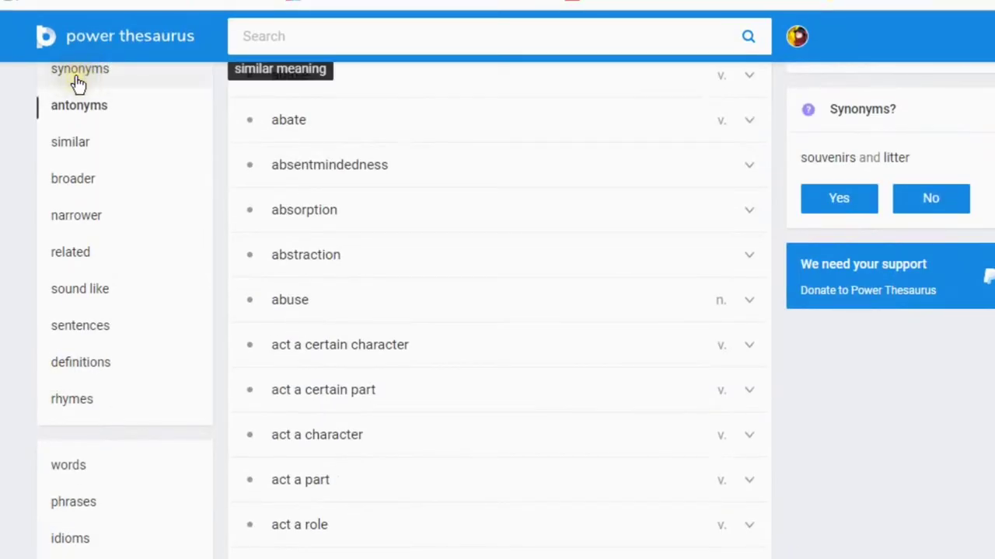
pyautogui.moveTo(77, 82)
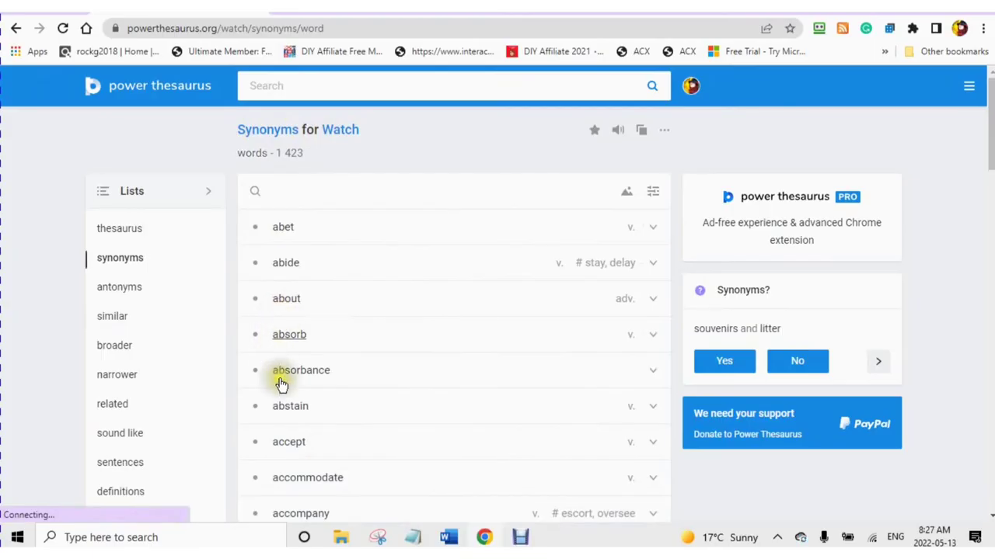
# Step: Scroll through the 1,423 single-word synonyms of 'watch'
pyautogui.scroll(-3)
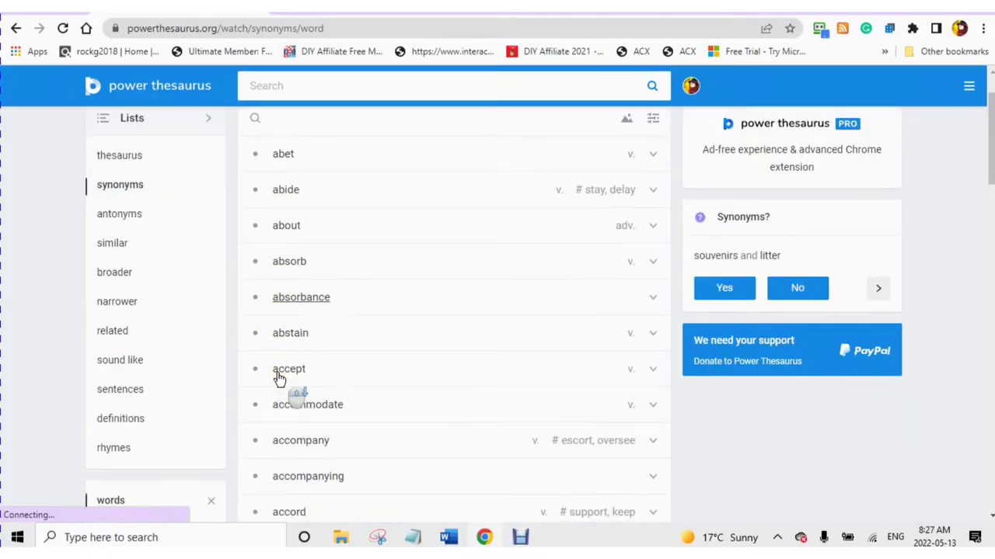
pyautogui.scroll(-3)
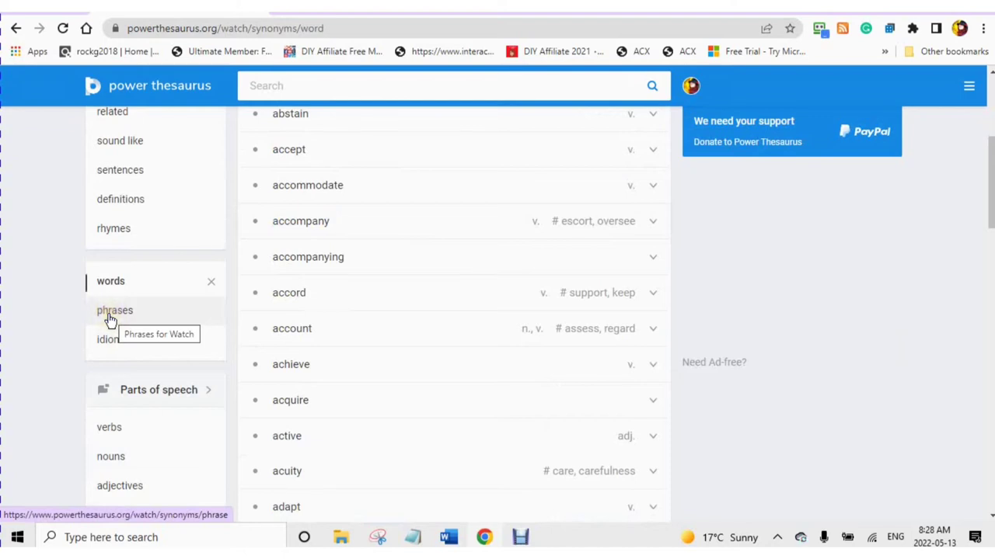
pyautogui.click(115, 310)
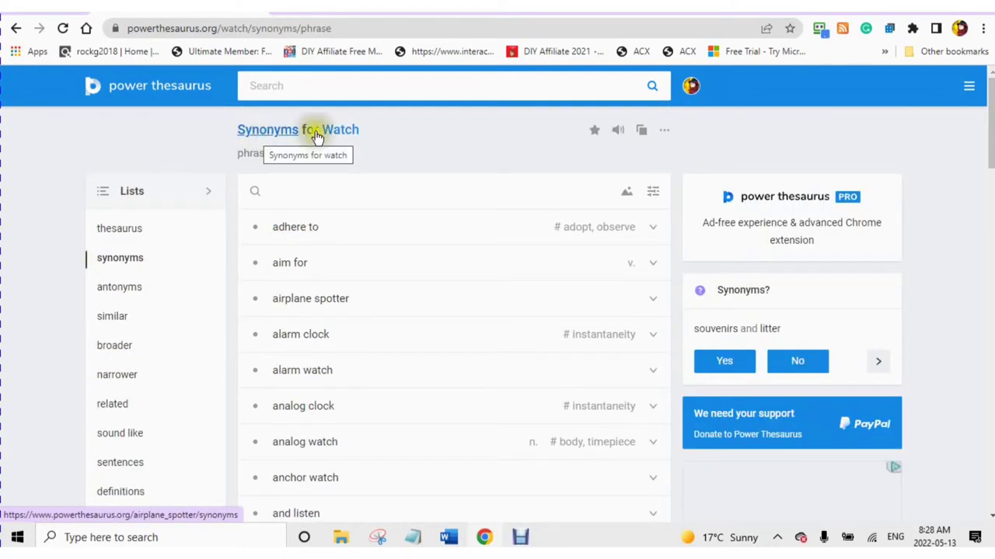
pyautogui.moveTo(272, 262)
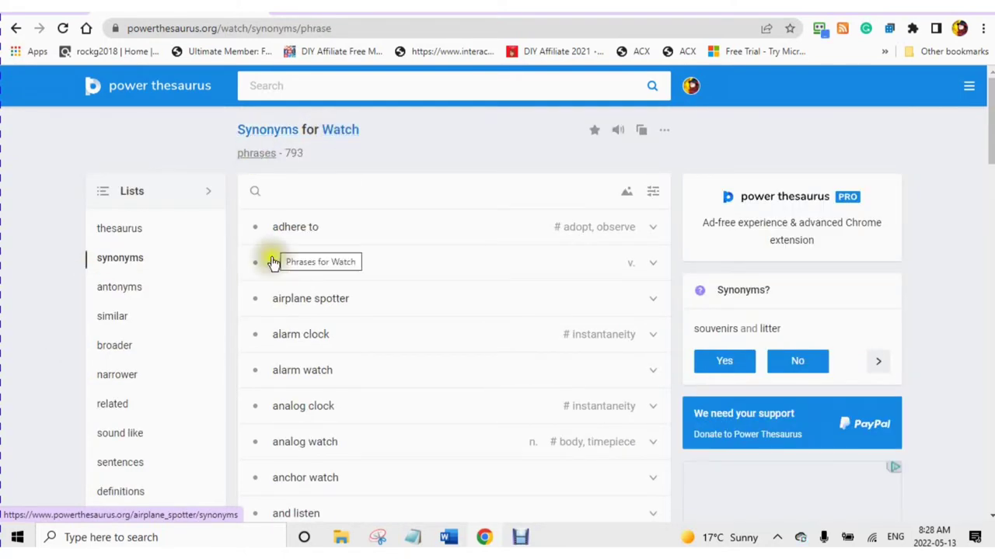
pyautogui.scroll(-3)
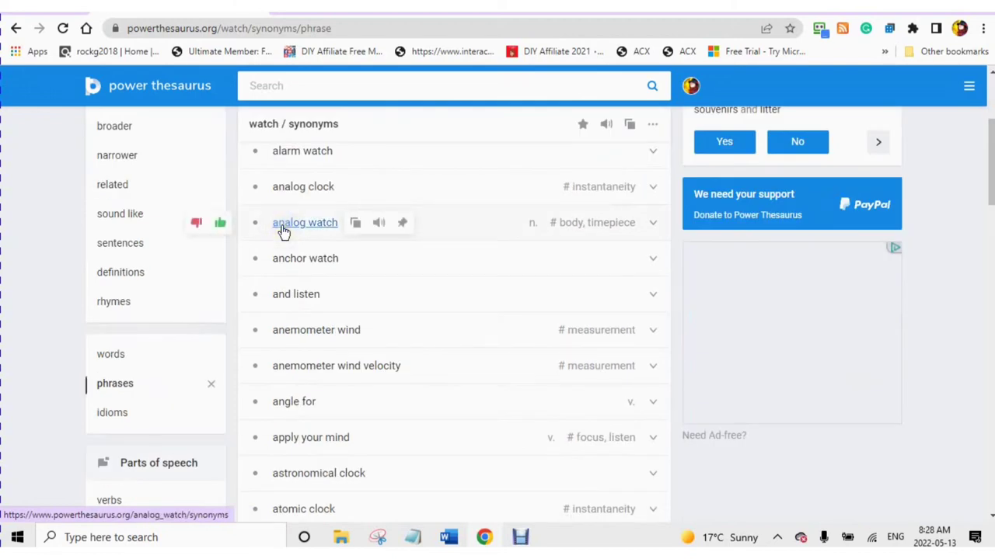
pyautogui.moveTo(220, 223)
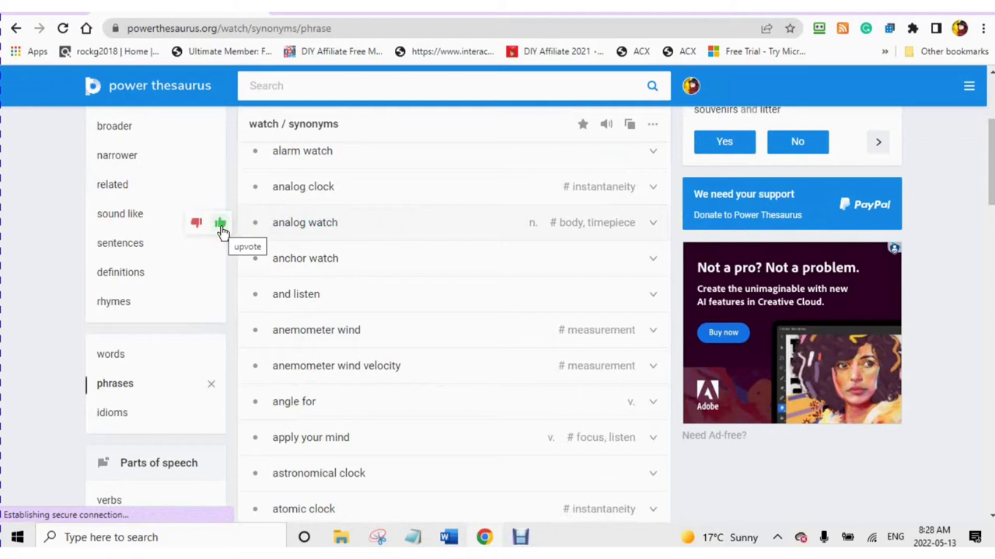
pyautogui.moveTo(196, 225)
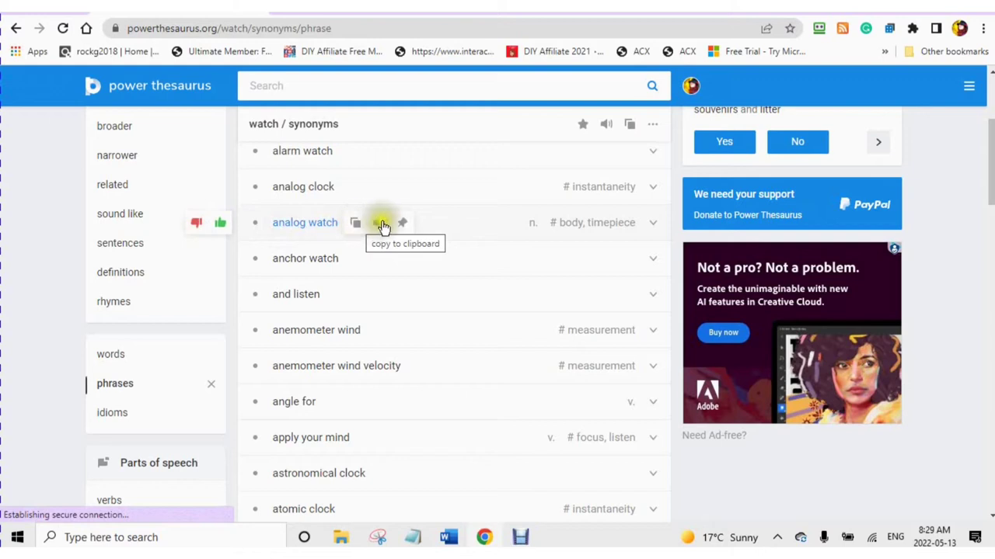
pyautogui.moveTo(378, 223)
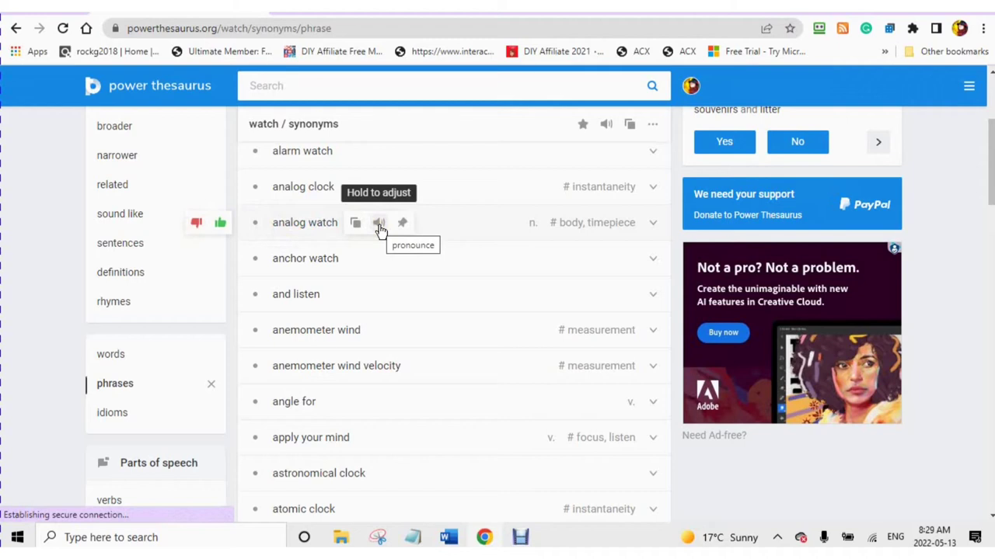
pyautogui.moveTo(404, 226)
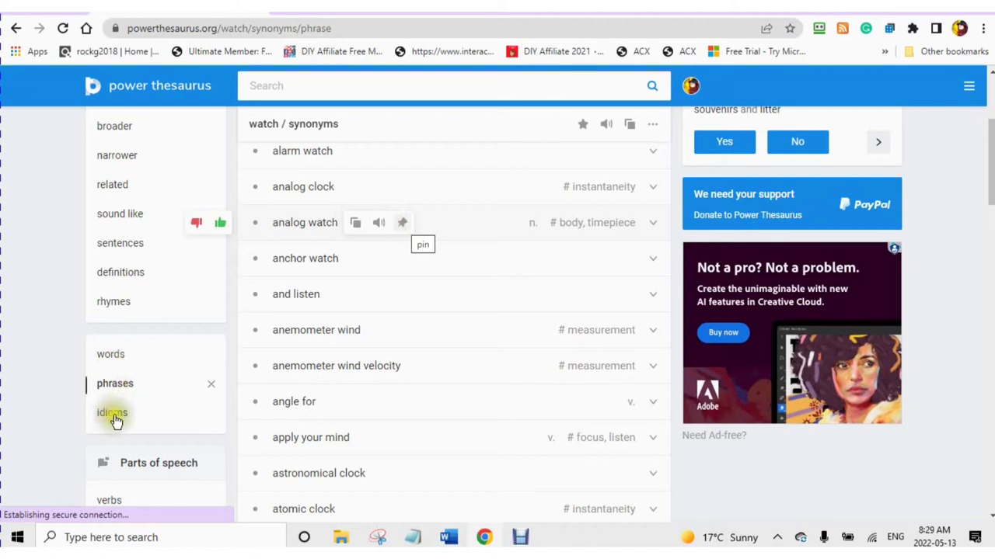
pyautogui.moveTo(112, 413)
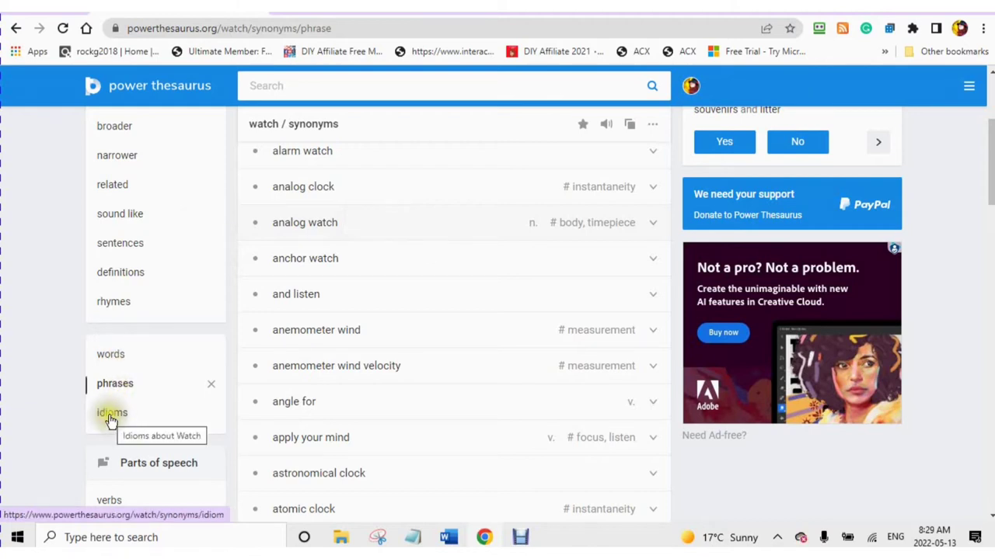
# Step: Filter watch synonyms to idioms, showing 28 entries like bear in mind
pyautogui.click(111, 413)
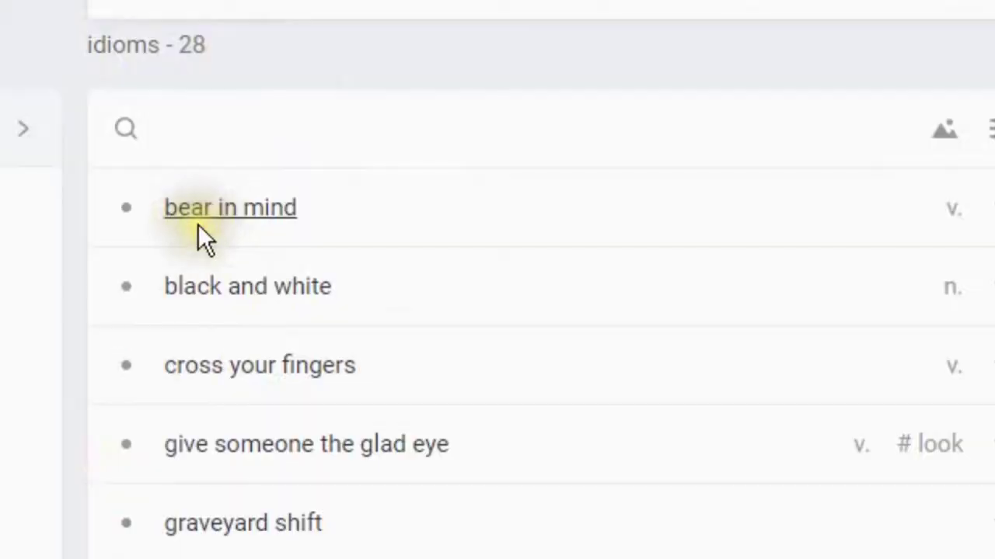
pyautogui.click(230, 206)
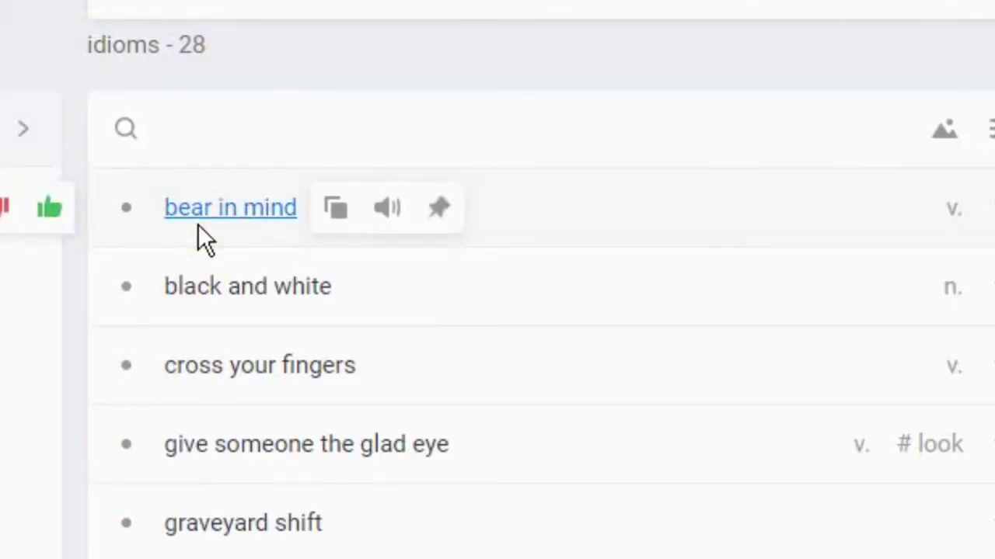
pyautogui.moveTo(198, 310)
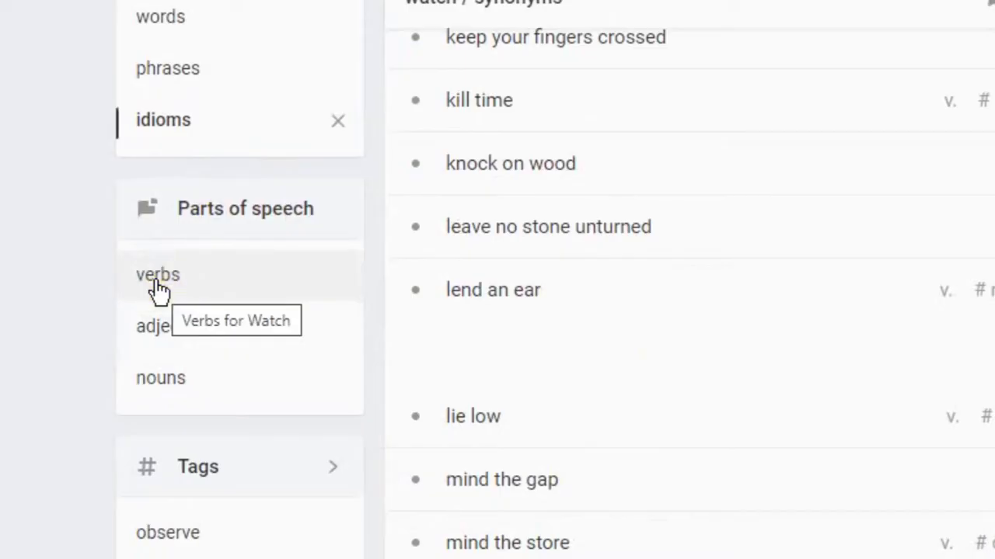
pyautogui.moveTo(152, 327)
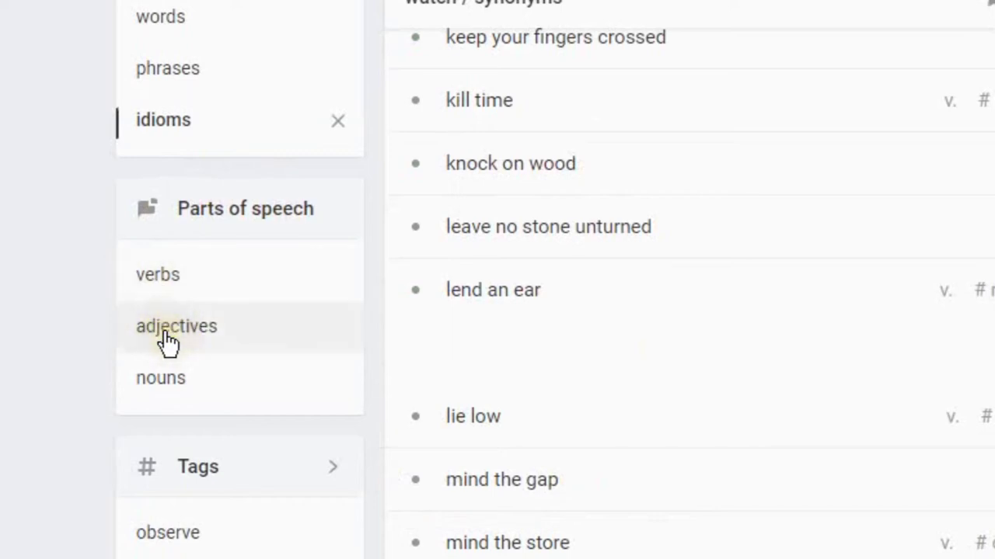
pyautogui.moveTo(177, 326)
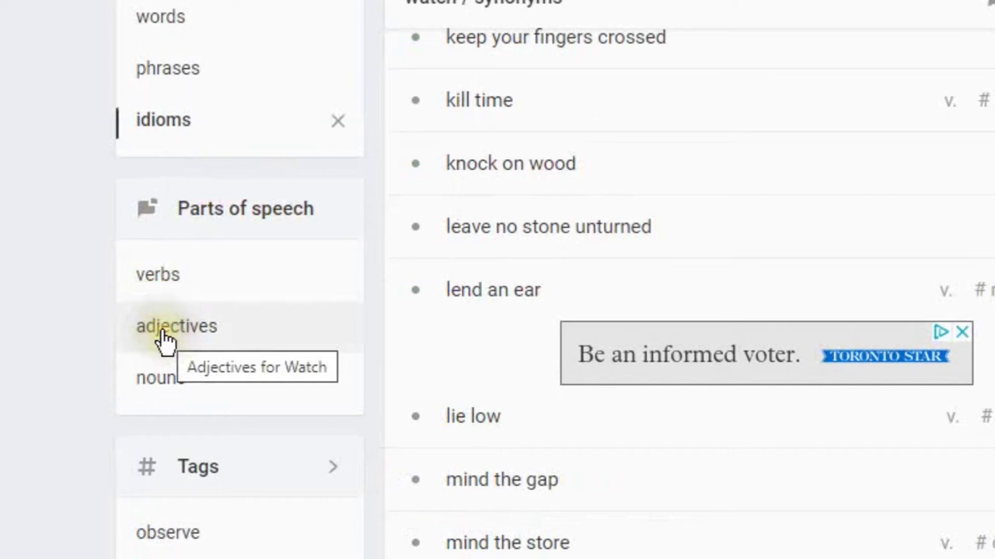
pyautogui.moveTo(160, 377)
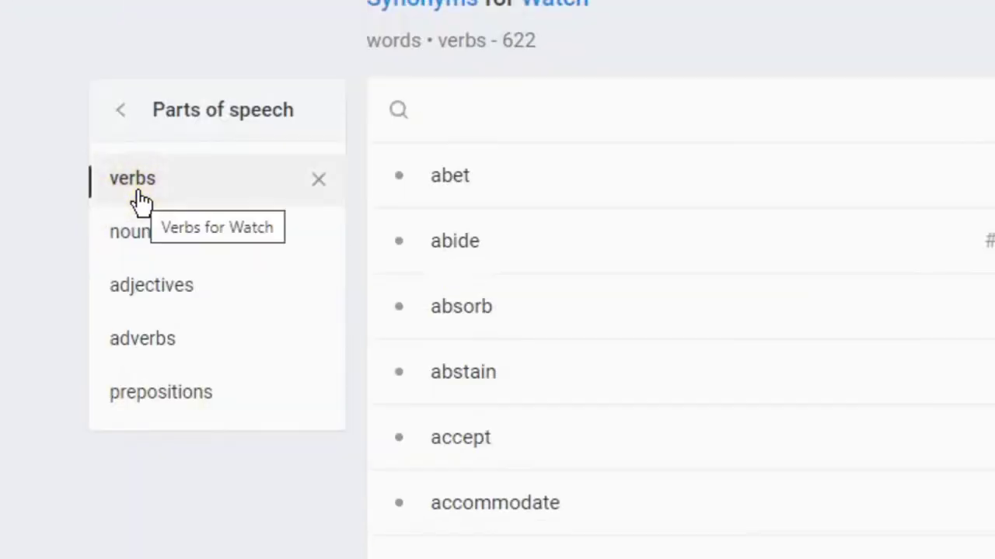
pyautogui.moveTo(135, 232)
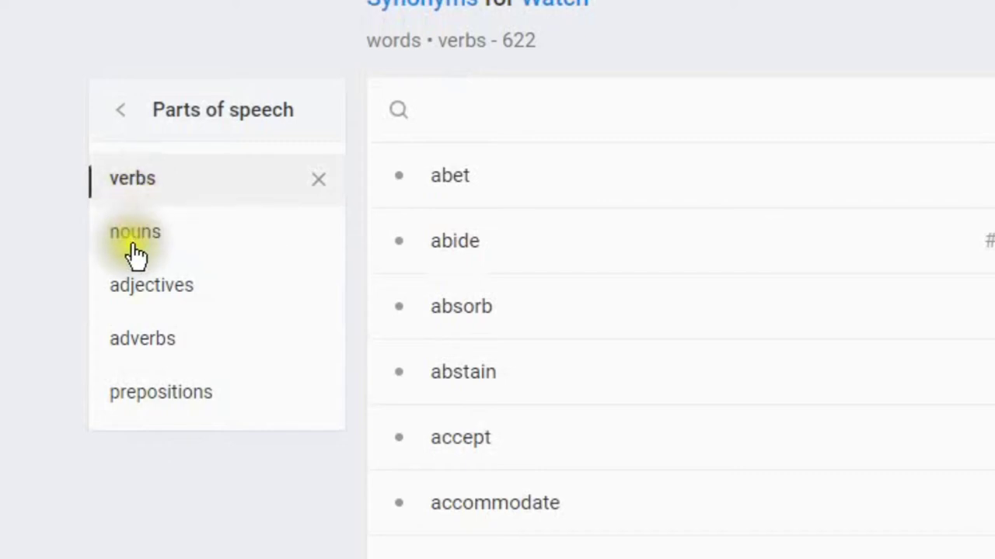
pyautogui.moveTo(142, 296)
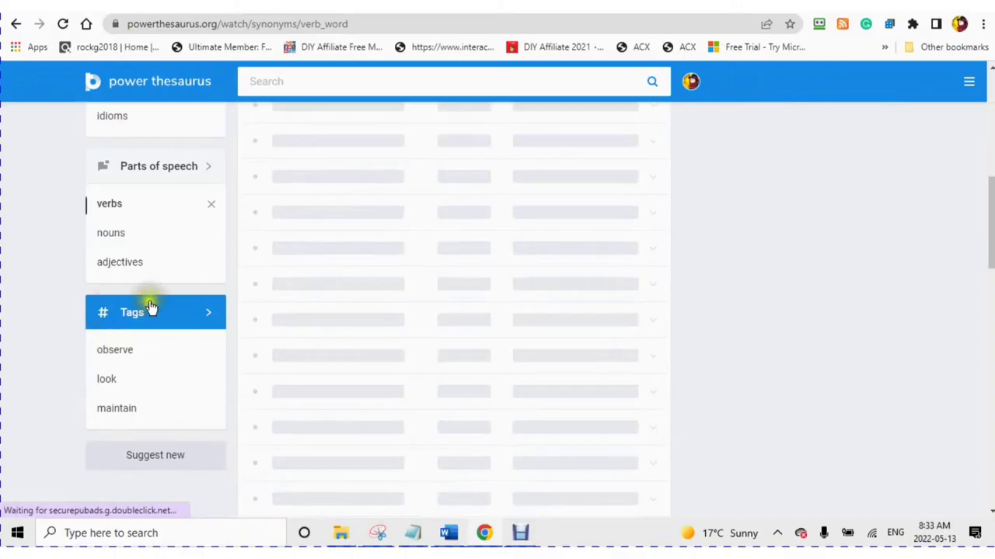
pyautogui.moveTo(130, 315)
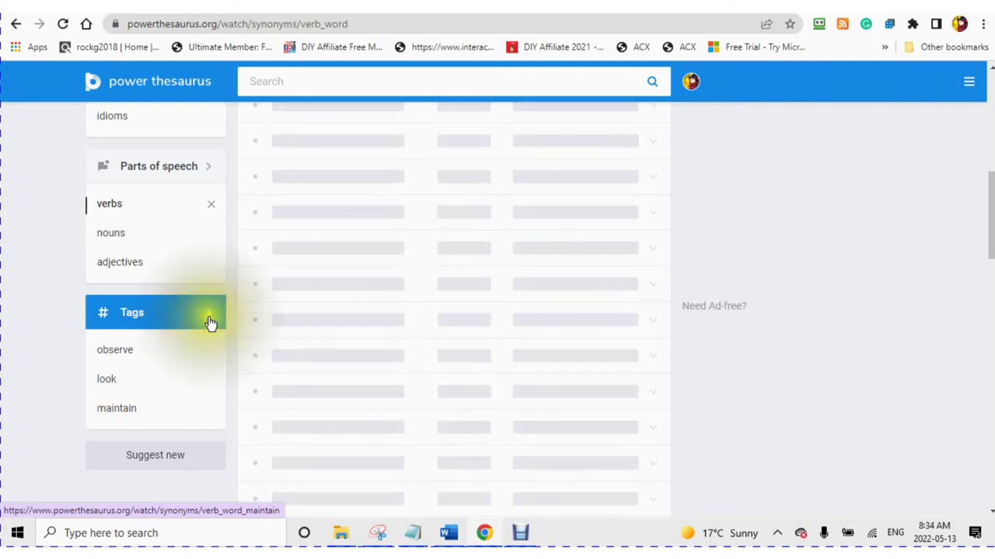
# Step: Expand the Tags list and scroll through the 622 verb synonyms of 'watch'
pyautogui.click(132, 311)
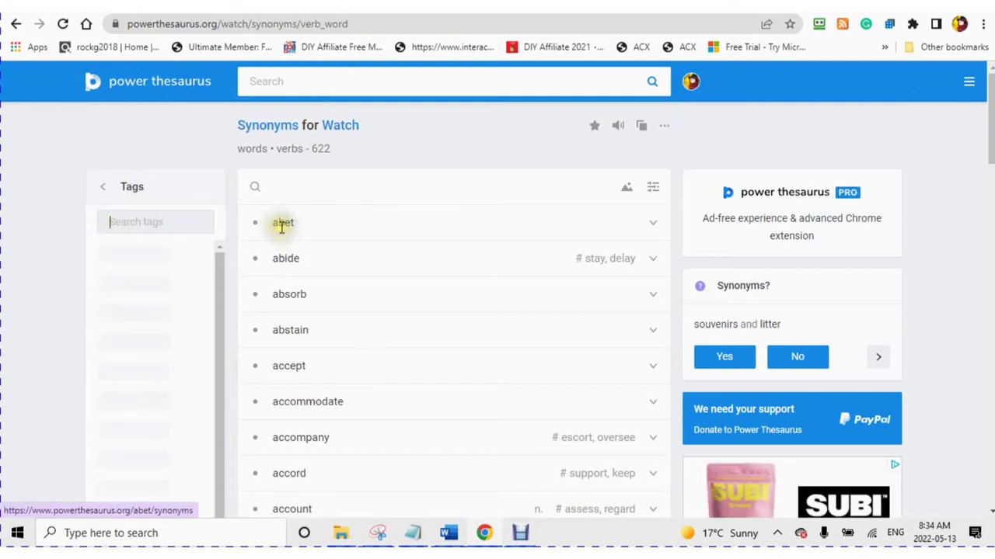
pyautogui.moveTo(286, 261)
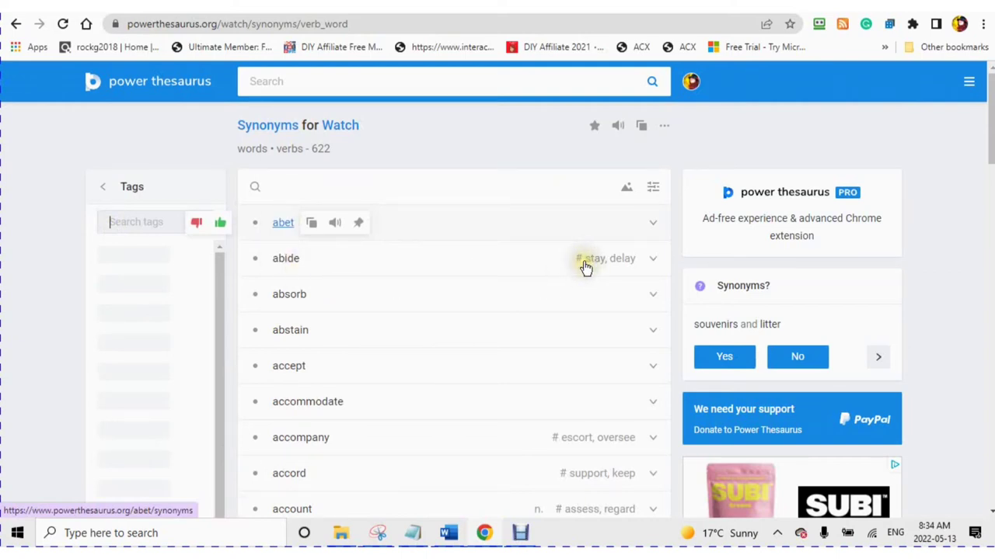
pyautogui.scroll(-3)
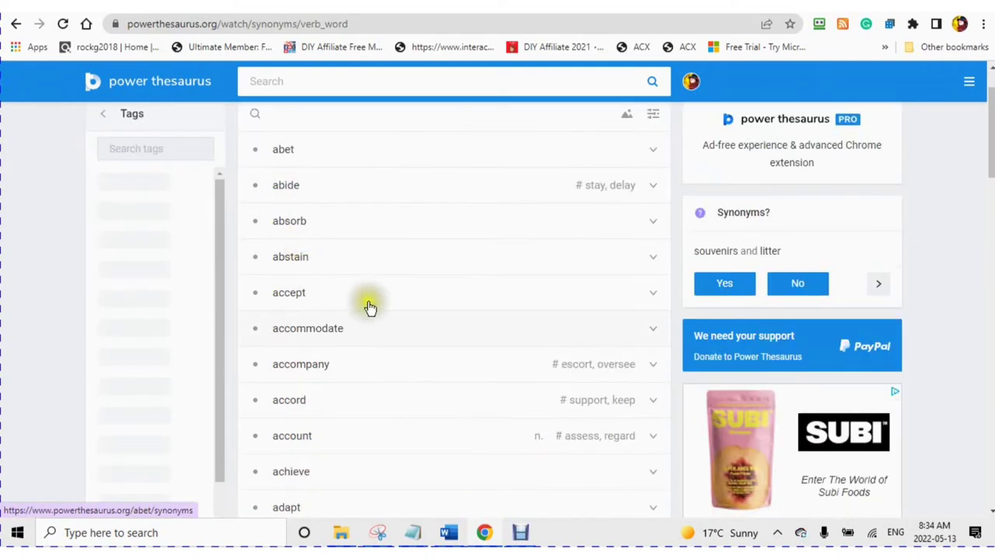
pyautogui.moveTo(503, 447)
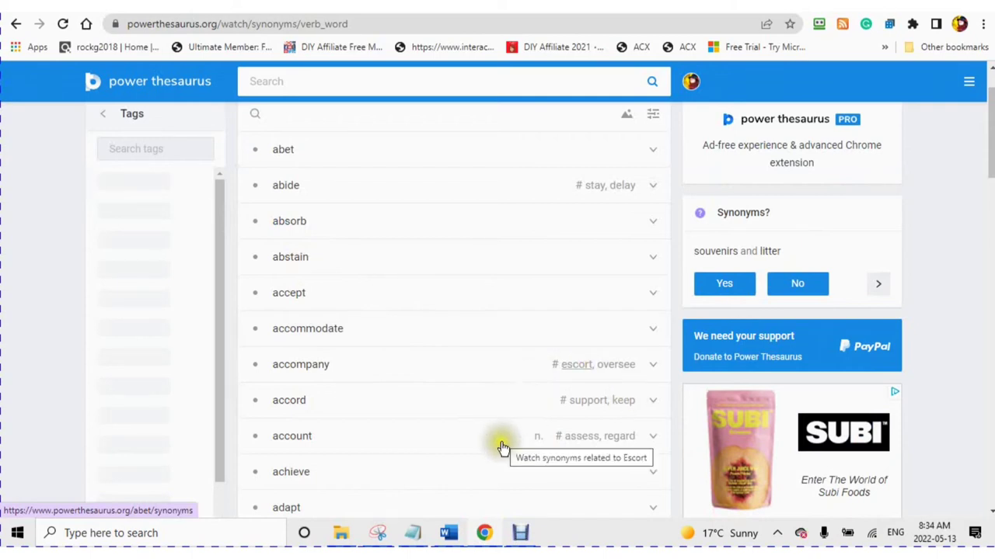
pyautogui.scroll(-3)
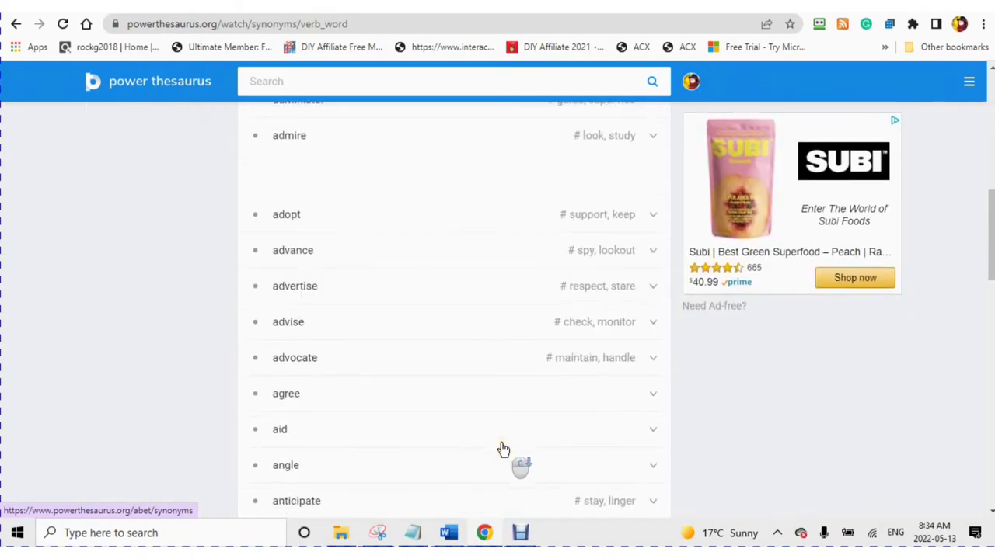
pyautogui.scroll(-3)
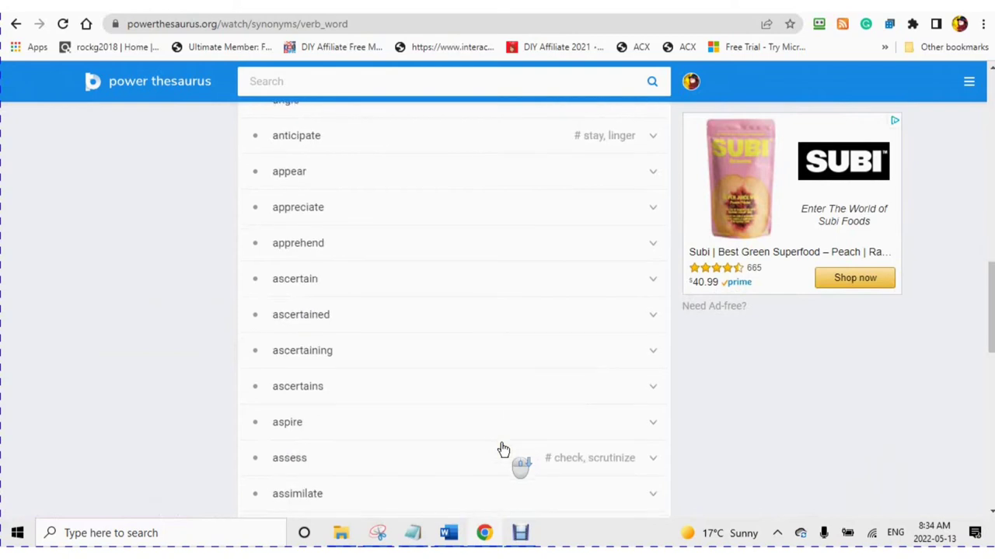
pyautogui.scroll(-3)
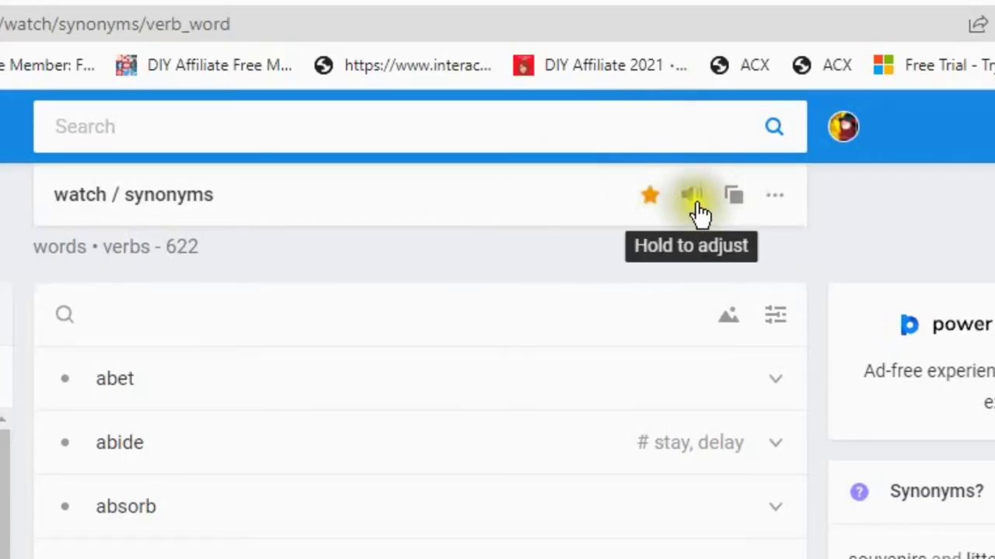
pyautogui.moveTo(690, 194)
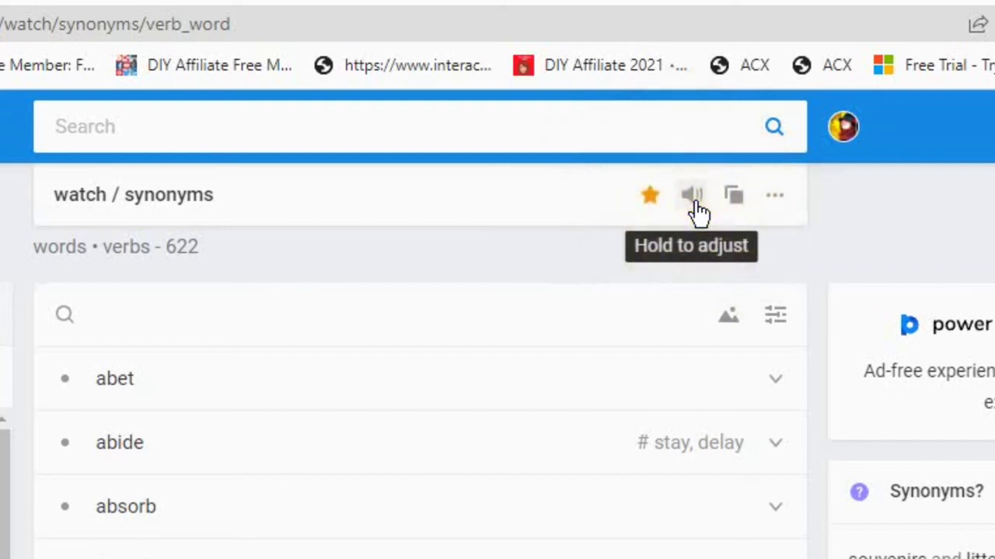
# Step: Hear 'watch' pronounced, copy it to the clipboard, and reveal the report/share options
pyautogui.click(690, 194)
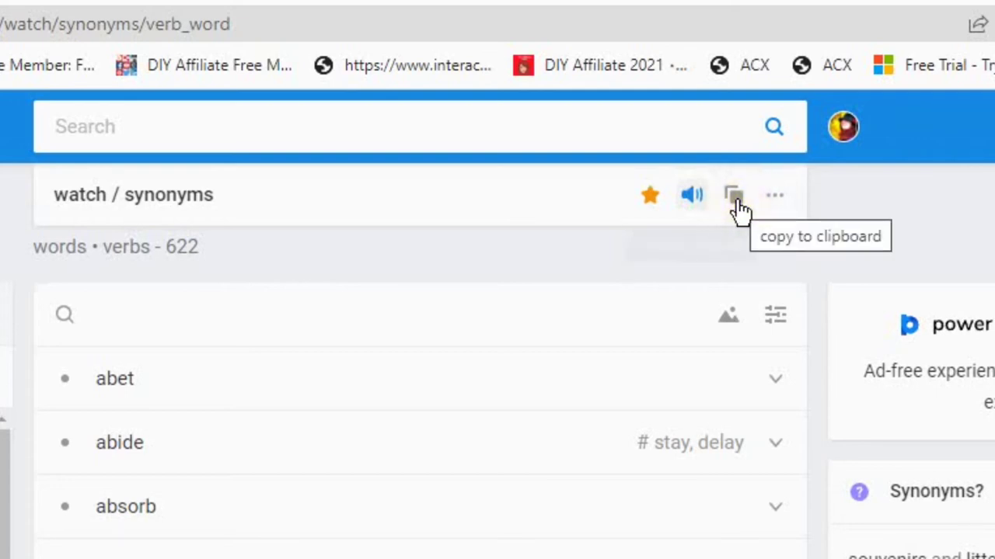
pyautogui.click(733, 195)
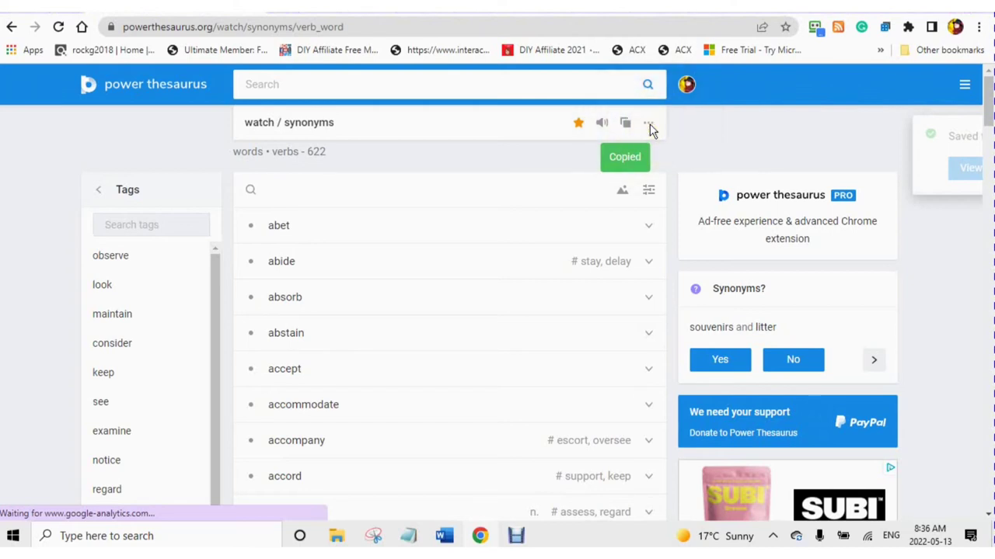
pyautogui.click(647, 123)
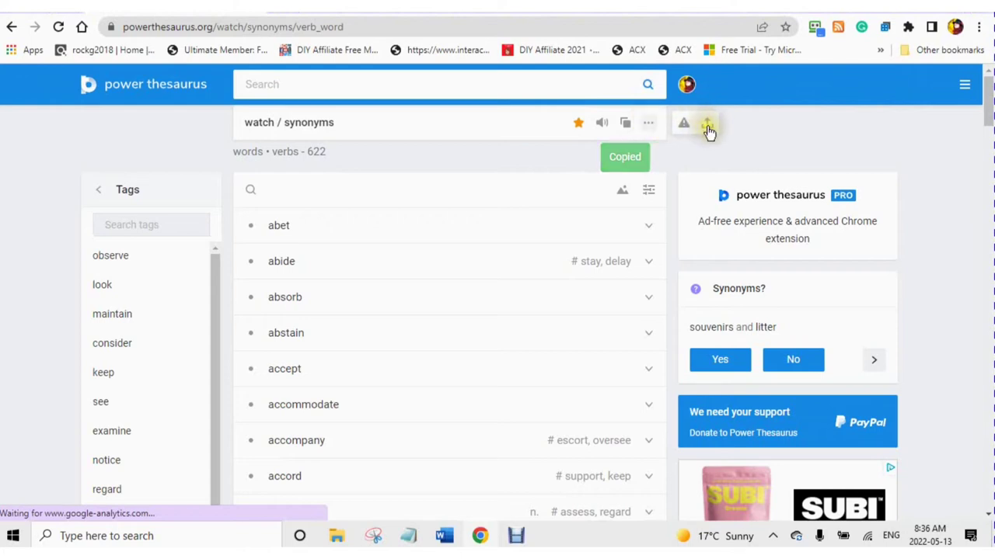
pyautogui.moveTo(707, 128)
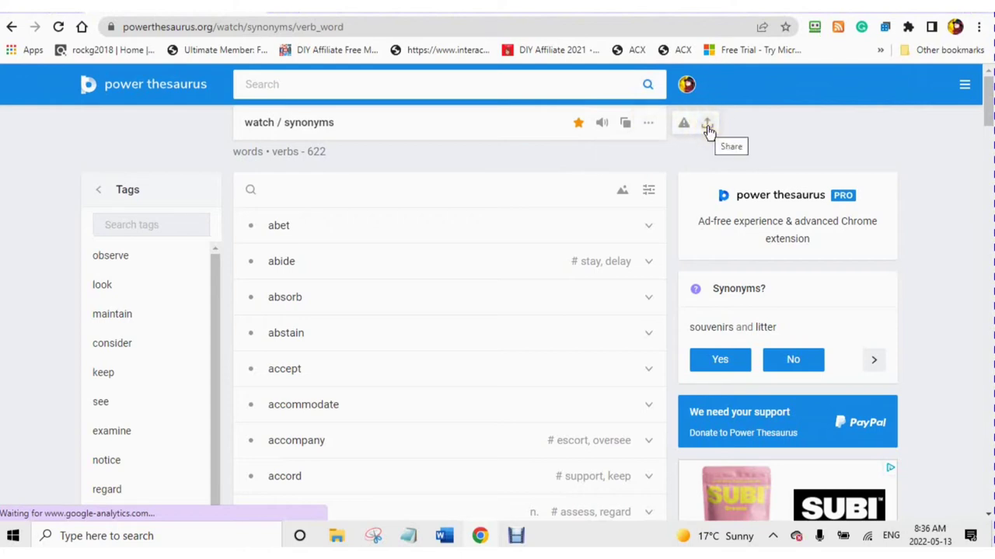
pyautogui.moveTo(683, 122)
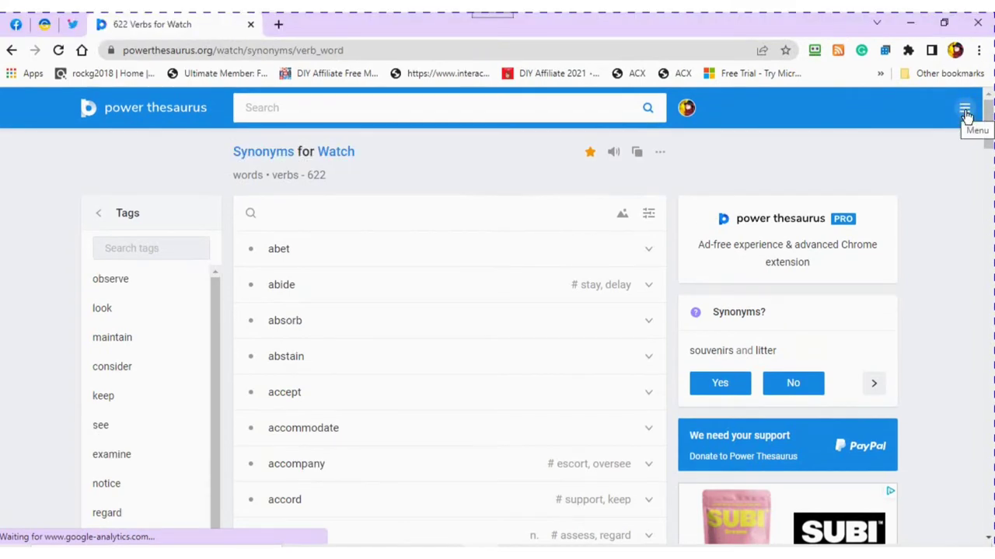
pyautogui.moveTo(966, 111)
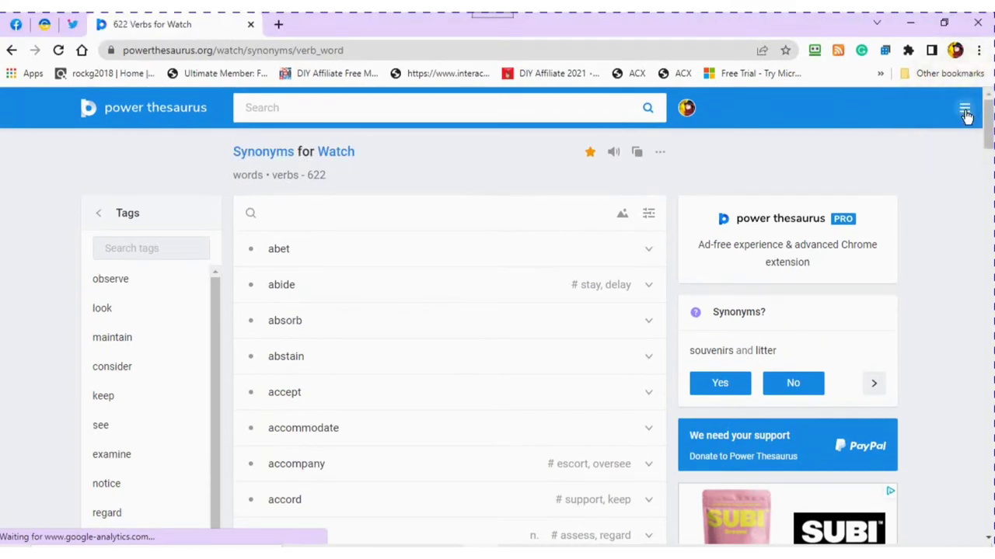
pyautogui.click(964, 108)
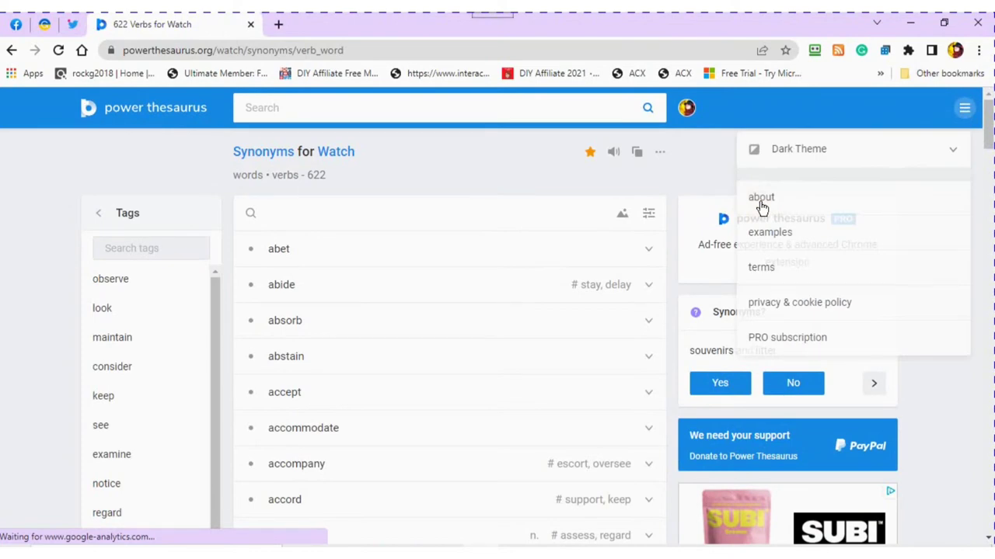
pyautogui.click(761, 197)
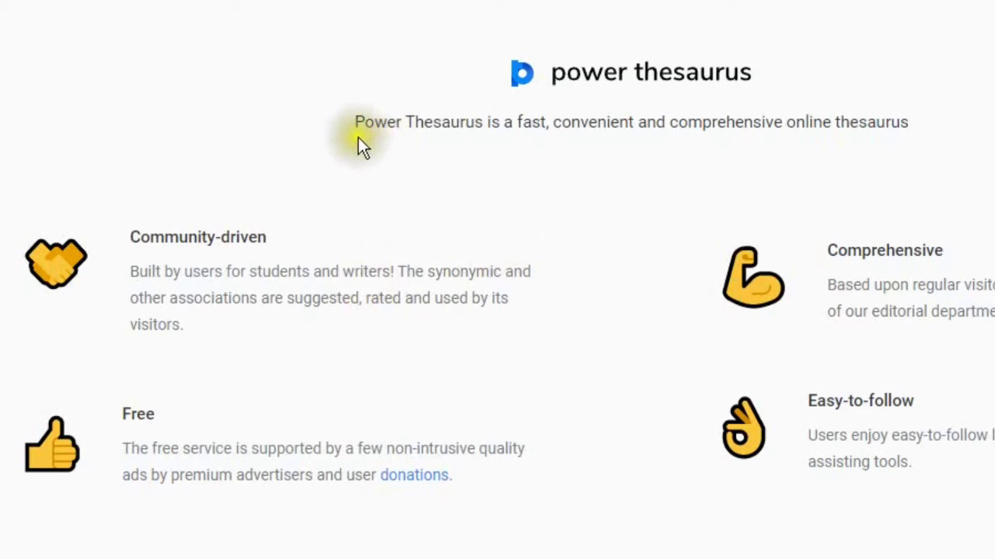
pyautogui.moveTo(218, 276)
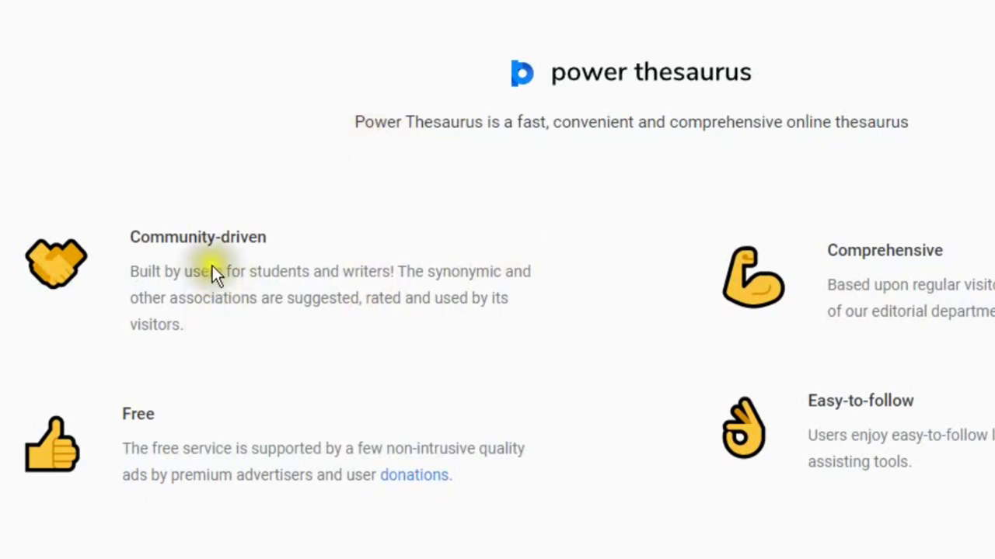
pyautogui.moveTo(540, 152)
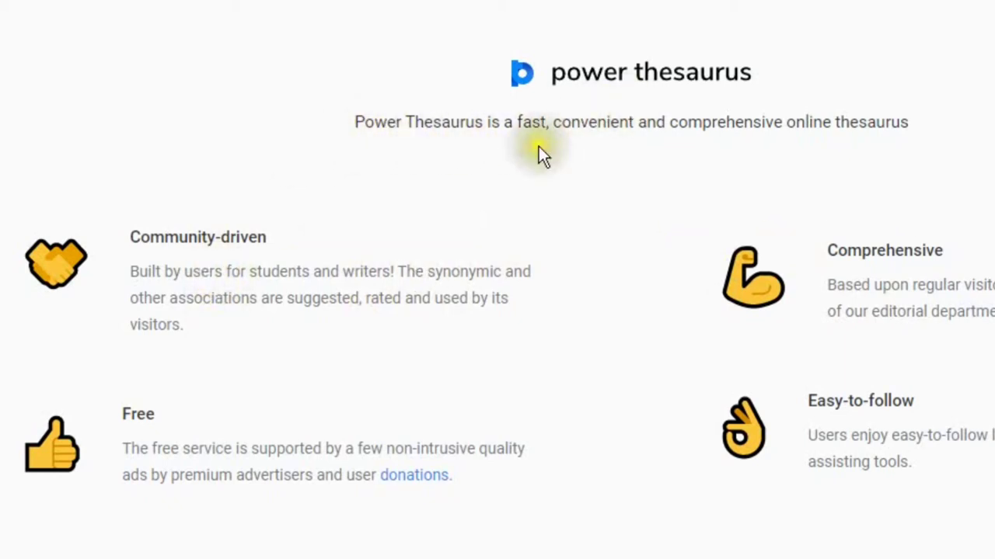
pyautogui.moveTo(847, 129)
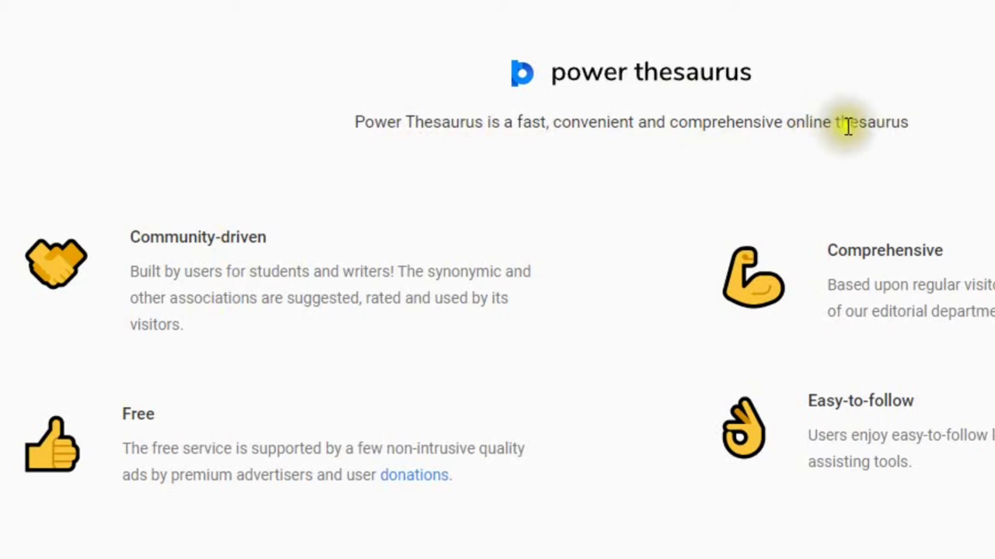
pyautogui.moveTo(138, 236)
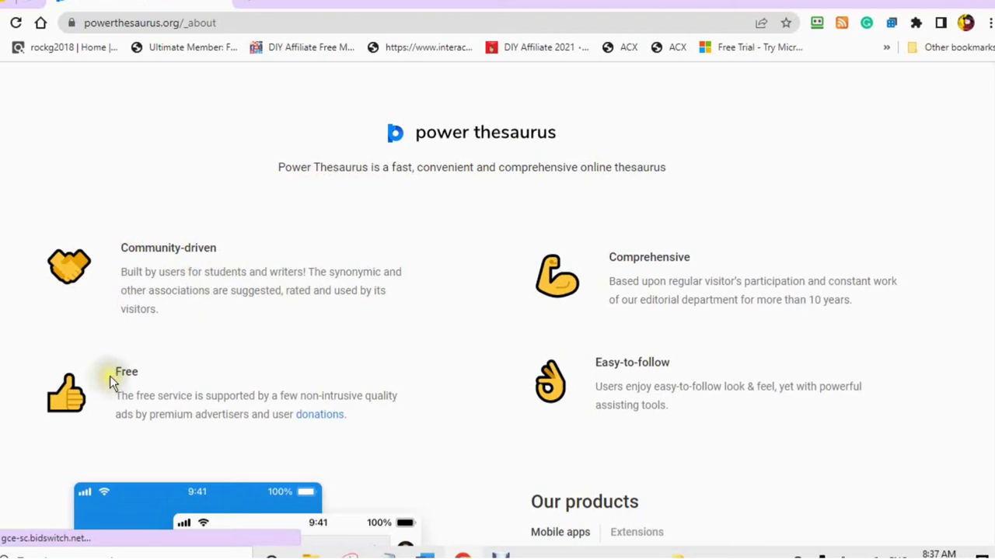
pyautogui.doubleClick(126, 371)
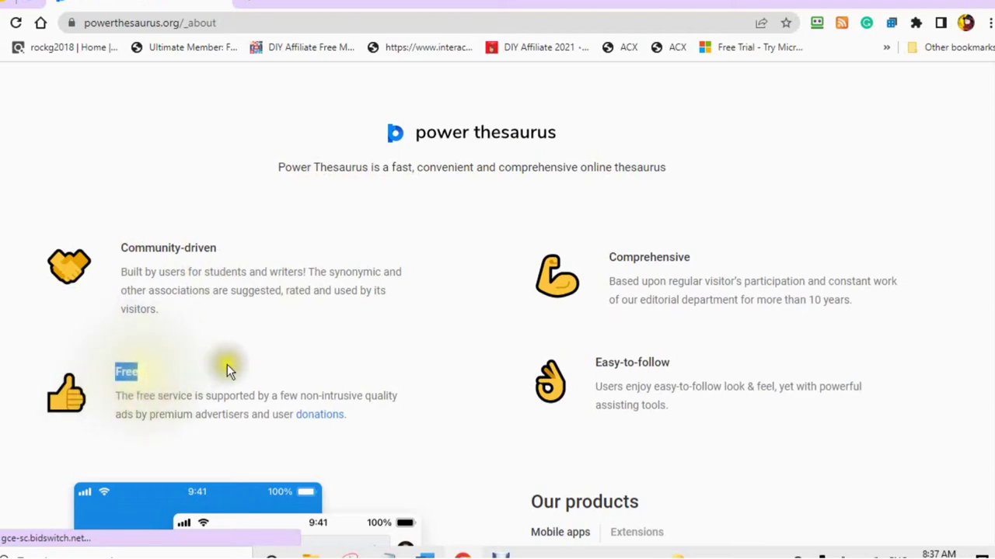
pyautogui.scroll(-3)
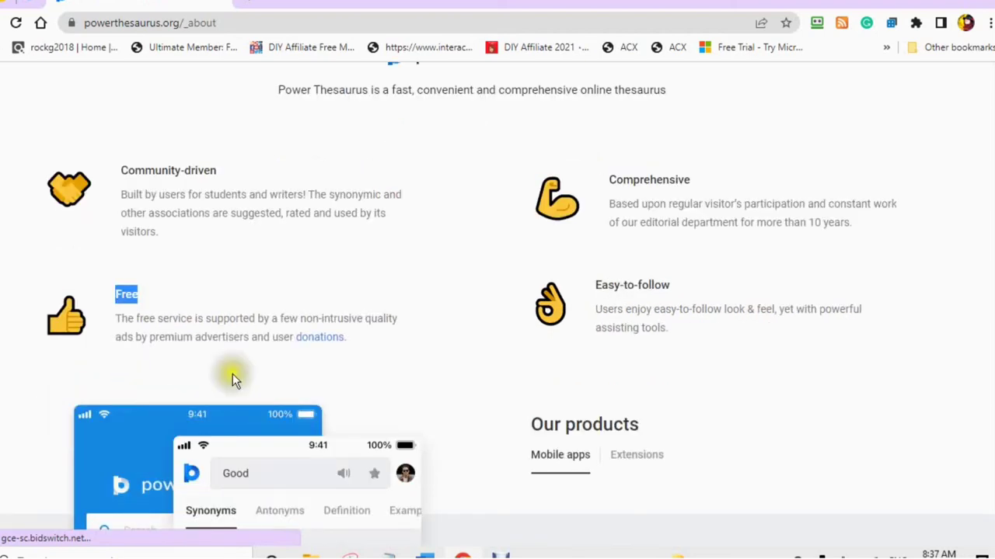
pyautogui.moveTo(319, 342)
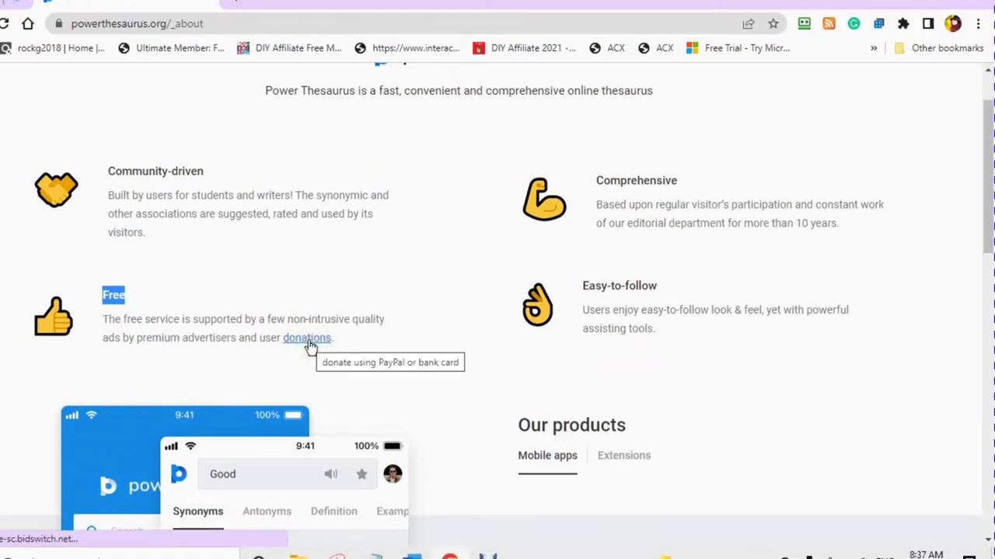
pyautogui.moveTo(578, 297)
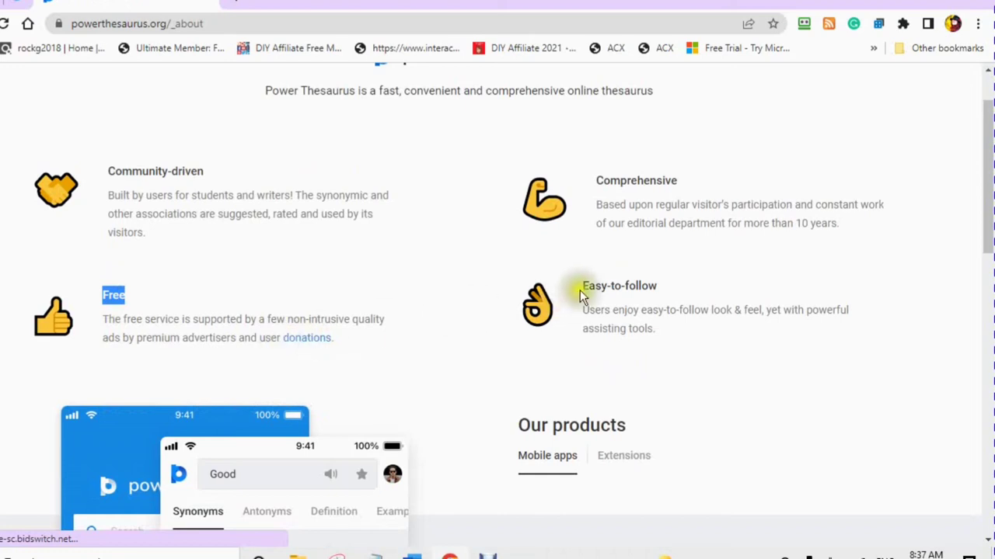
pyautogui.scroll(-3)
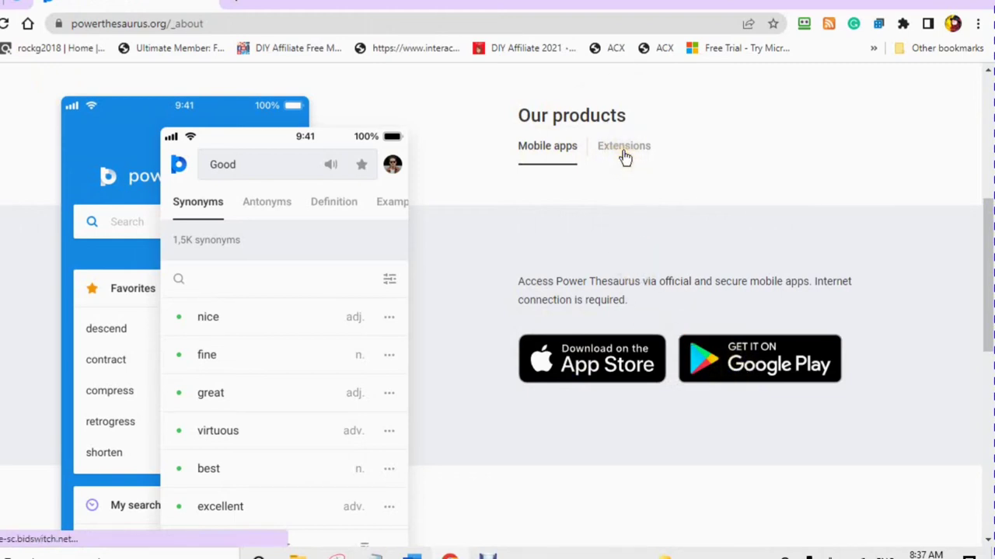
# Step: Switch Our products to the Extensions tab and scroll down toward donation and feedback options
pyautogui.click(624, 146)
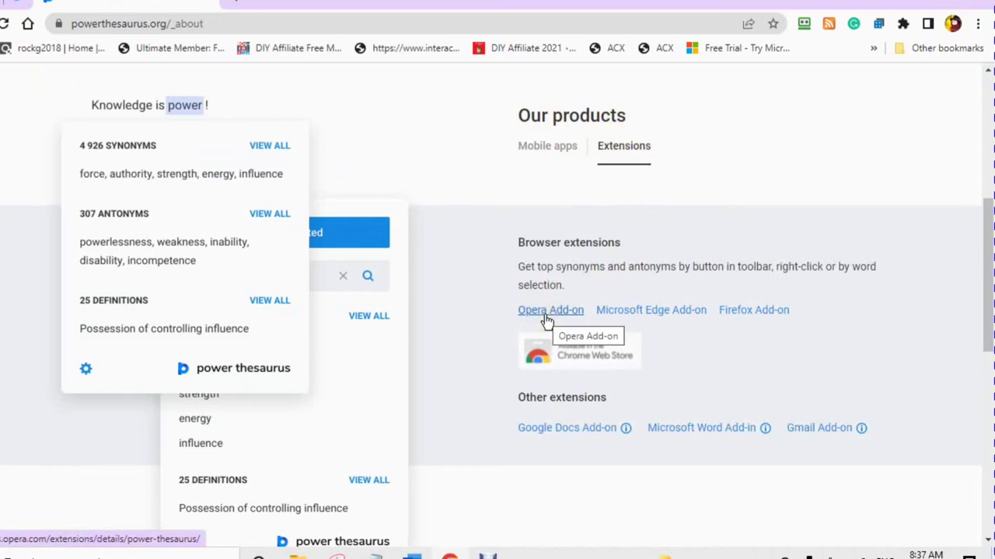
pyautogui.moveTo(651, 314)
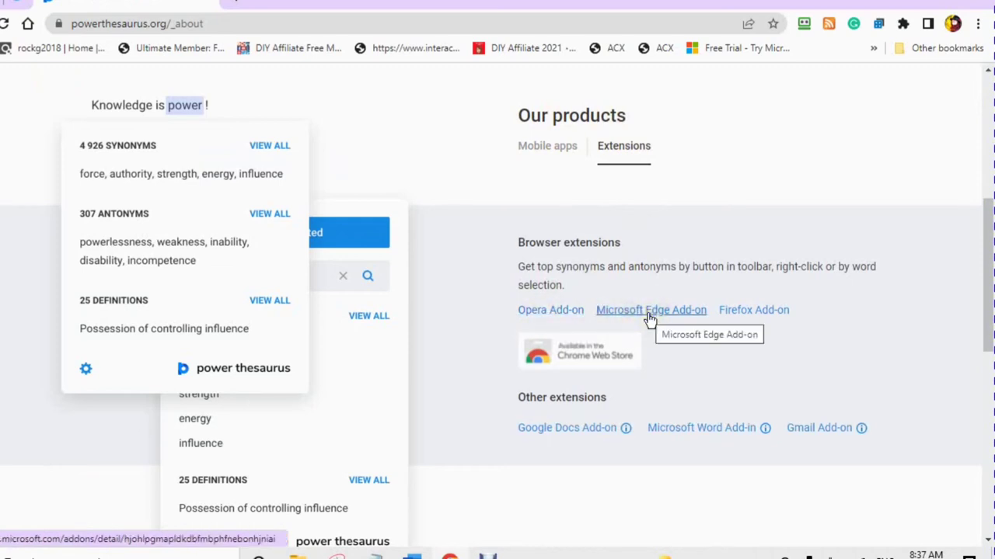
pyautogui.moveTo(550, 420)
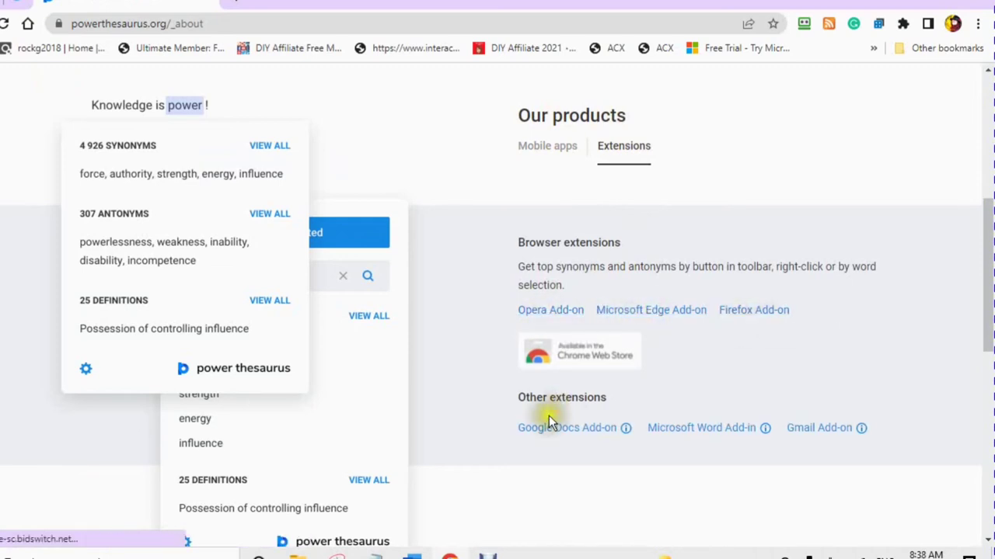
pyautogui.moveTo(566, 427)
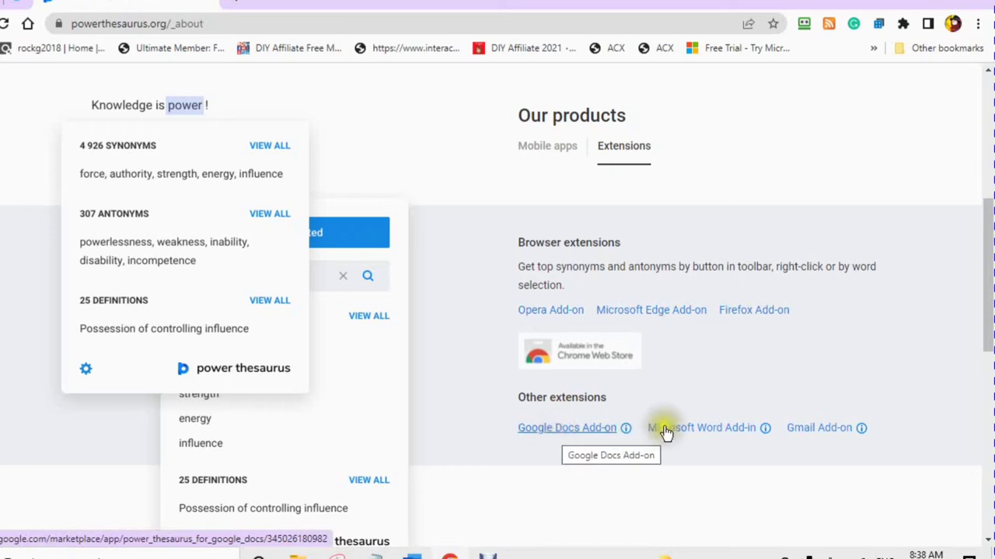
pyautogui.moveTo(700, 428)
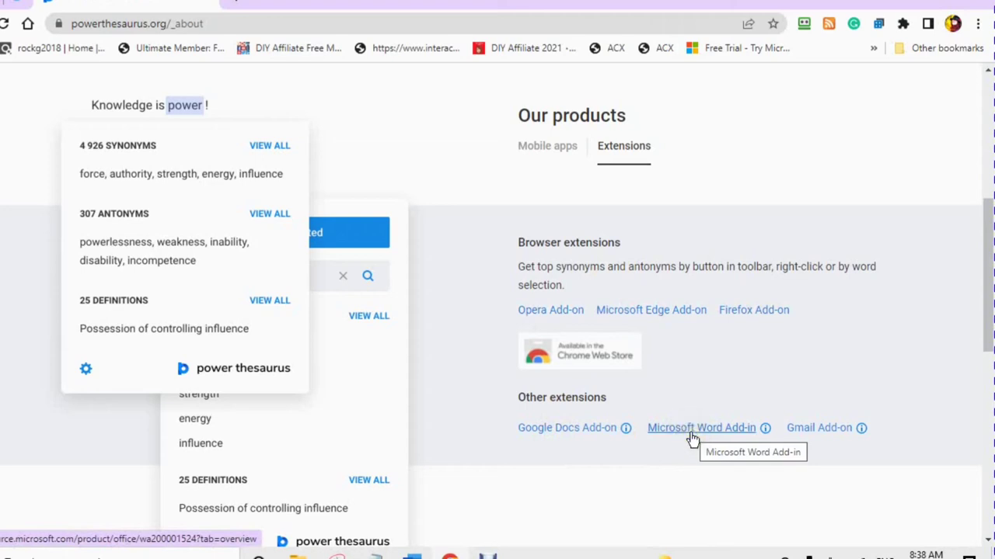
pyautogui.moveTo(822, 434)
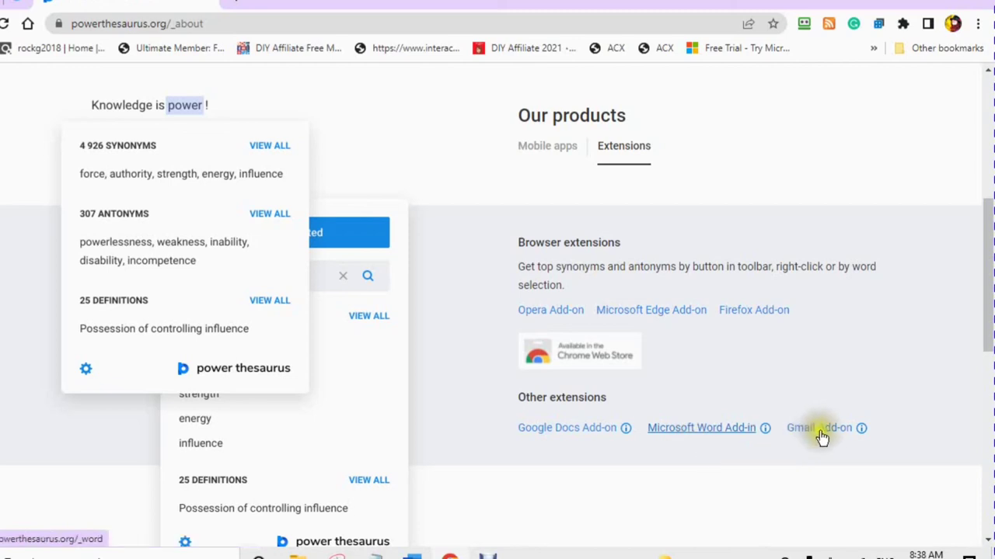
pyautogui.moveTo(686, 352)
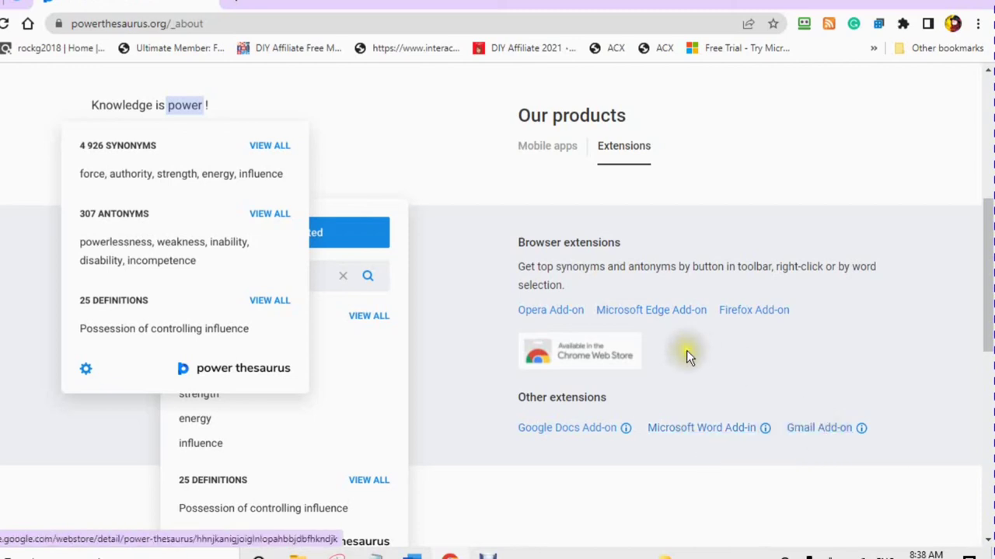
pyautogui.scroll(-3)
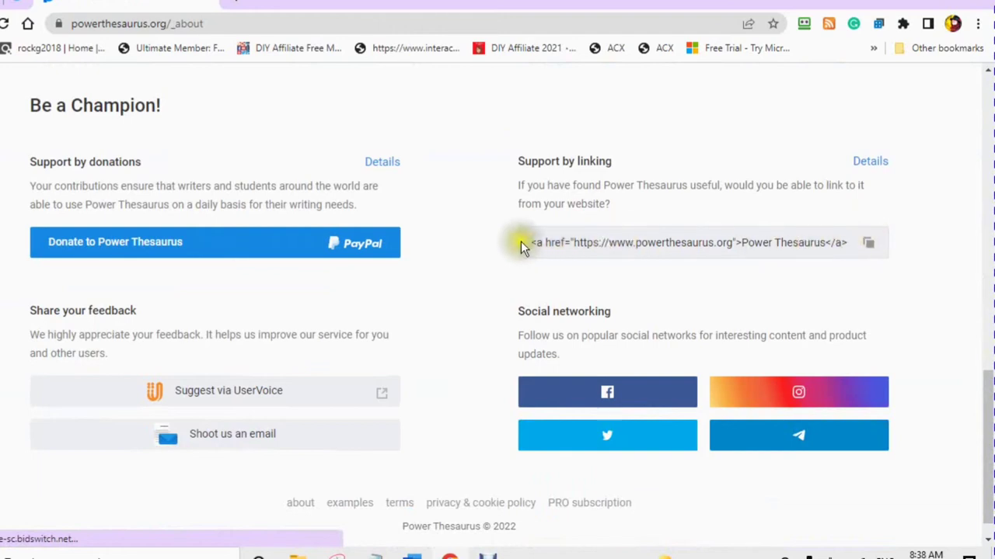
pyautogui.moveTo(505, 168)
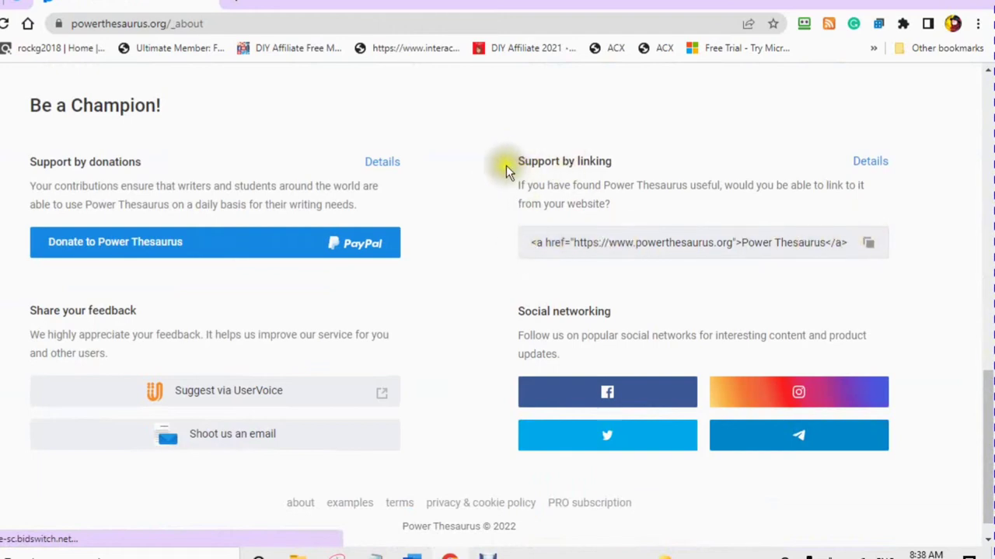
pyautogui.moveTo(381, 279)
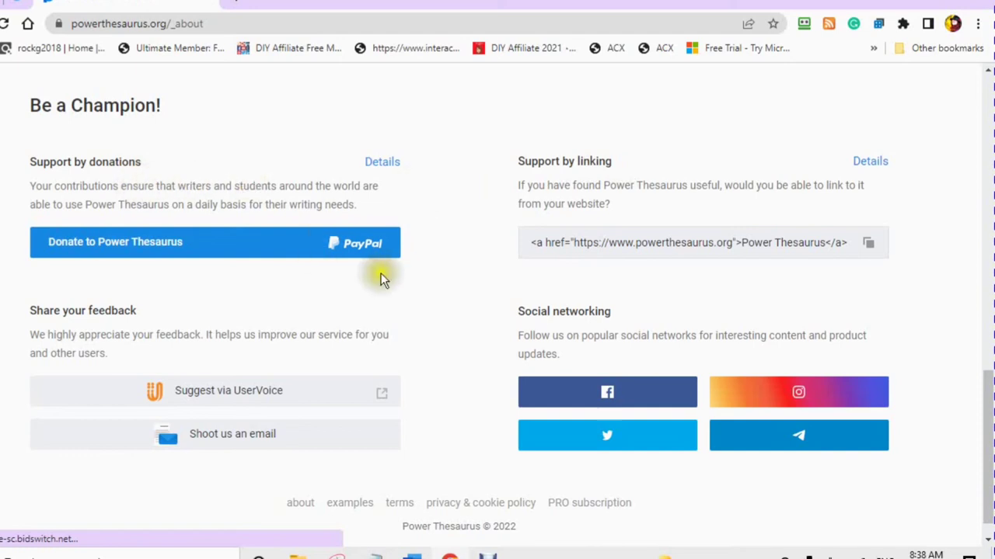
pyautogui.moveTo(531, 251)
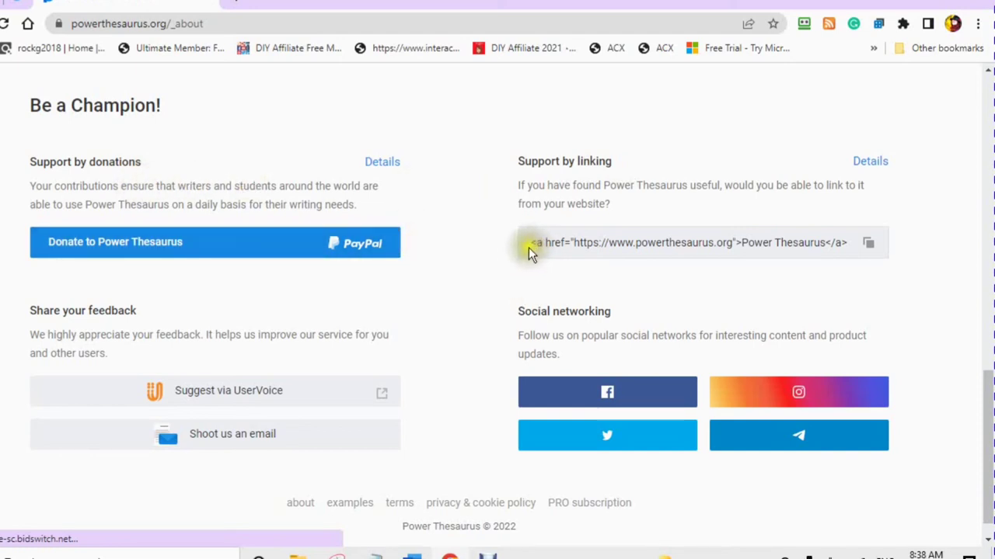
pyautogui.moveTo(540, 264)
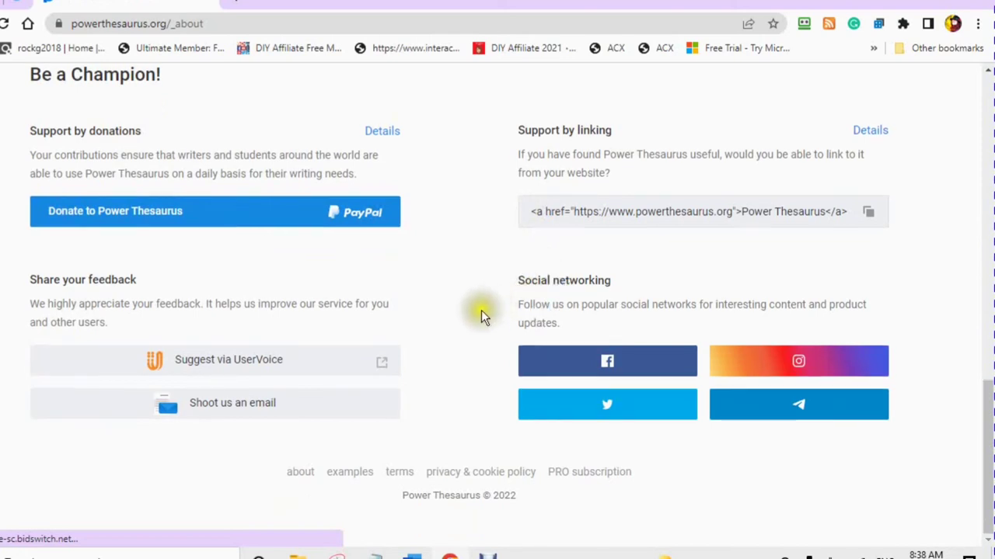
pyautogui.moveTo(582, 351)
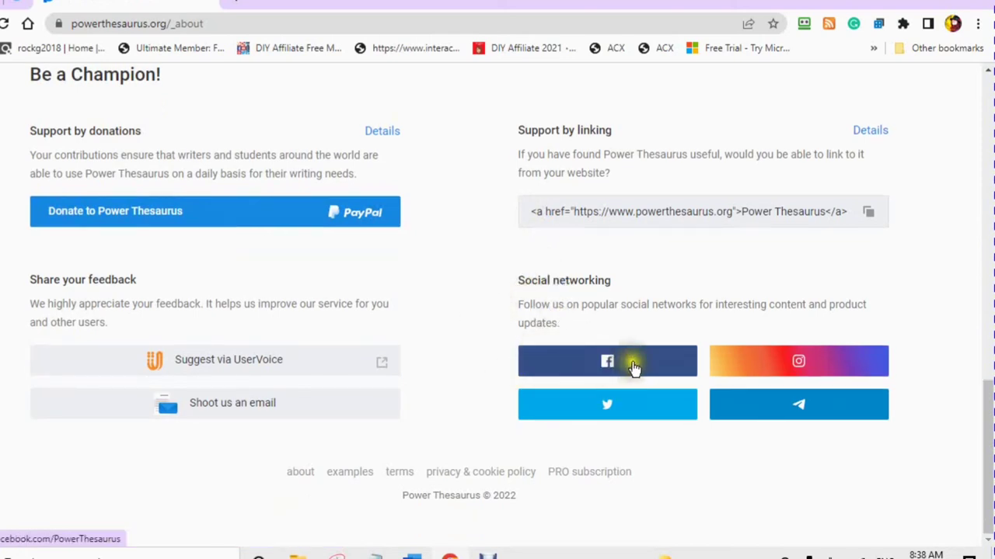
pyautogui.moveTo(749, 383)
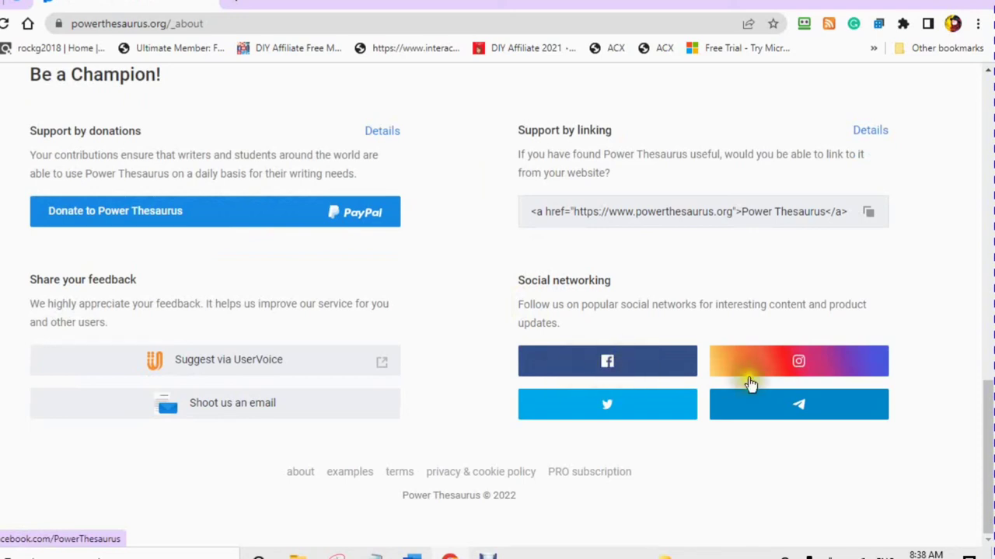
pyautogui.moveTo(607, 404)
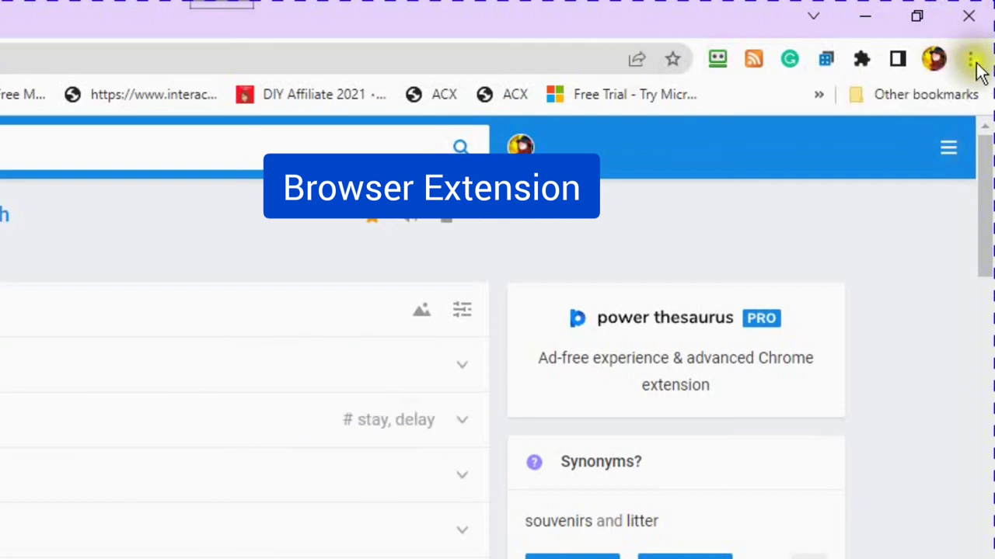
pyautogui.moveTo(970, 59)
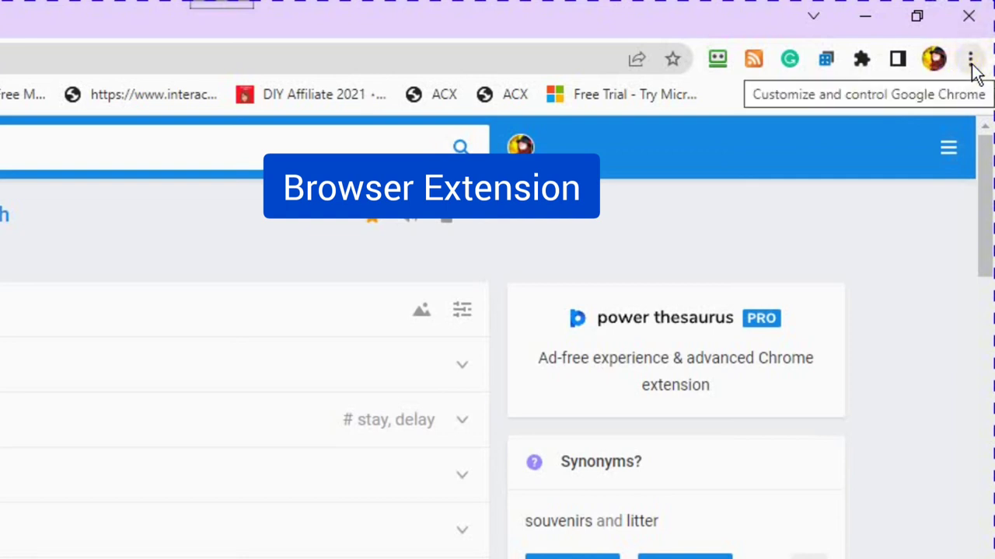
pyautogui.moveTo(971, 59)
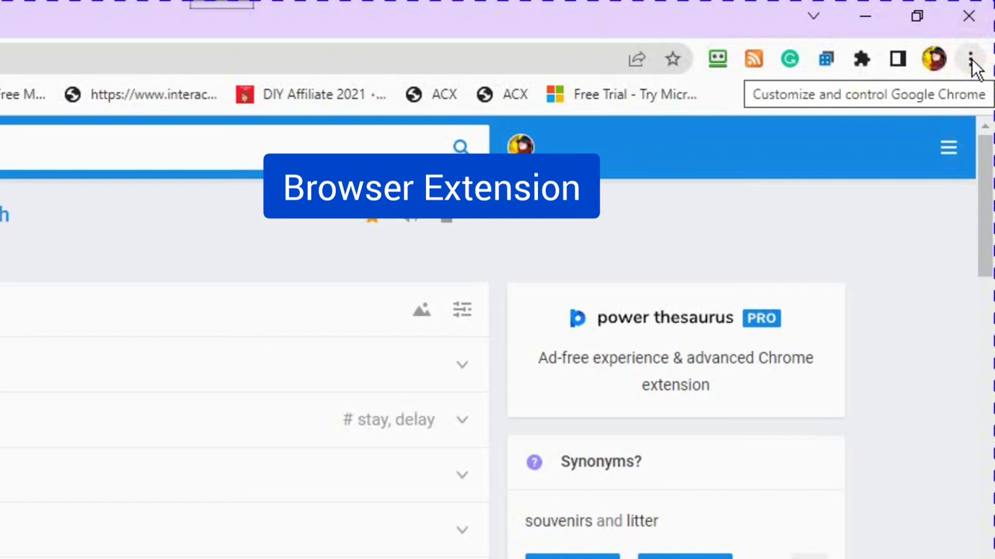
# Step: Open Chrome's installed extensions page, listing Alexa Traffic Rank, Bitly, Buffer and others
pyautogui.click(969, 58)
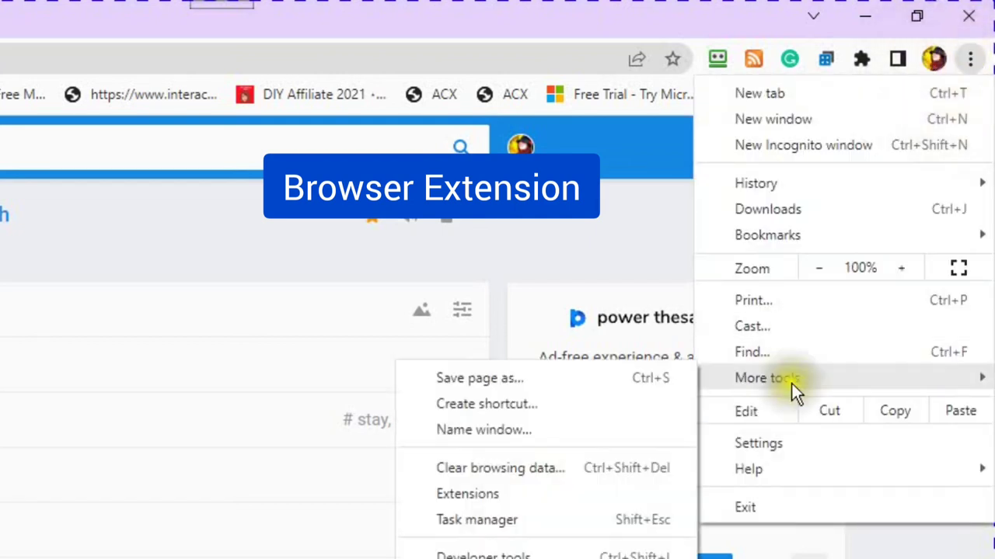
pyautogui.moveTo(443, 389)
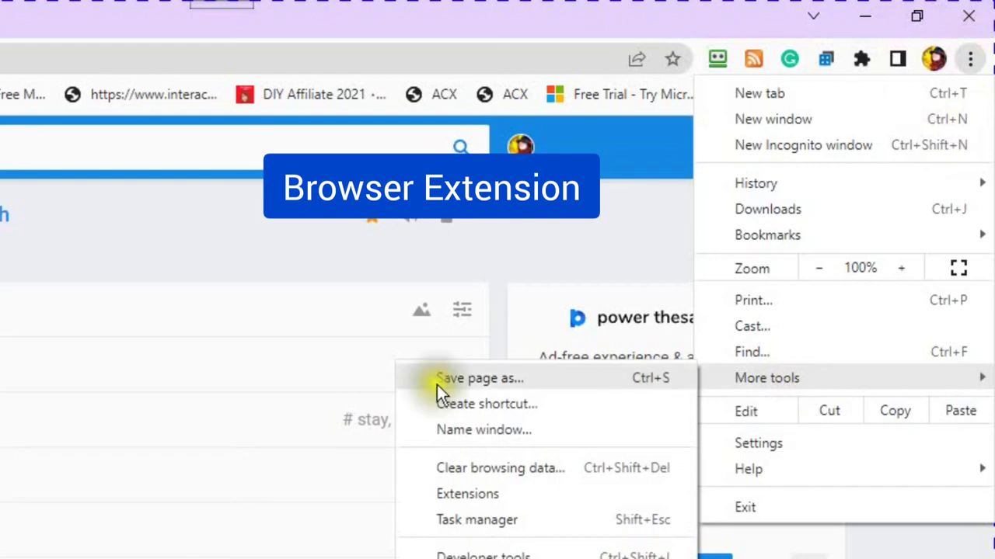
pyautogui.moveTo(466, 494)
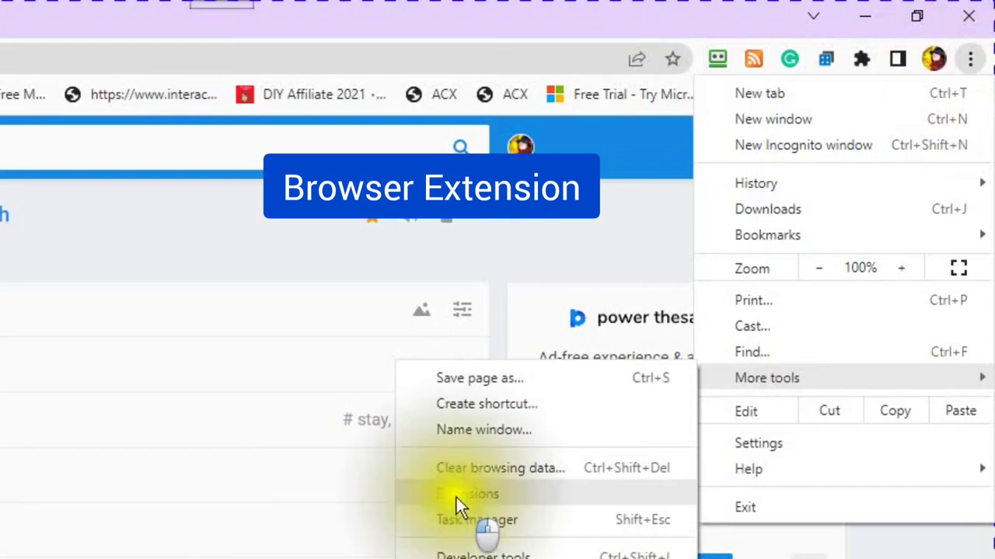
pyautogui.click(468, 493)
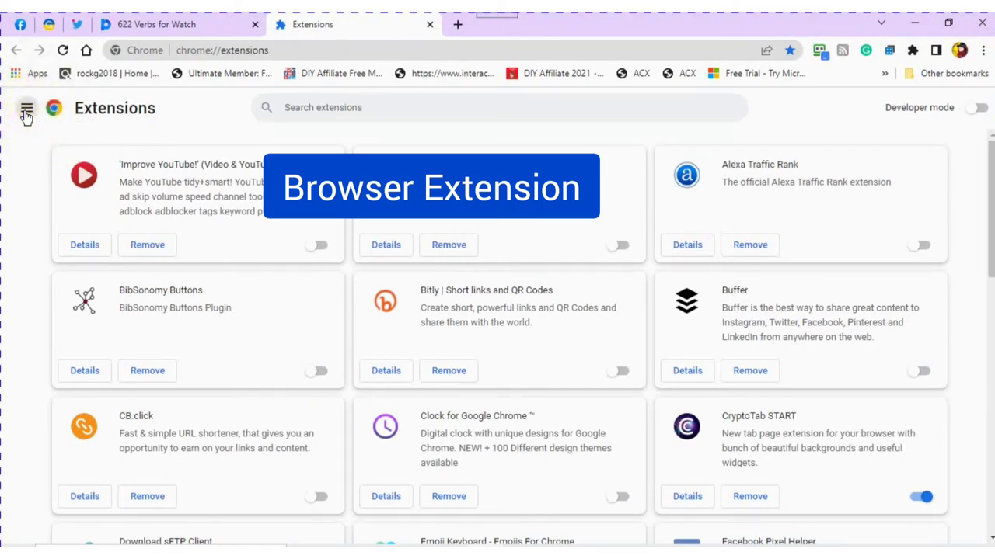
# Step: Go from the Extensions sidebar to the Chrome Web Store results for 'power thesaurus'
pyautogui.click(26, 108)
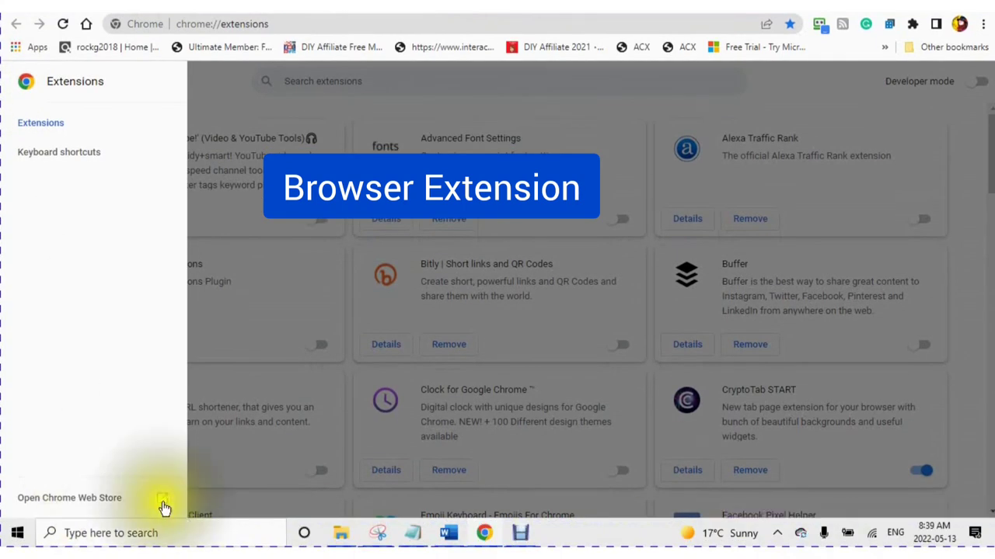
pyautogui.click(69, 498)
pyautogui.write('power thesaurus')
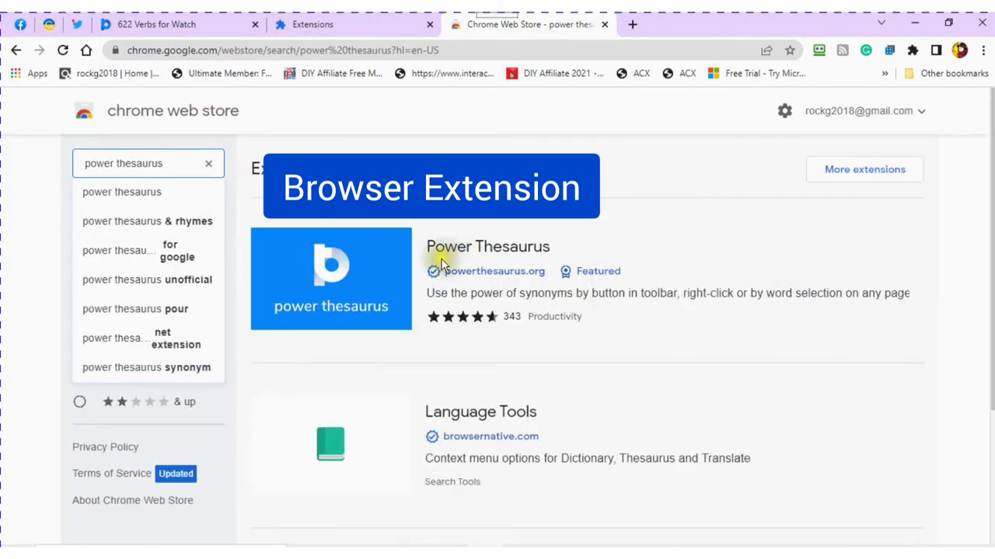
# Step: Open the Power Thesaurus extension listing and scroll through its overview and additional information
pyautogui.click(487, 247)
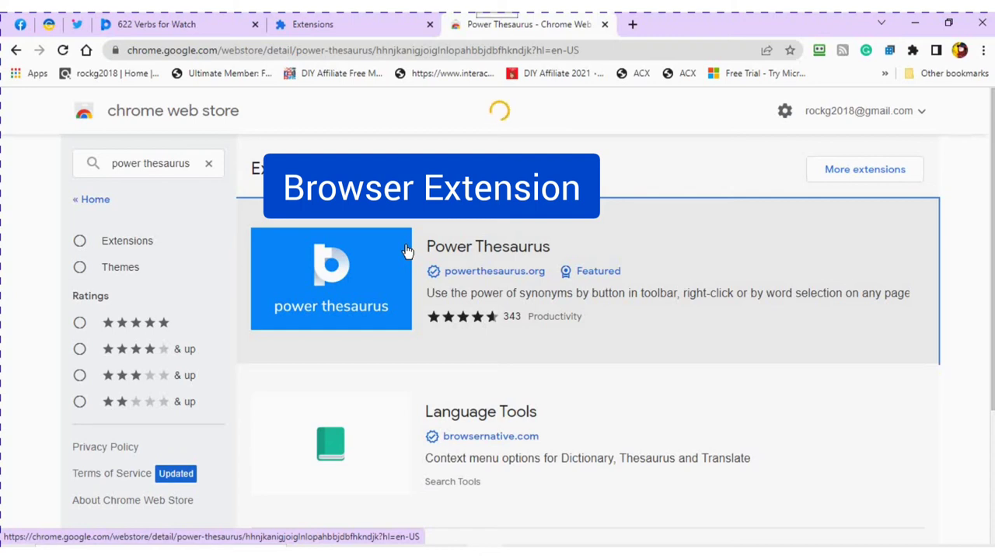
pyautogui.click(330, 278)
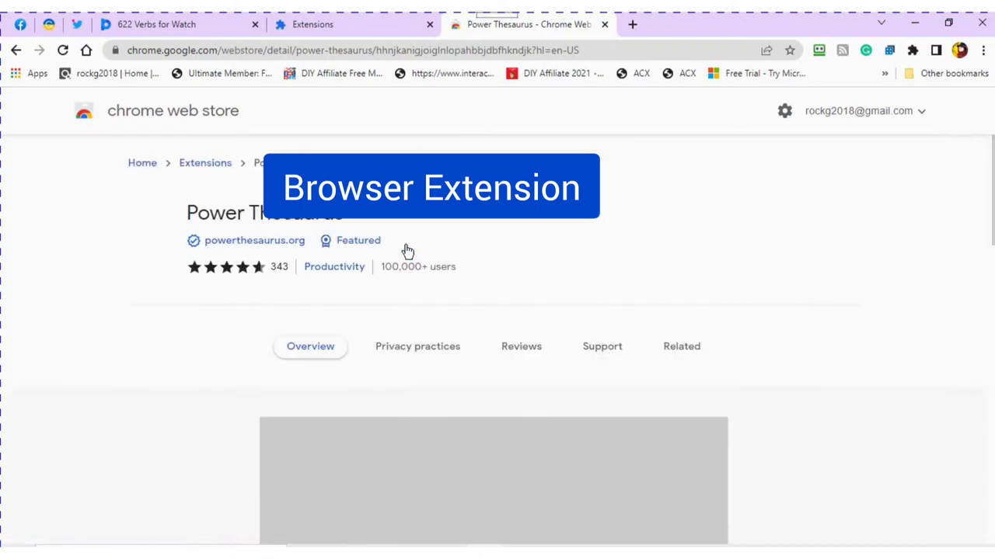
pyautogui.moveTo(447, 370)
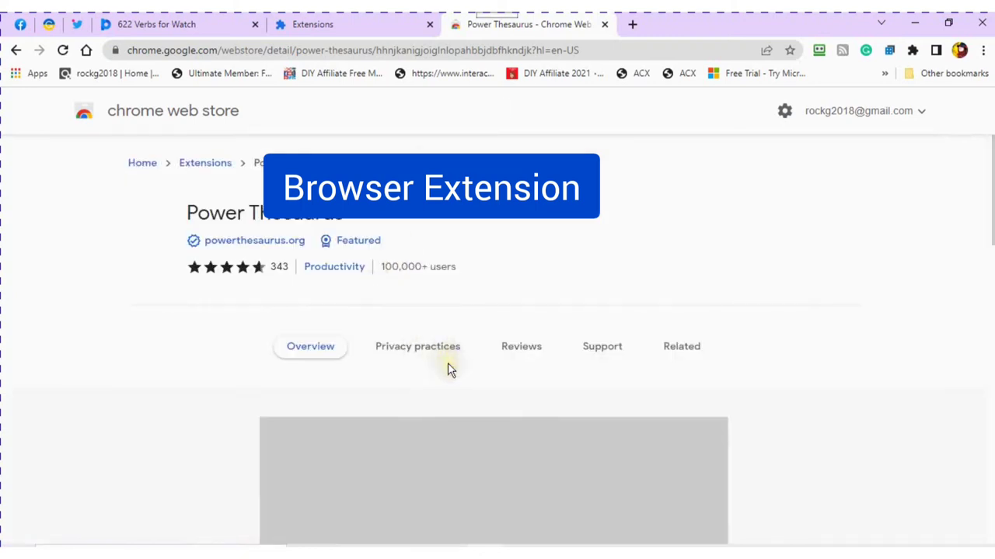
pyautogui.scroll(-3)
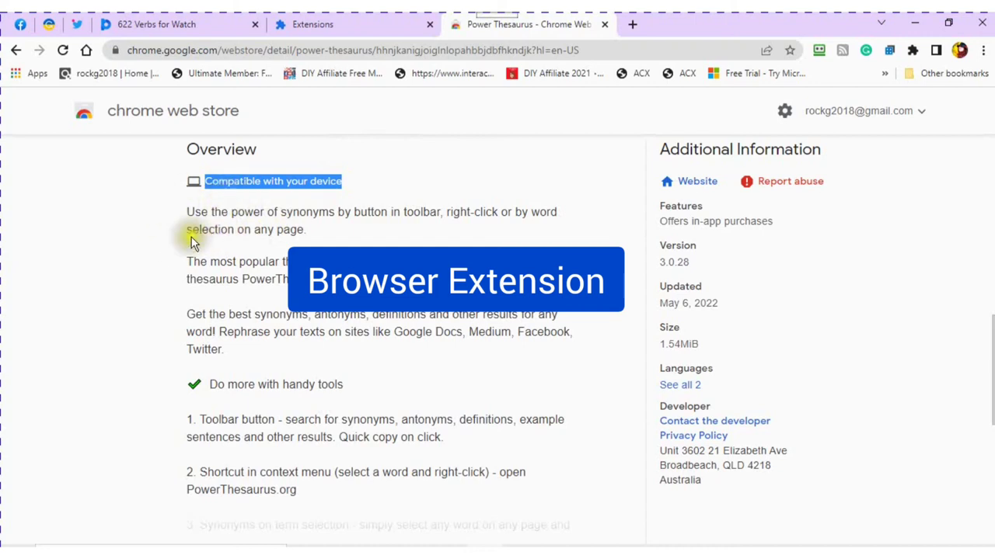
pyautogui.moveTo(425, 229)
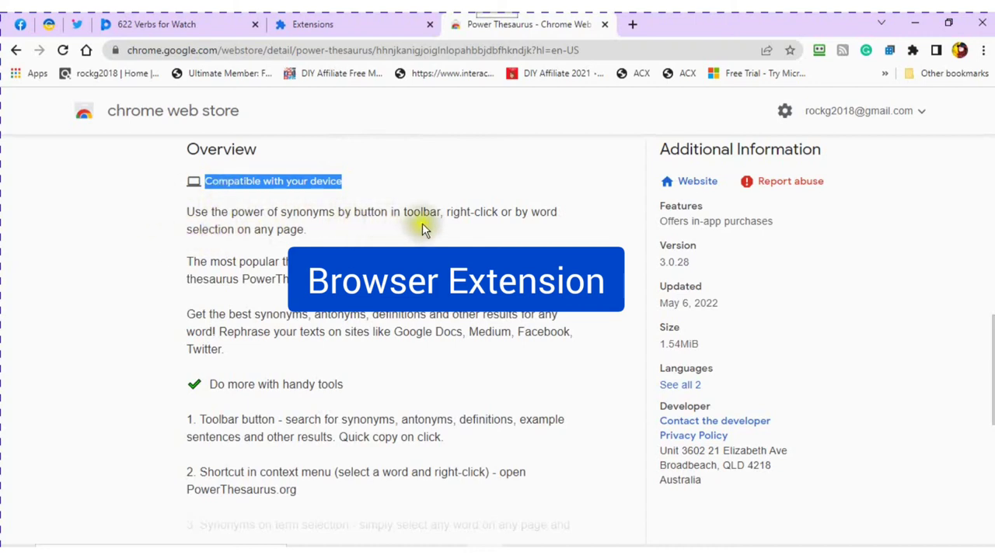
pyautogui.moveTo(482, 234)
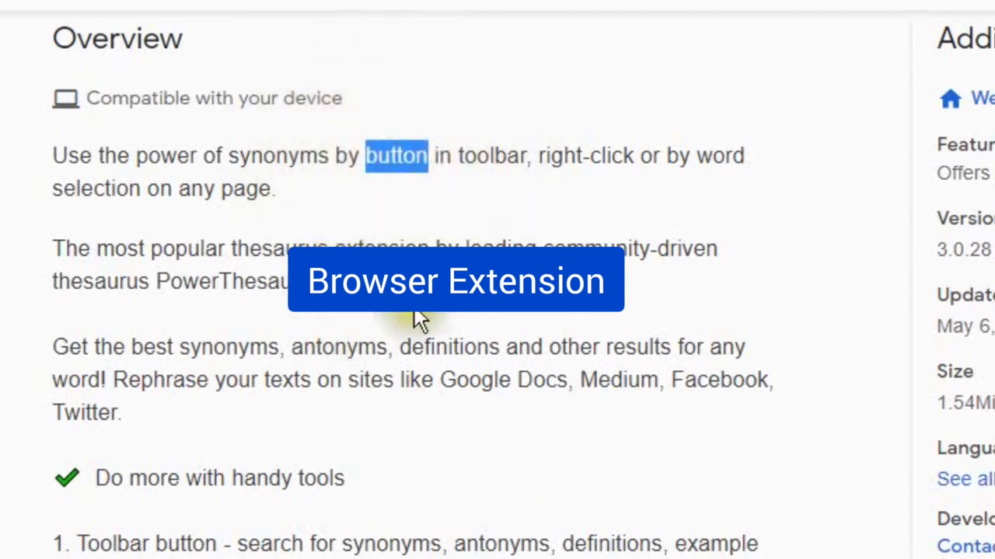
pyautogui.moveTo(380, 419)
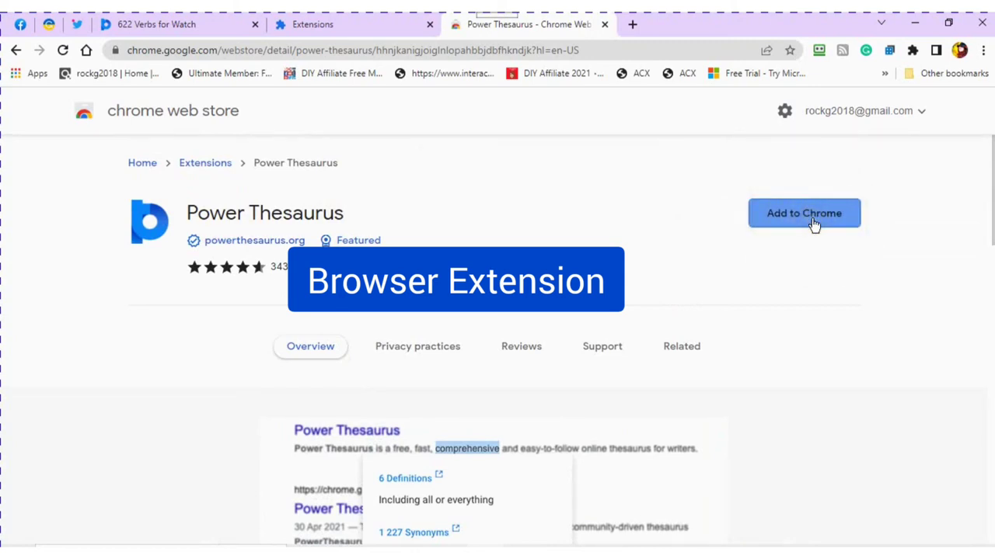
# Step: Add the Power Thesaurus extension to Chrome and confirm the installation
pyautogui.click(803, 213)
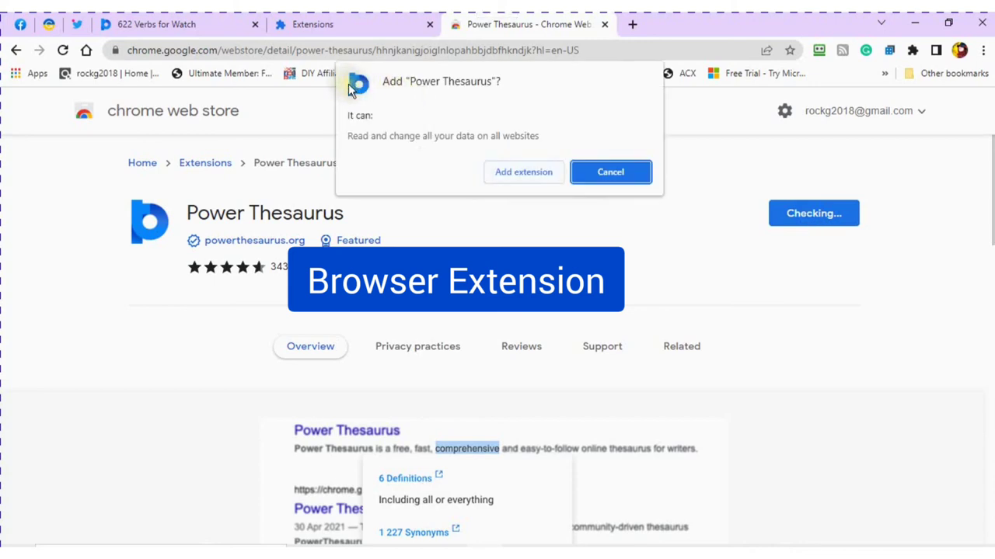
pyautogui.moveTo(528, 115)
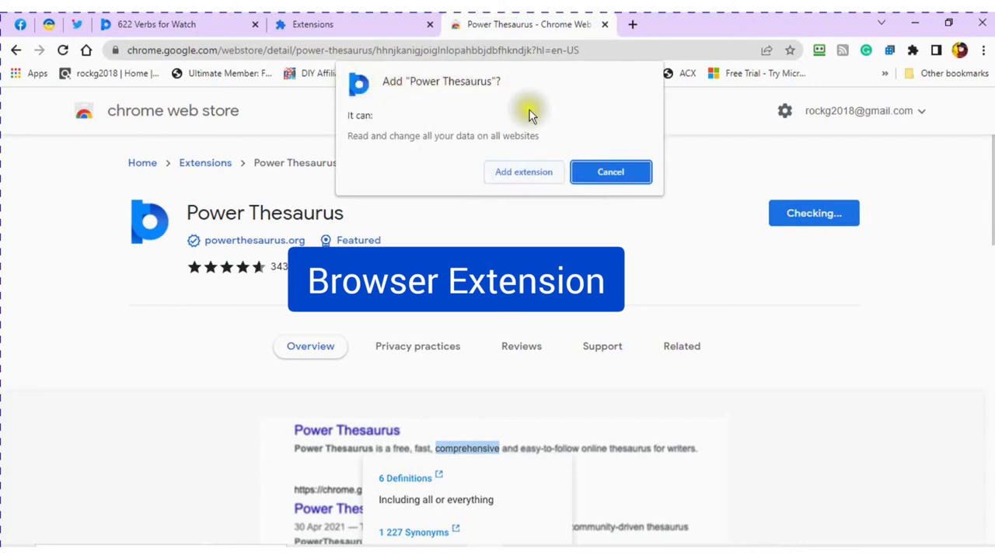
pyautogui.moveTo(360, 146)
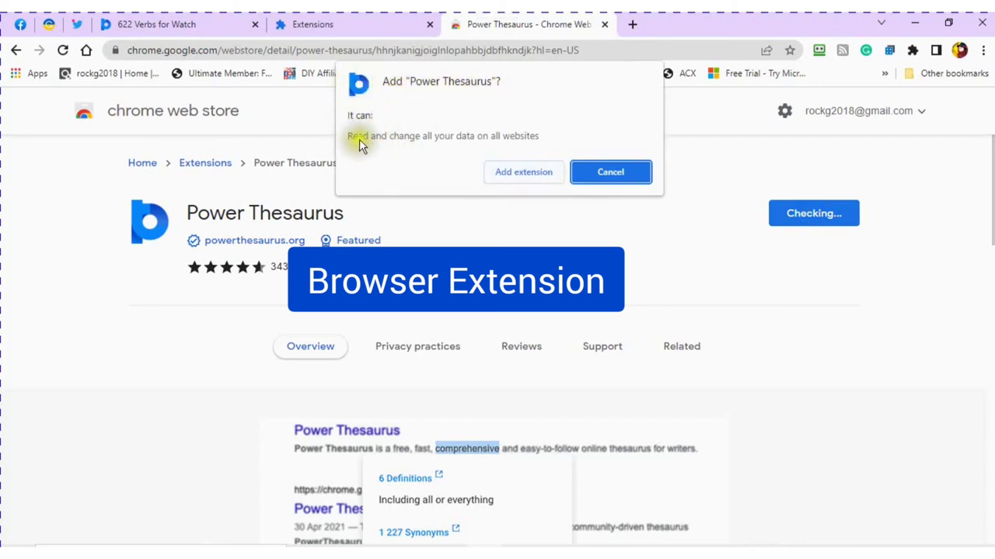
pyautogui.moveTo(484, 144)
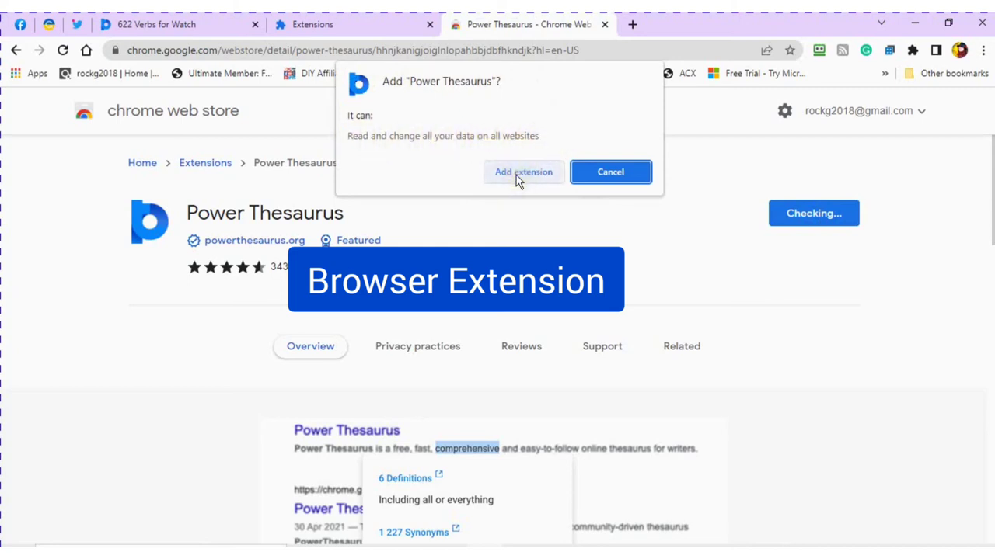
pyautogui.click(523, 172)
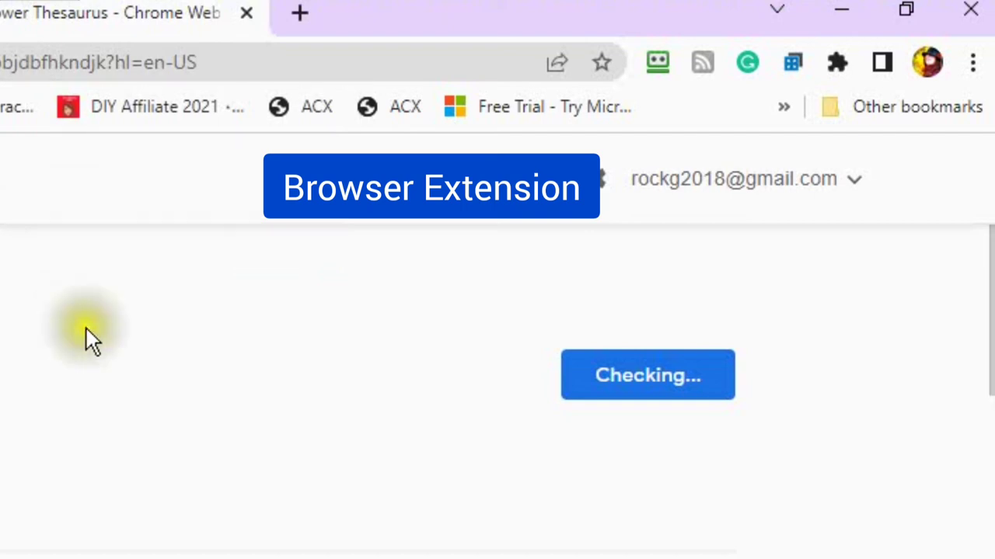
pyautogui.moveTo(93, 342)
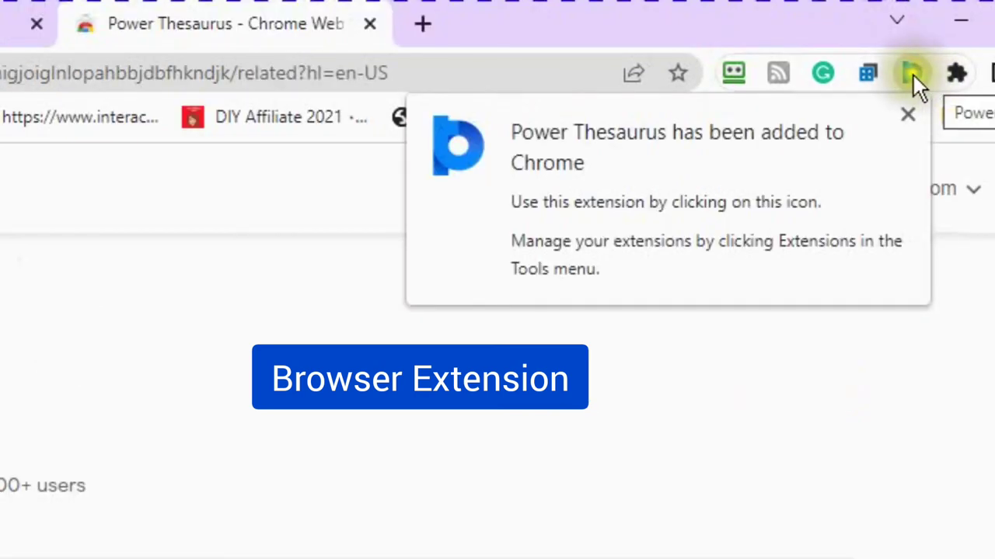
# Step: Pin Power Thesaurus to the Chrome toolbar and open its Options settings page
pyautogui.click(911, 73)
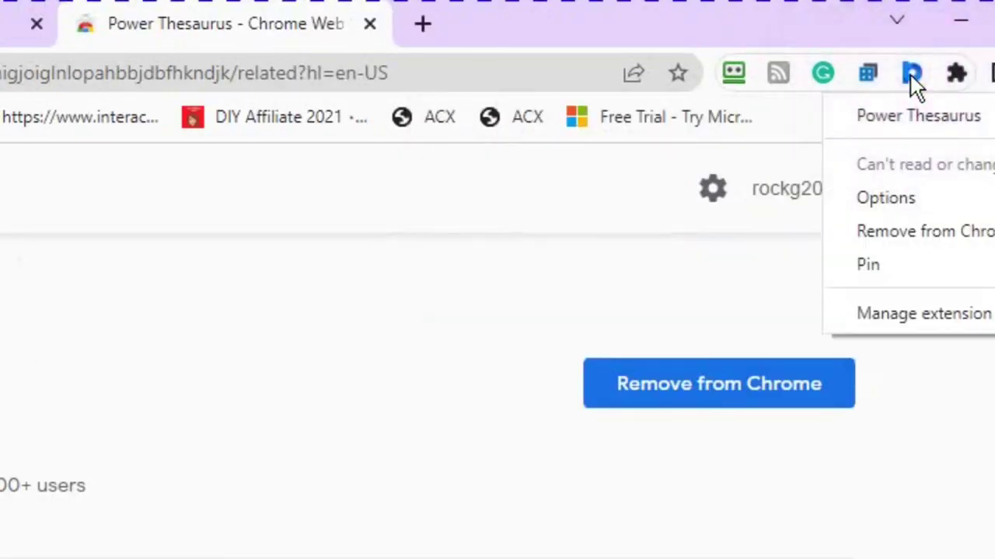
pyautogui.moveTo(868, 265)
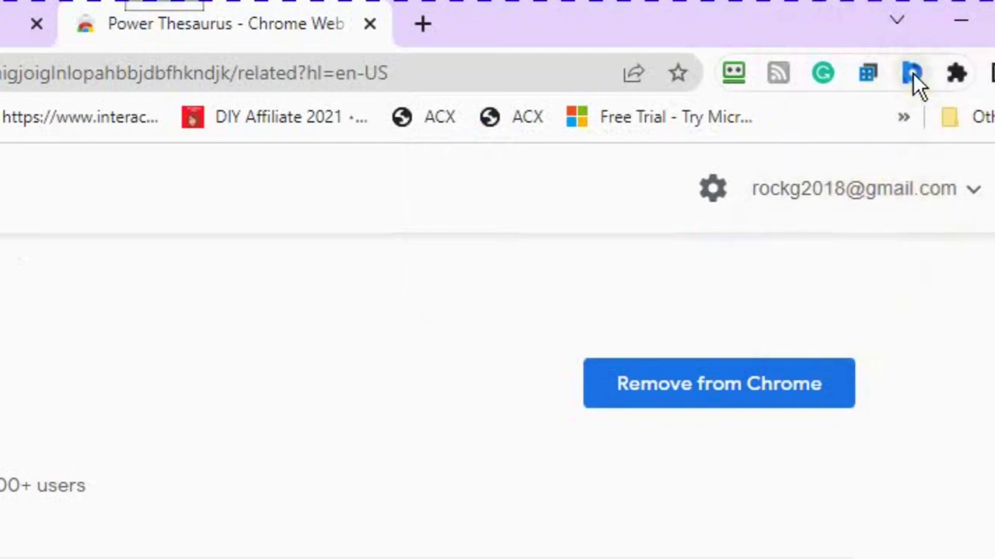
pyautogui.click(911, 72)
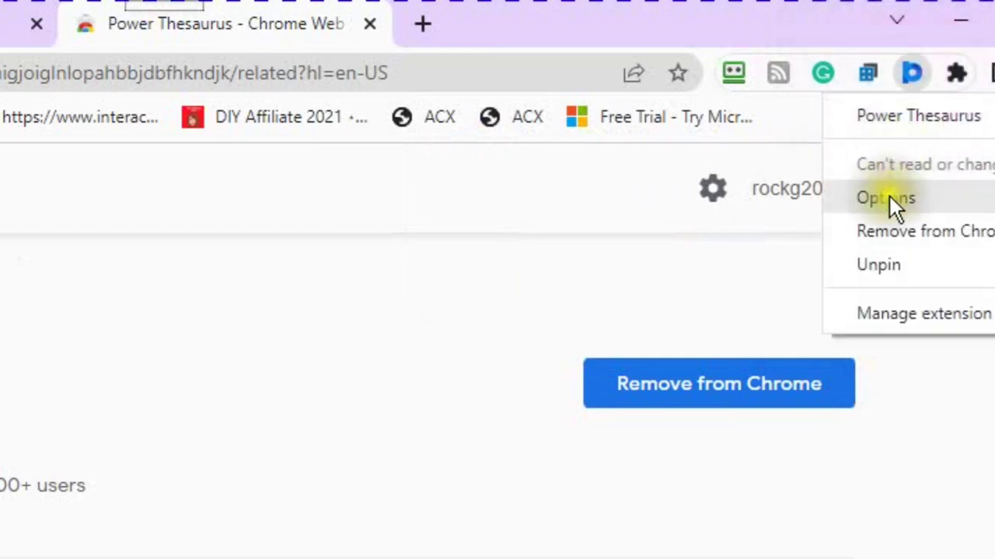
pyautogui.click(885, 197)
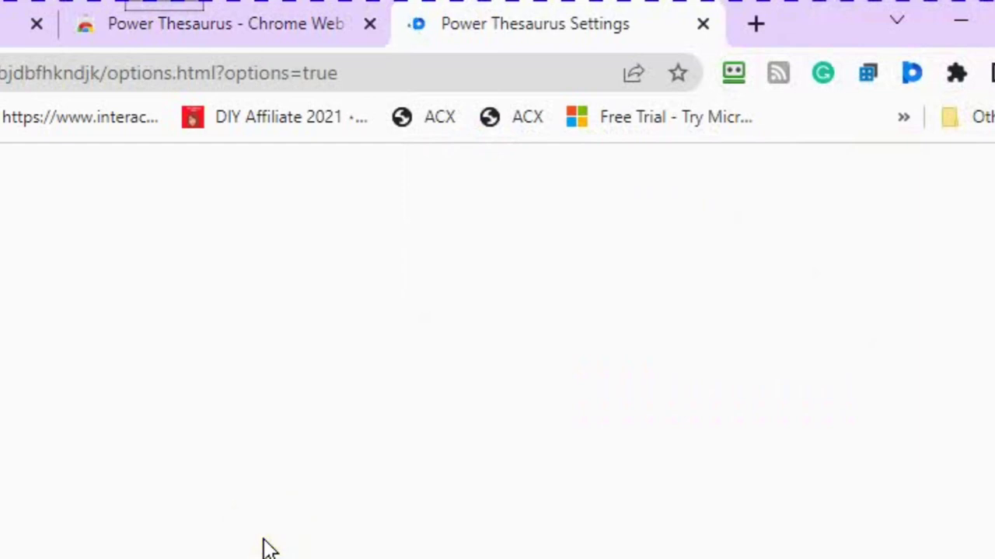
# Step: Expand the Font size and Pop-up (word selection) sections of the extension settings
pyautogui.click(659, 266)
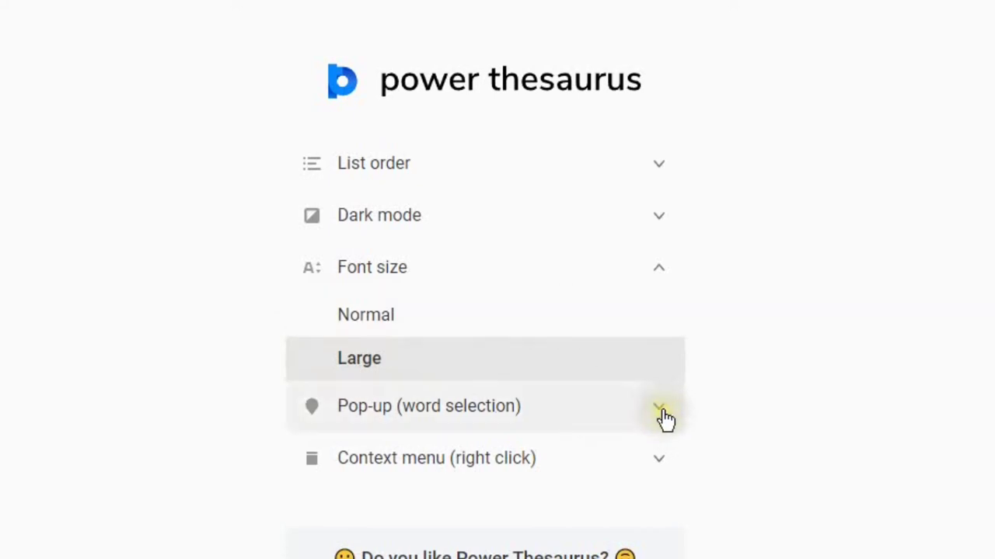
pyautogui.click(658, 405)
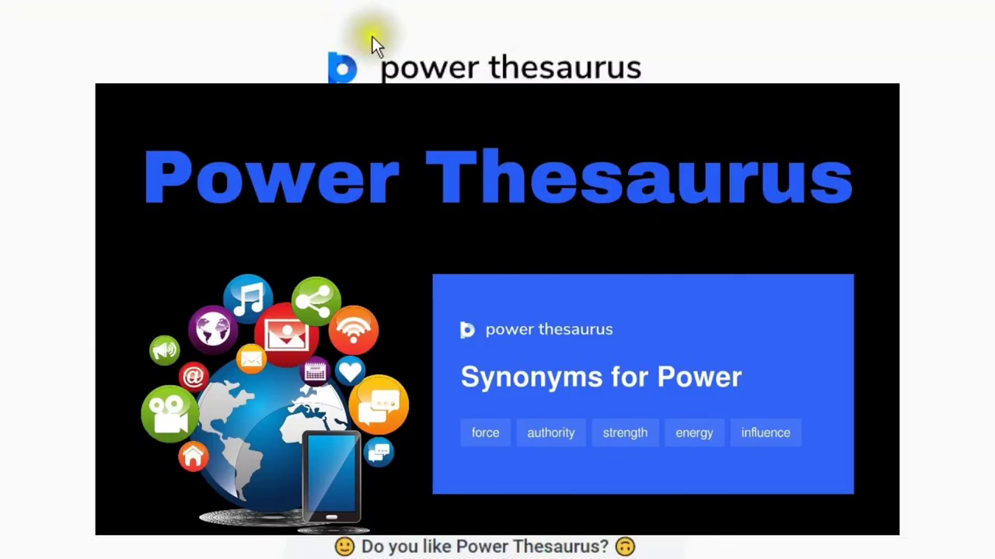
pyautogui.moveTo(346, 78)
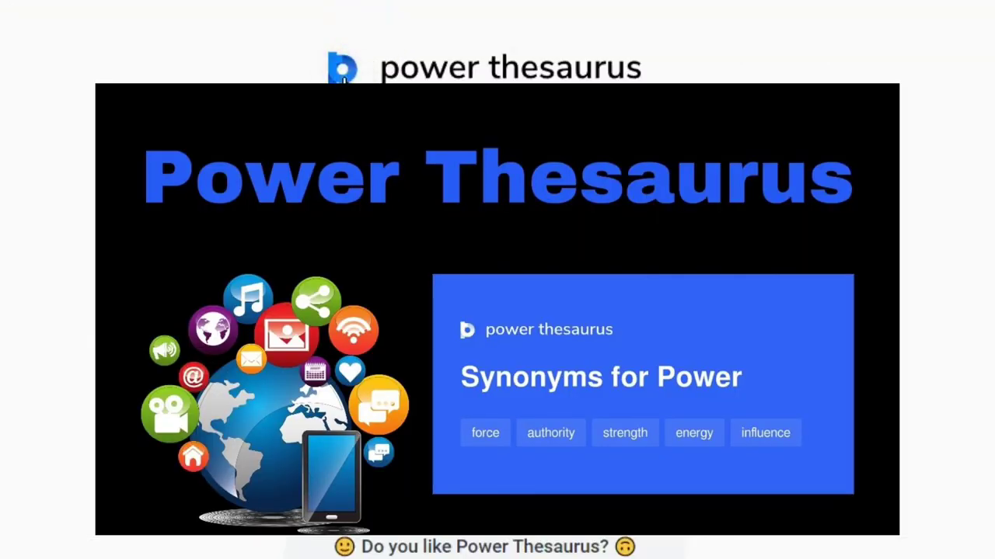
pyautogui.moveTo(381, 54)
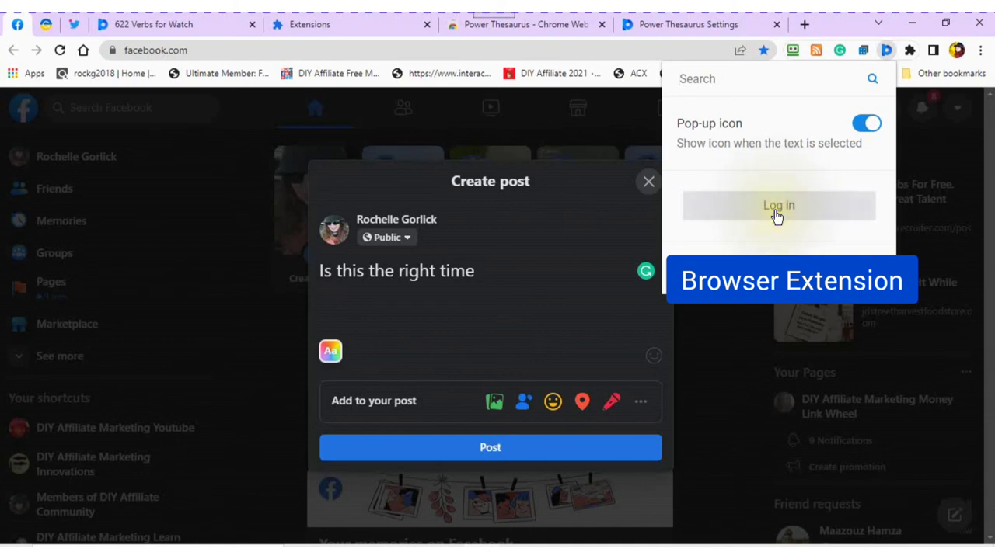
# Step: Sign in to the extension, select 'time' in the Facebook post, and copy 'moment'
pyautogui.click(778, 205)
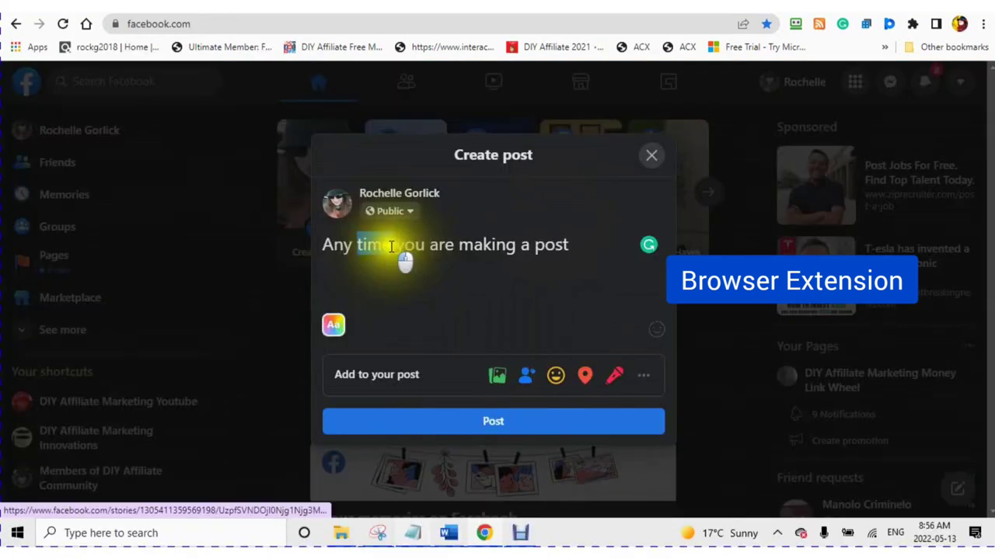
pyautogui.doubleClick(377, 244)
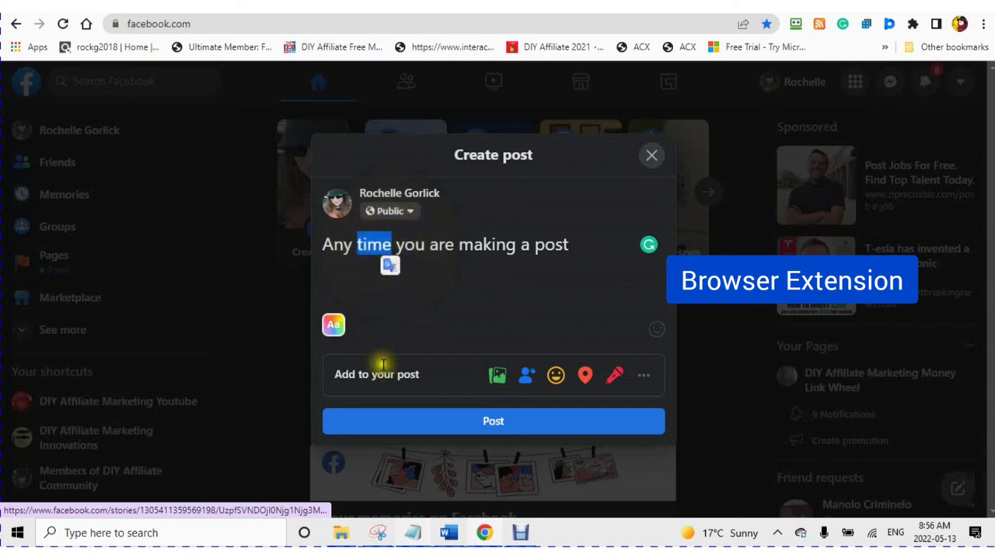
pyautogui.moveTo(376, 272)
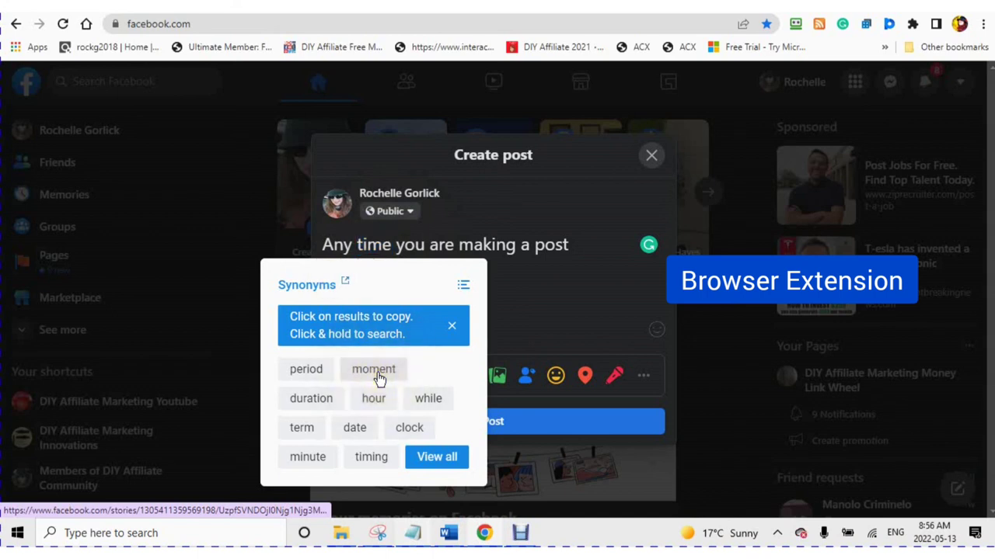
pyautogui.click(373, 370)
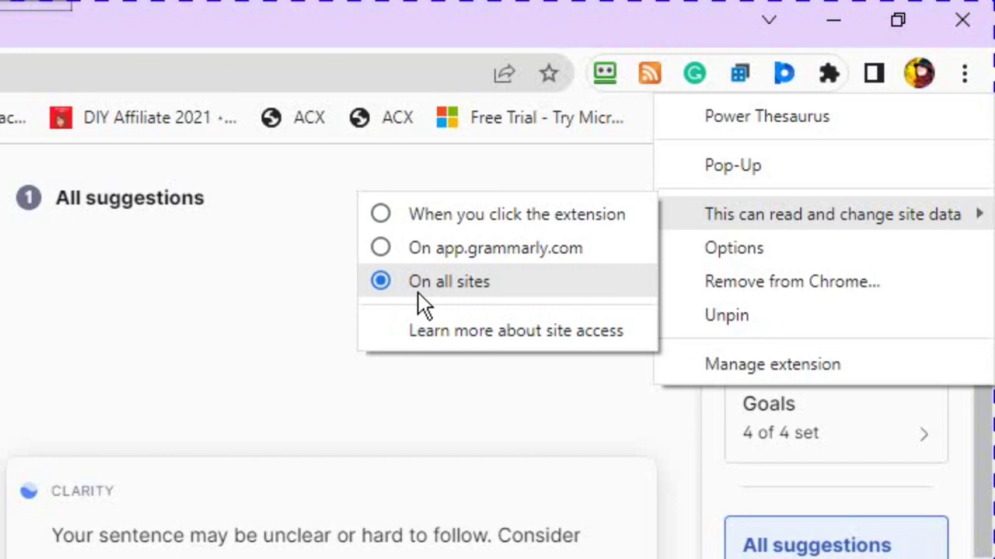
pyautogui.moveTo(28, 365)
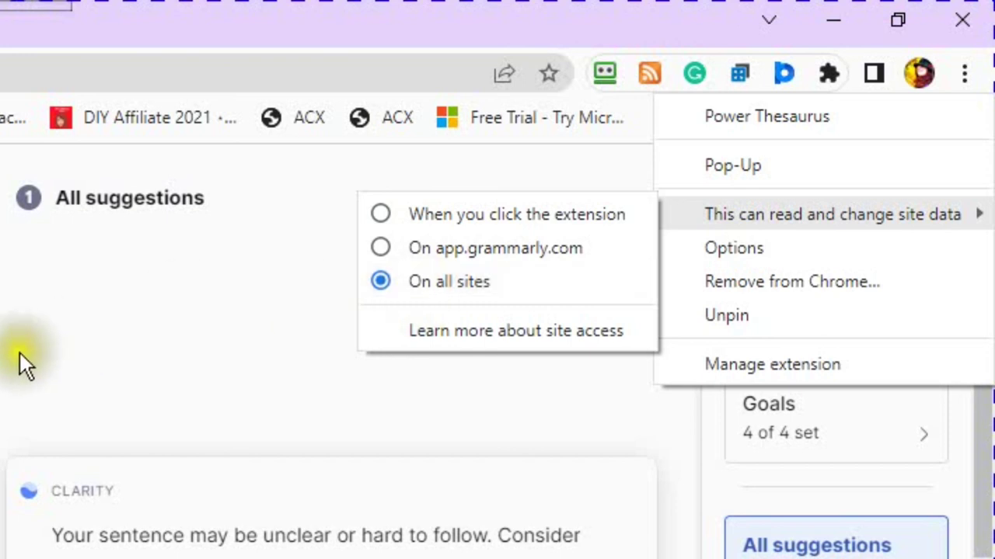